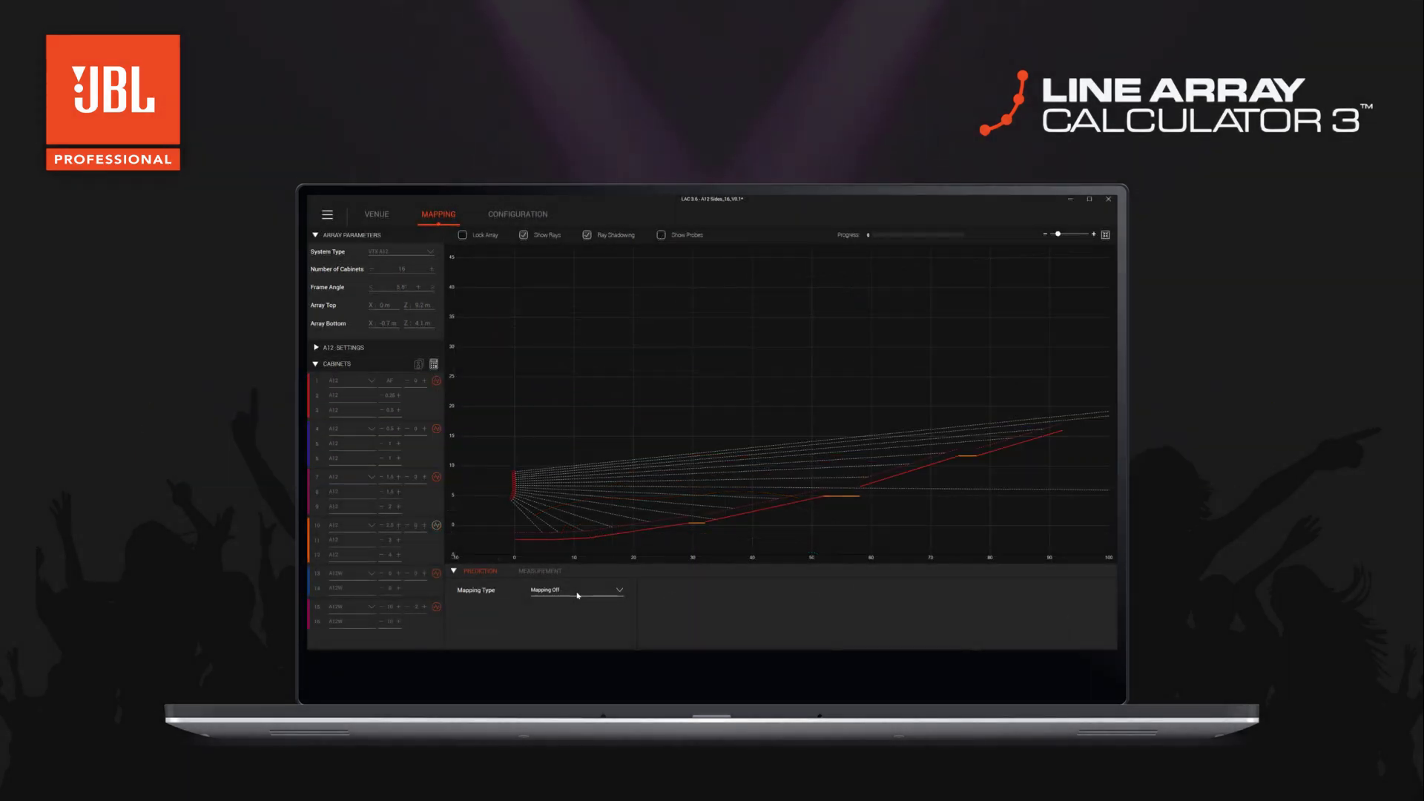
Step: Show a colour SPL coverage map of the array and view it at 2000 Hz
{"action": "left_click", "coordinate": [473, 697]}
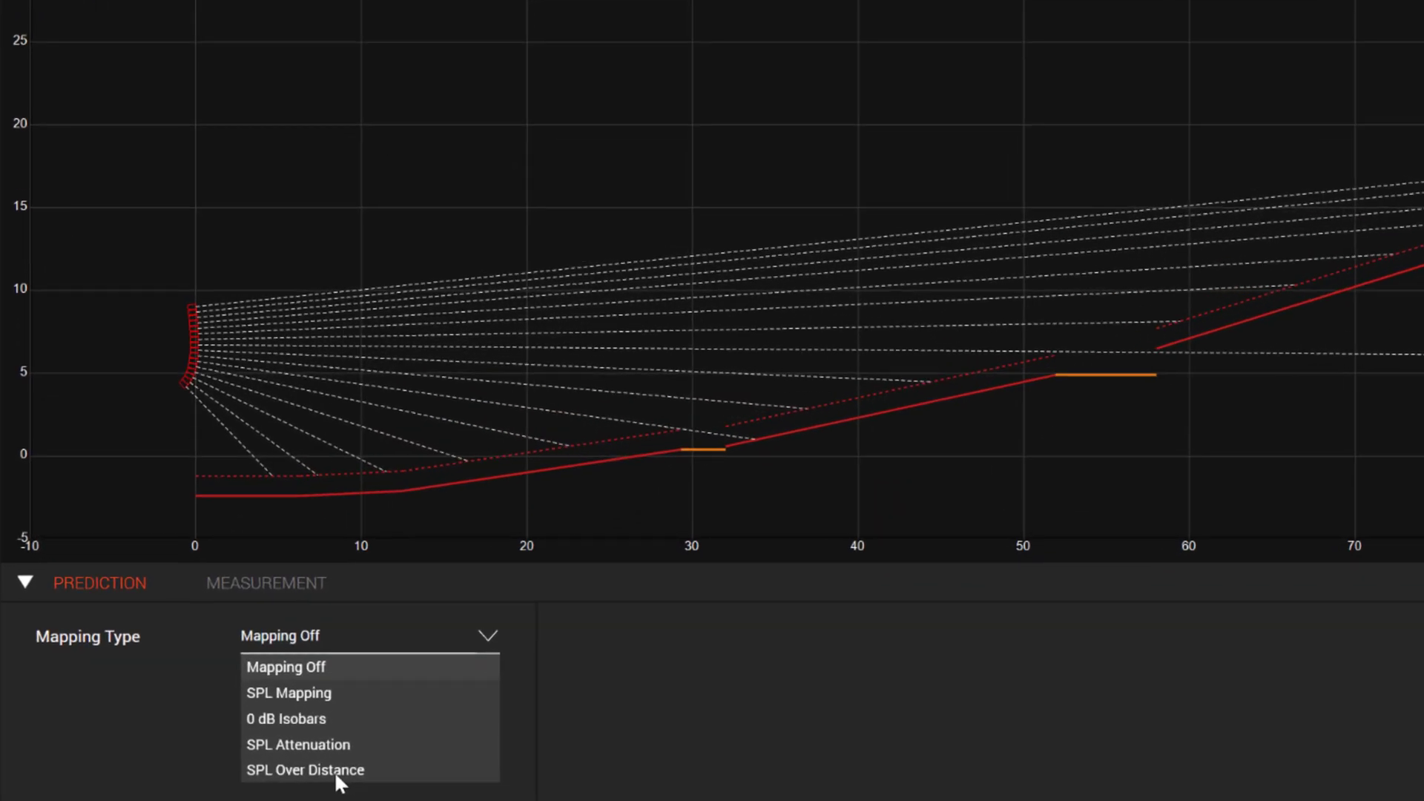
{"action": "left_click", "coordinate": [289, 692]}
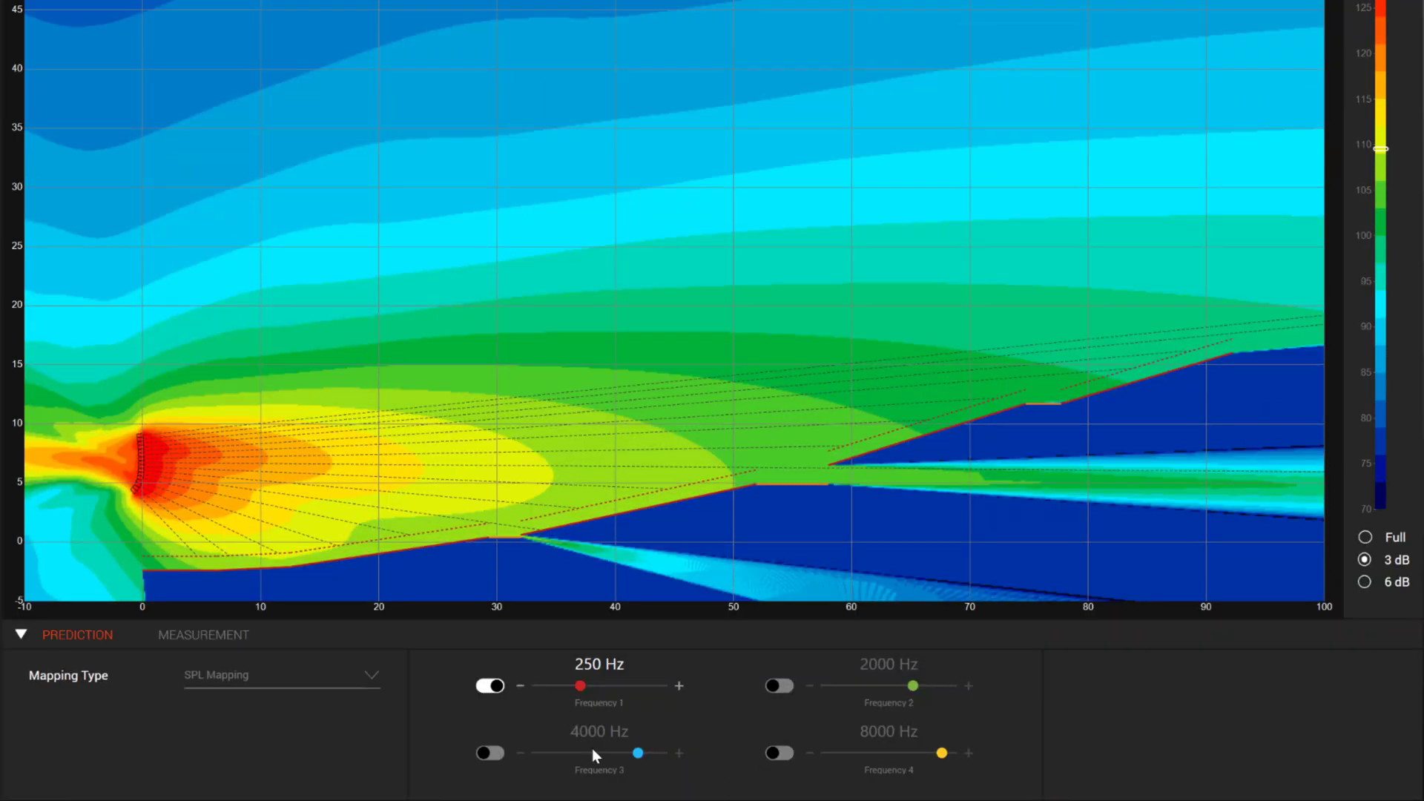
{"action": "left_click", "coordinate": [777, 685]}
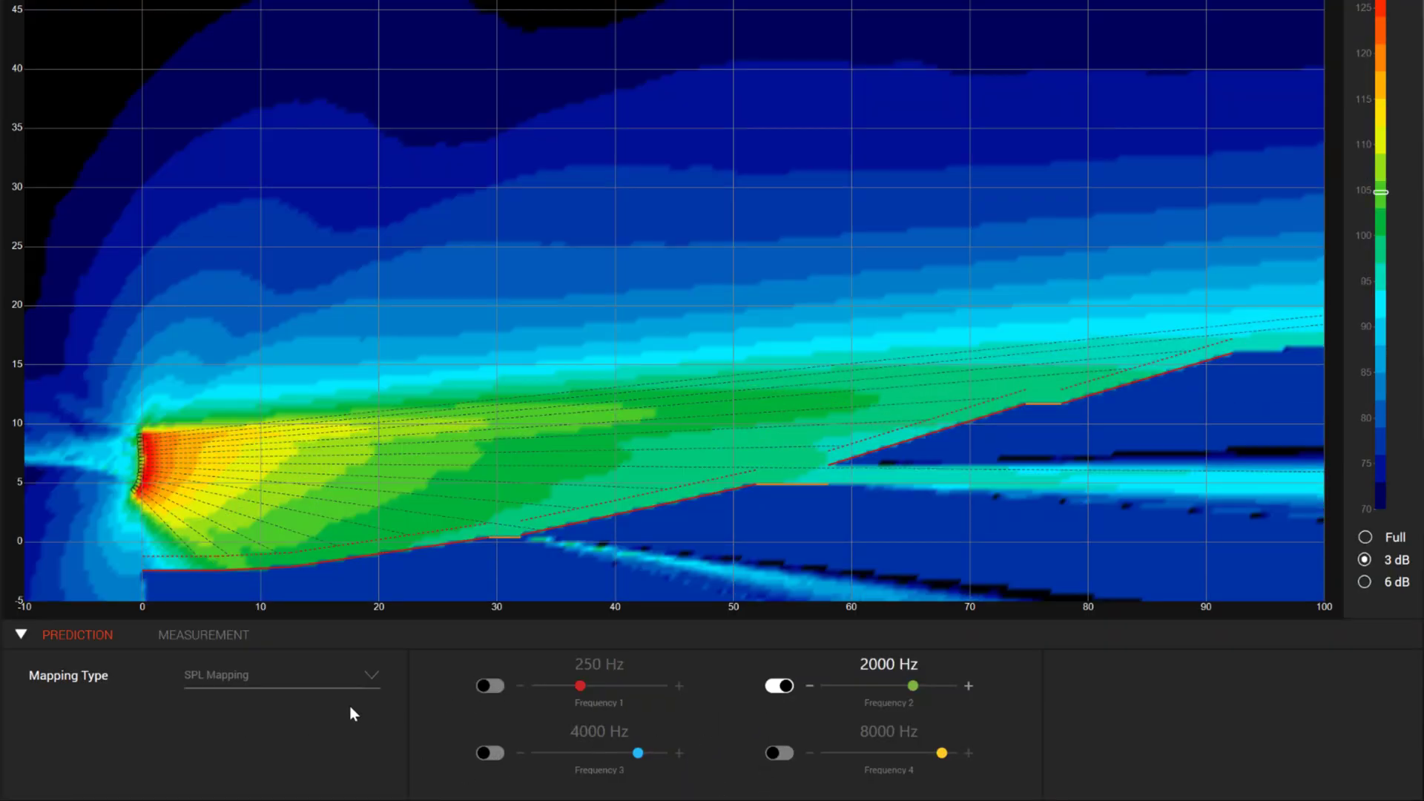
Step: Show the SPL attenuation contours, then switch to the SPL over distance plot
{"action": "left_click", "coordinate": [279, 675]}
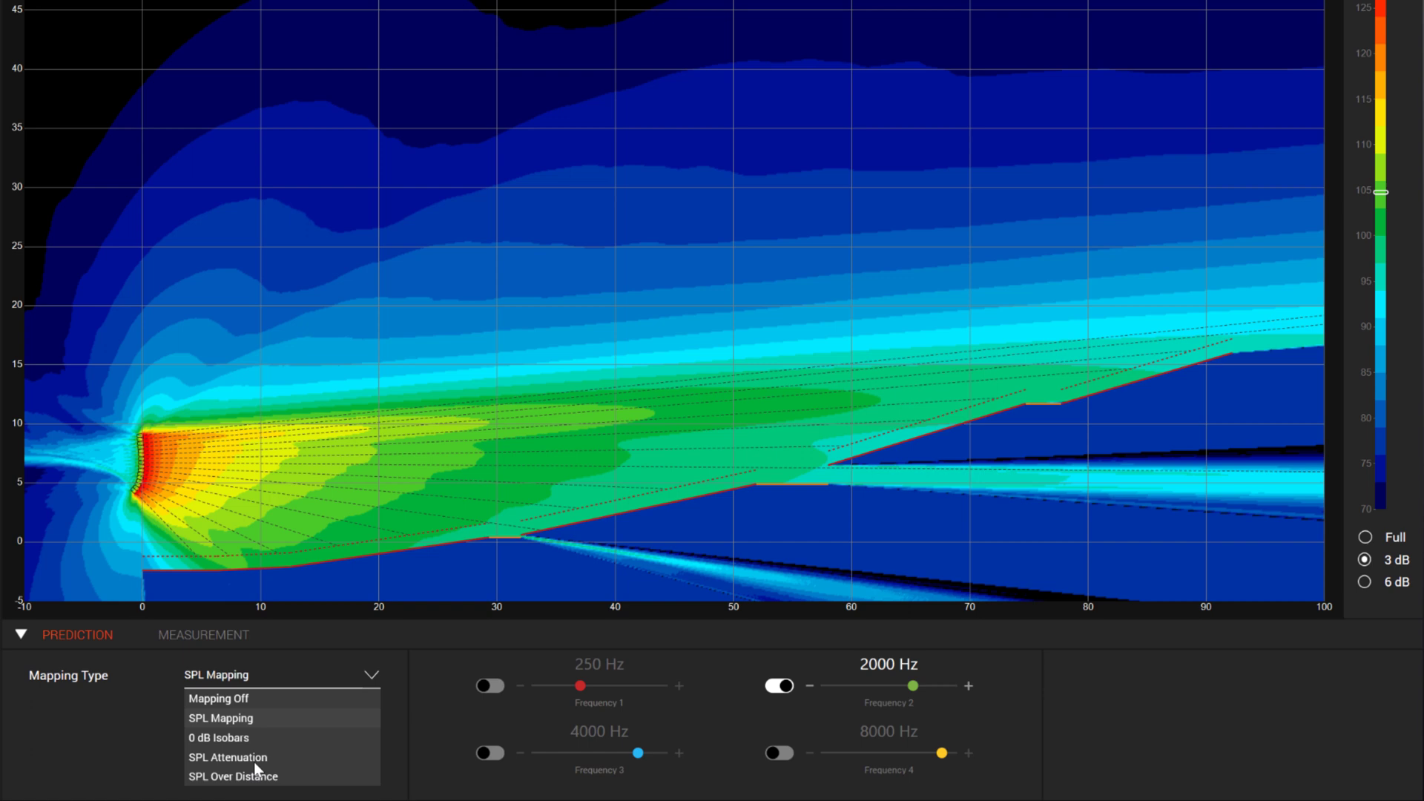
{"action": "left_click", "coordinate": [228, 756]}
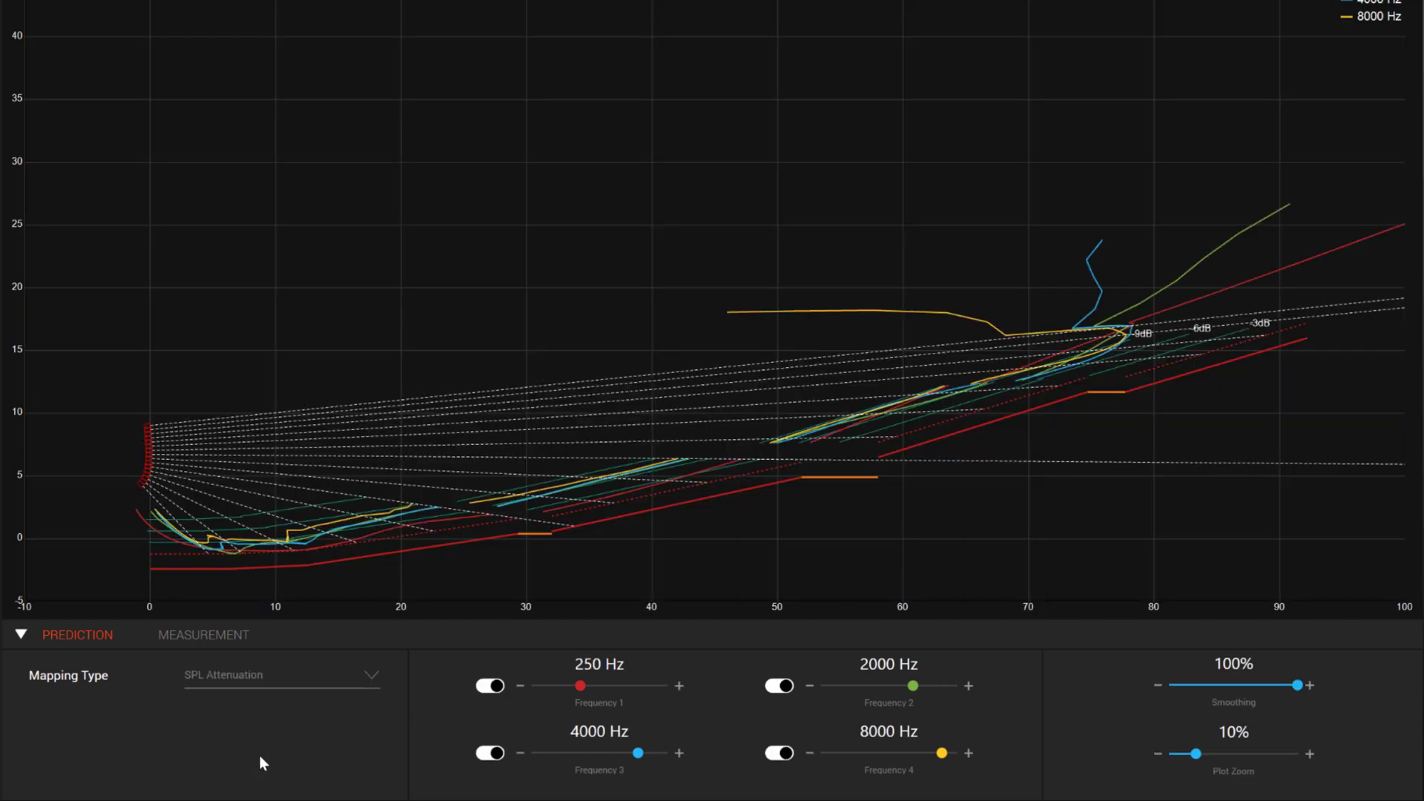
{"action": "left_click", "coordinate": [281, 675]}
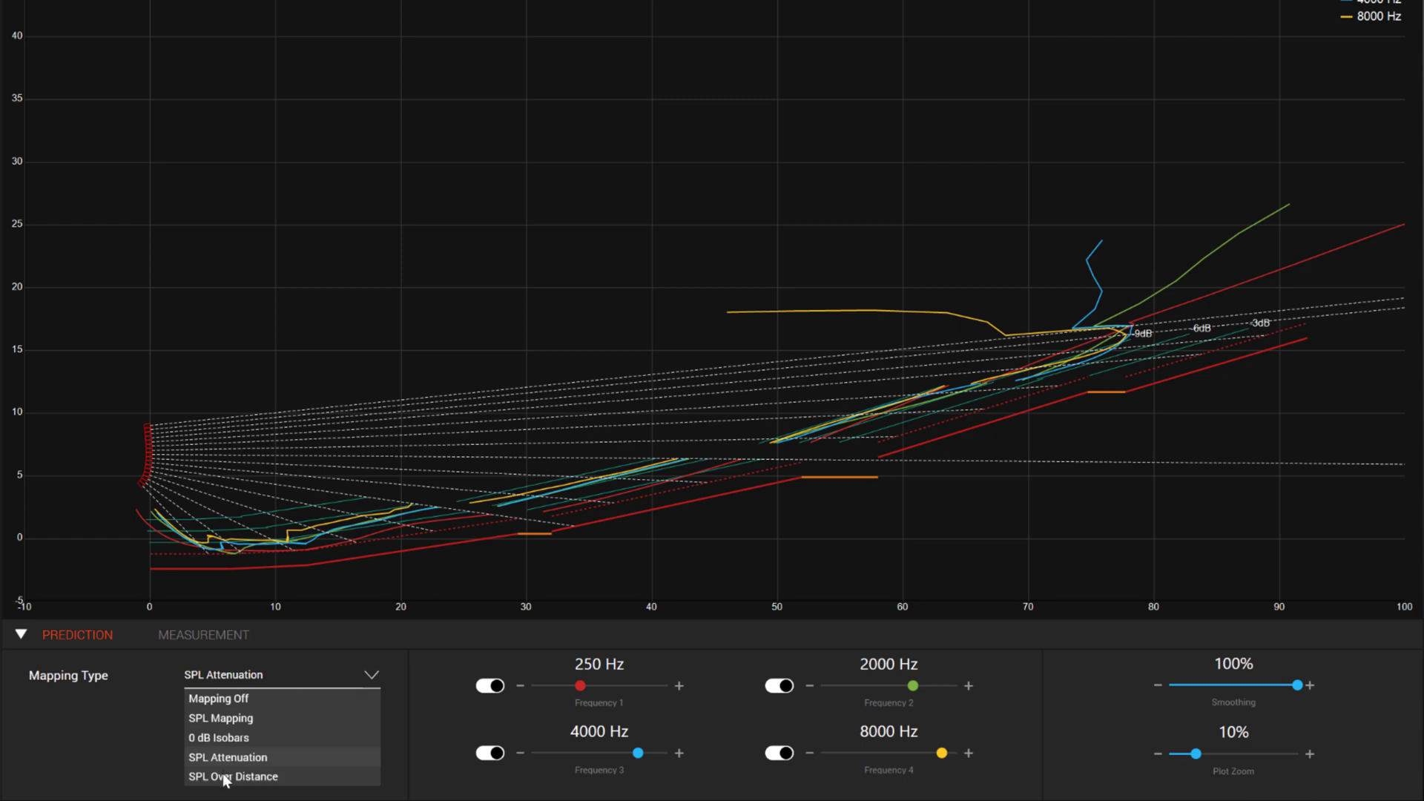
{"action": "left_click", "coordinate": [233, 776]}
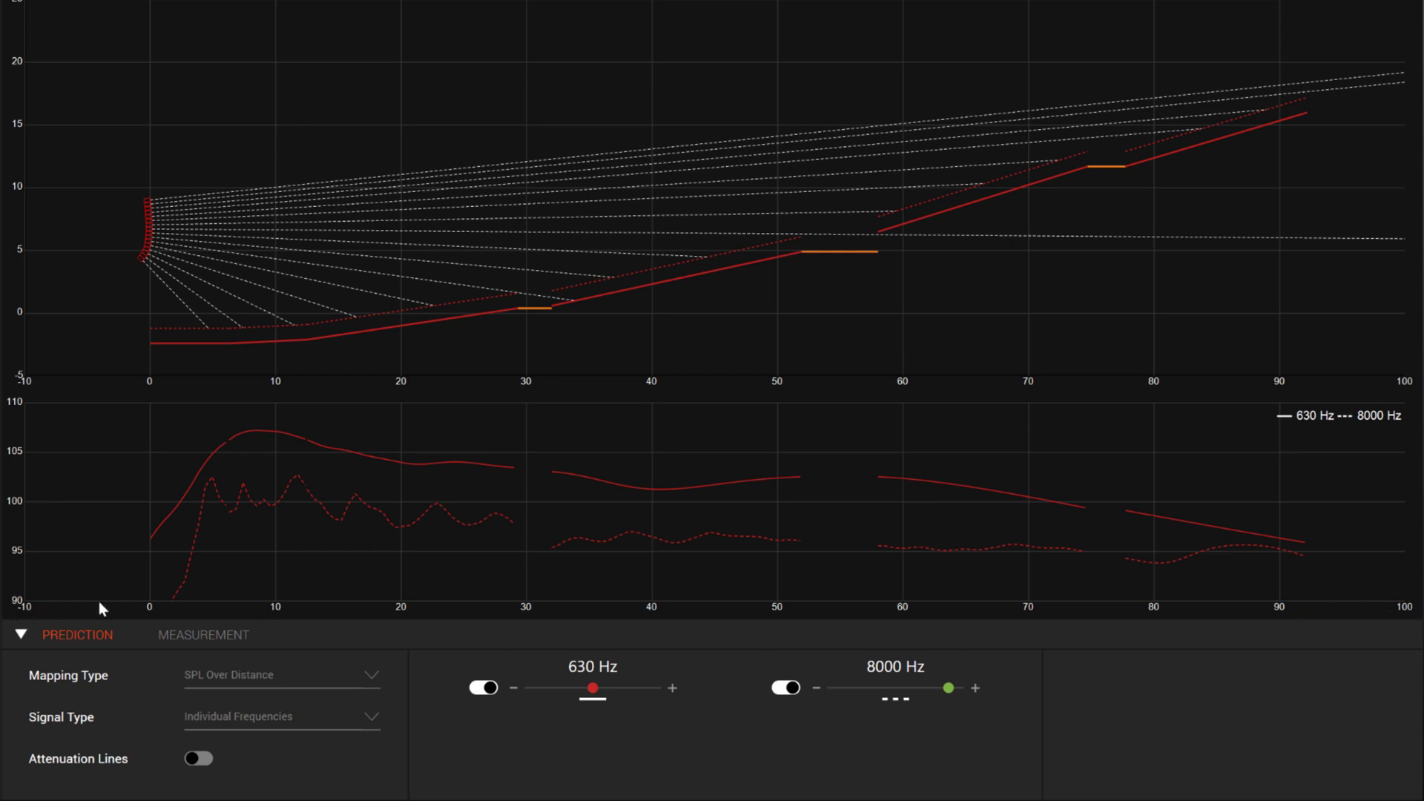
{"action": "mouse_move", "coordinate": [163, 394]}
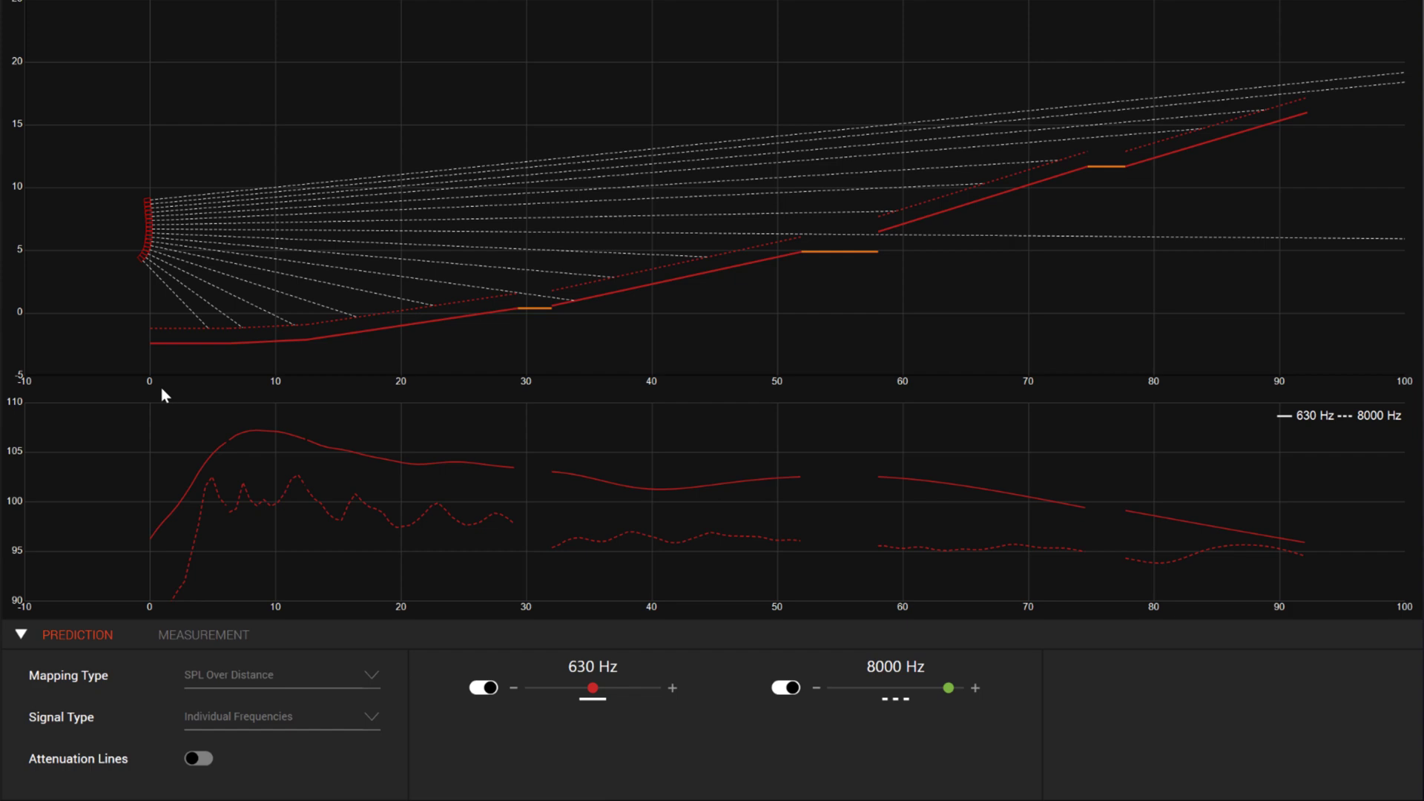
{"action": "mouse_move", "coordinate": [544, 399]}
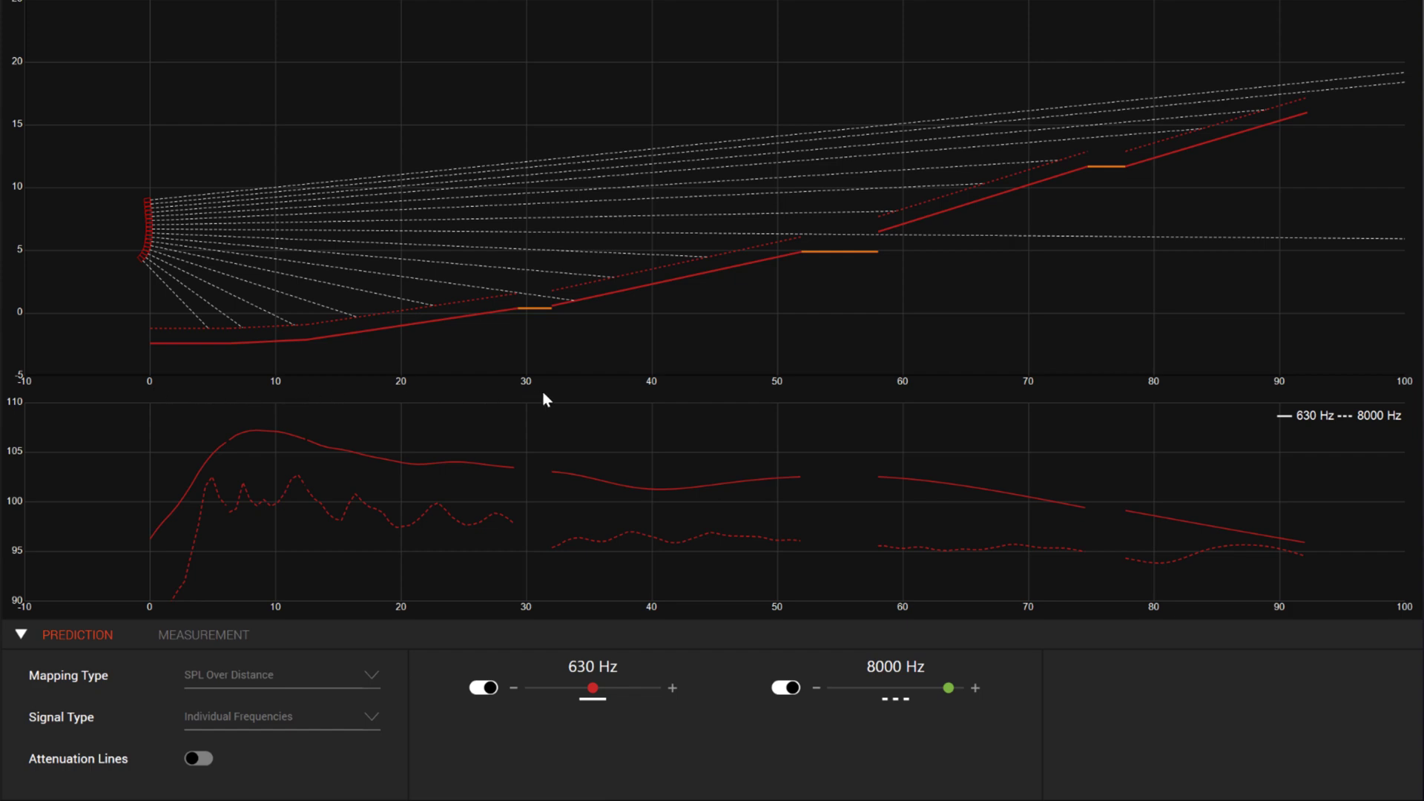
{"action": "mouse_move", "coordinate": [924, 386]}
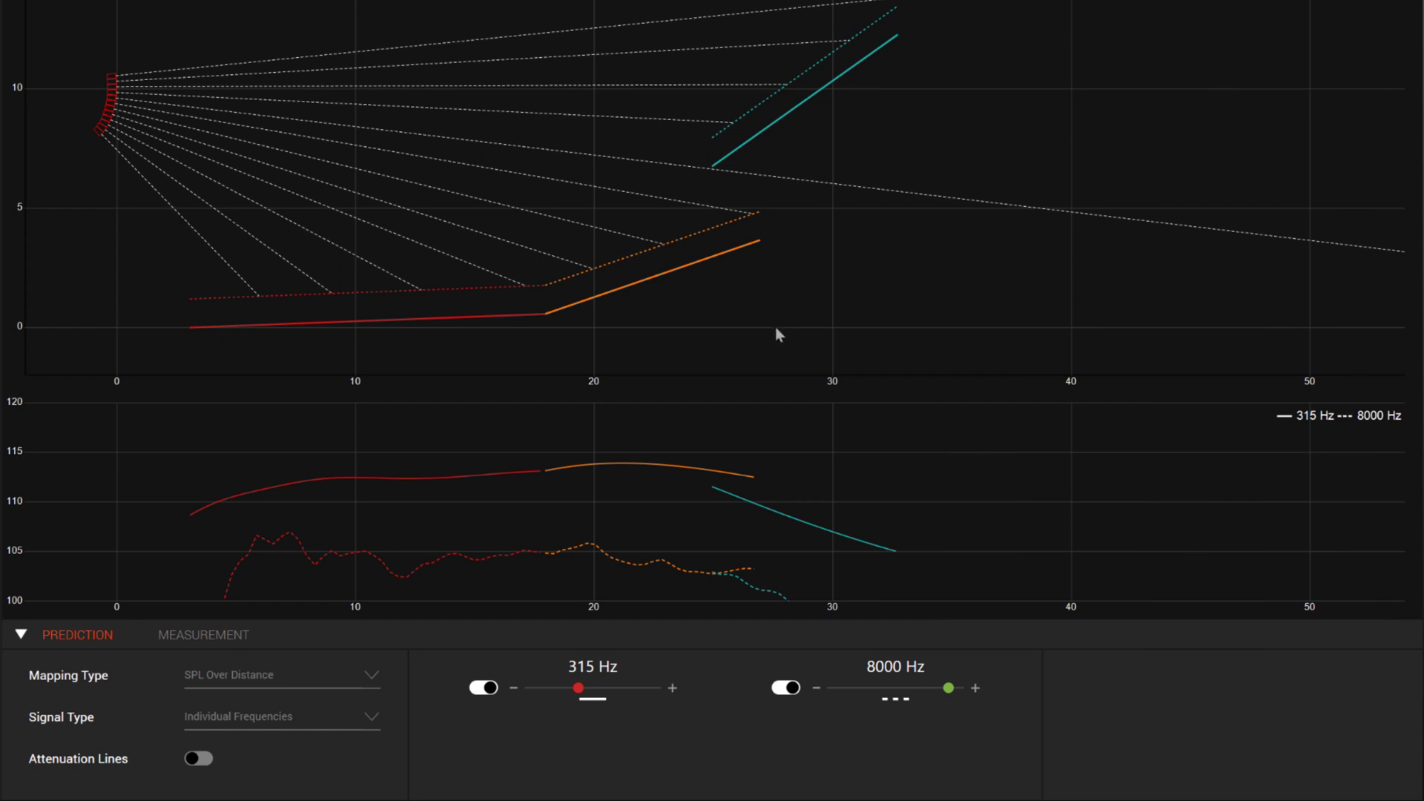
{"action": "mouse_move", "coordinate": [718, 515]}
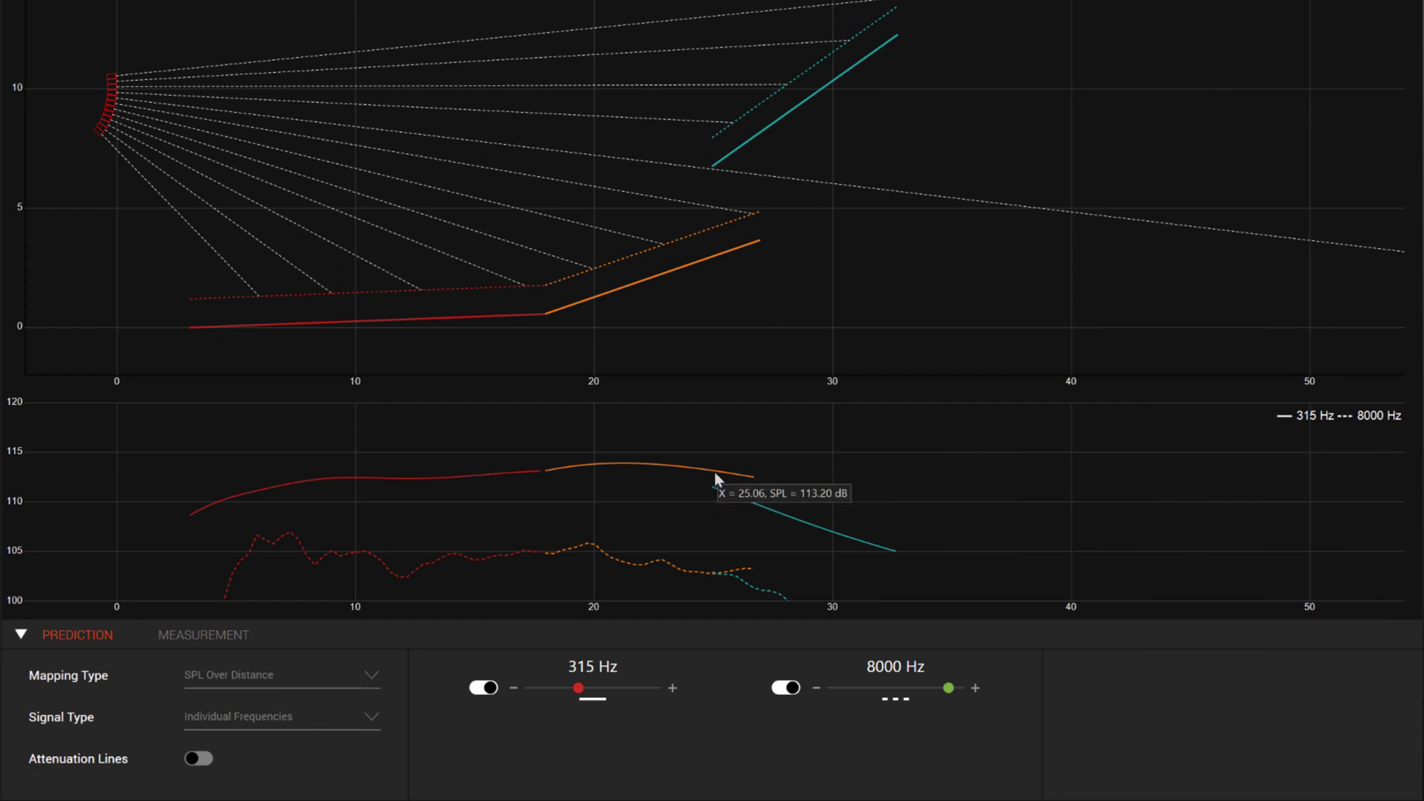
{"action": "mouse_move", "coordinate": [700, 574]}
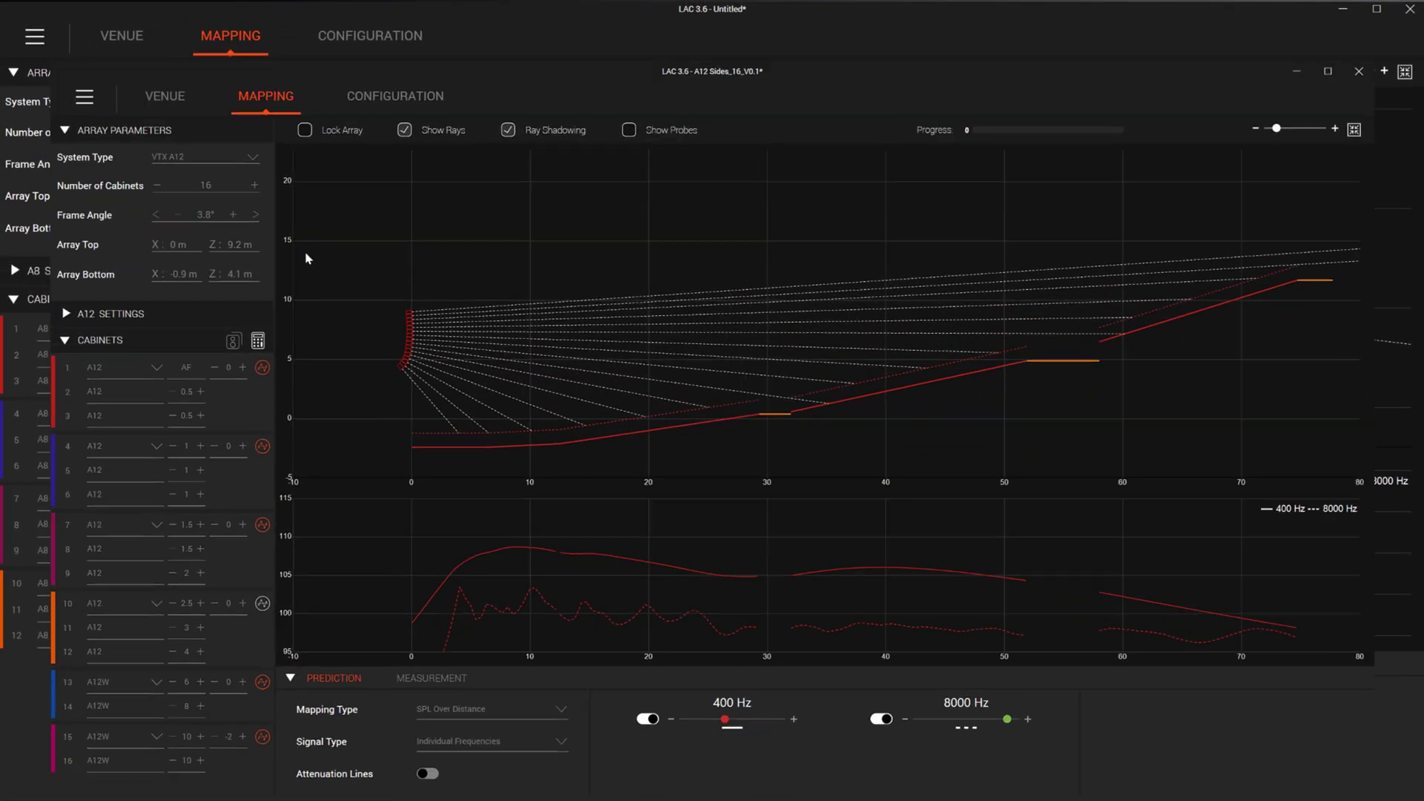
{"action": "left_click", "coordinate": [121, 36]}
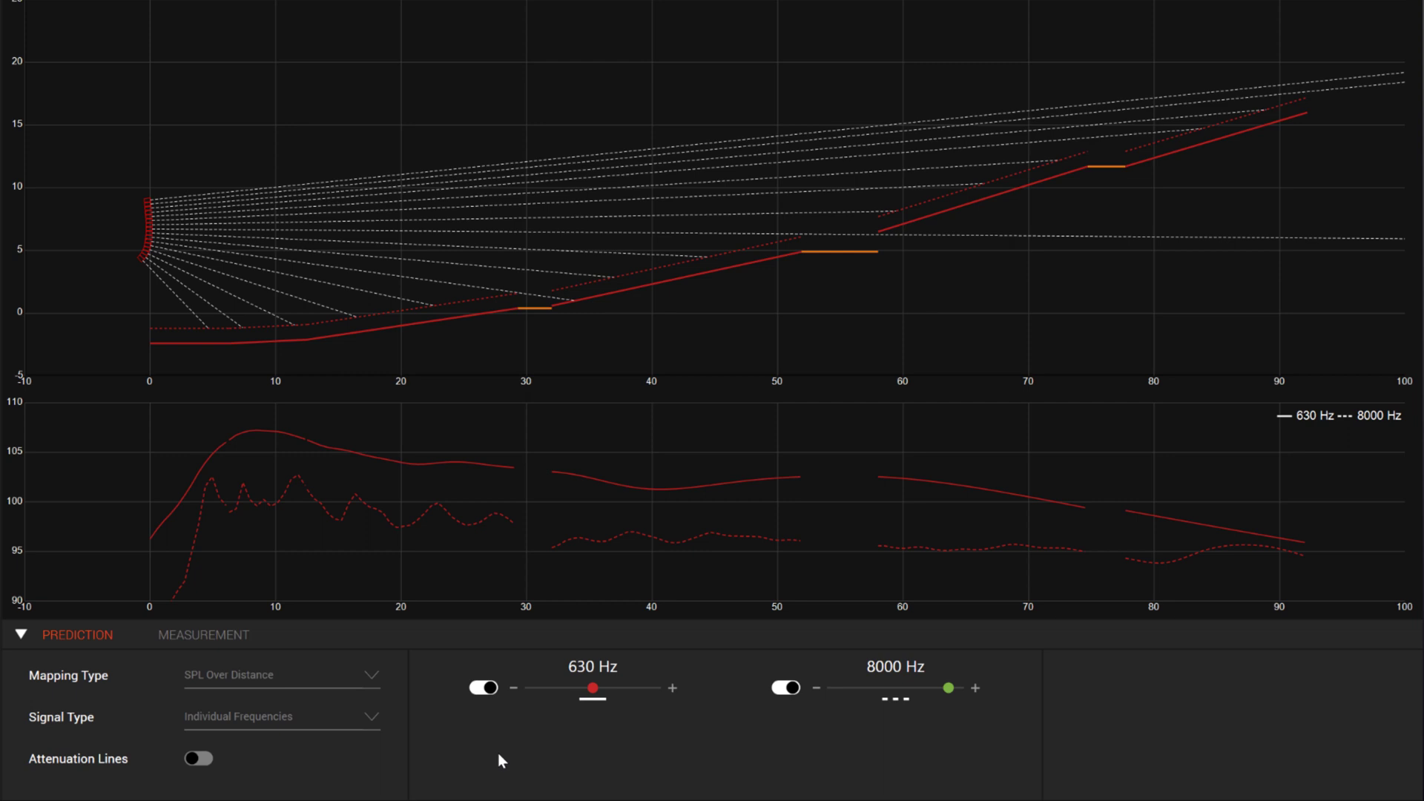
{"action": "mouse_move", "coordinate": [492, 759]}
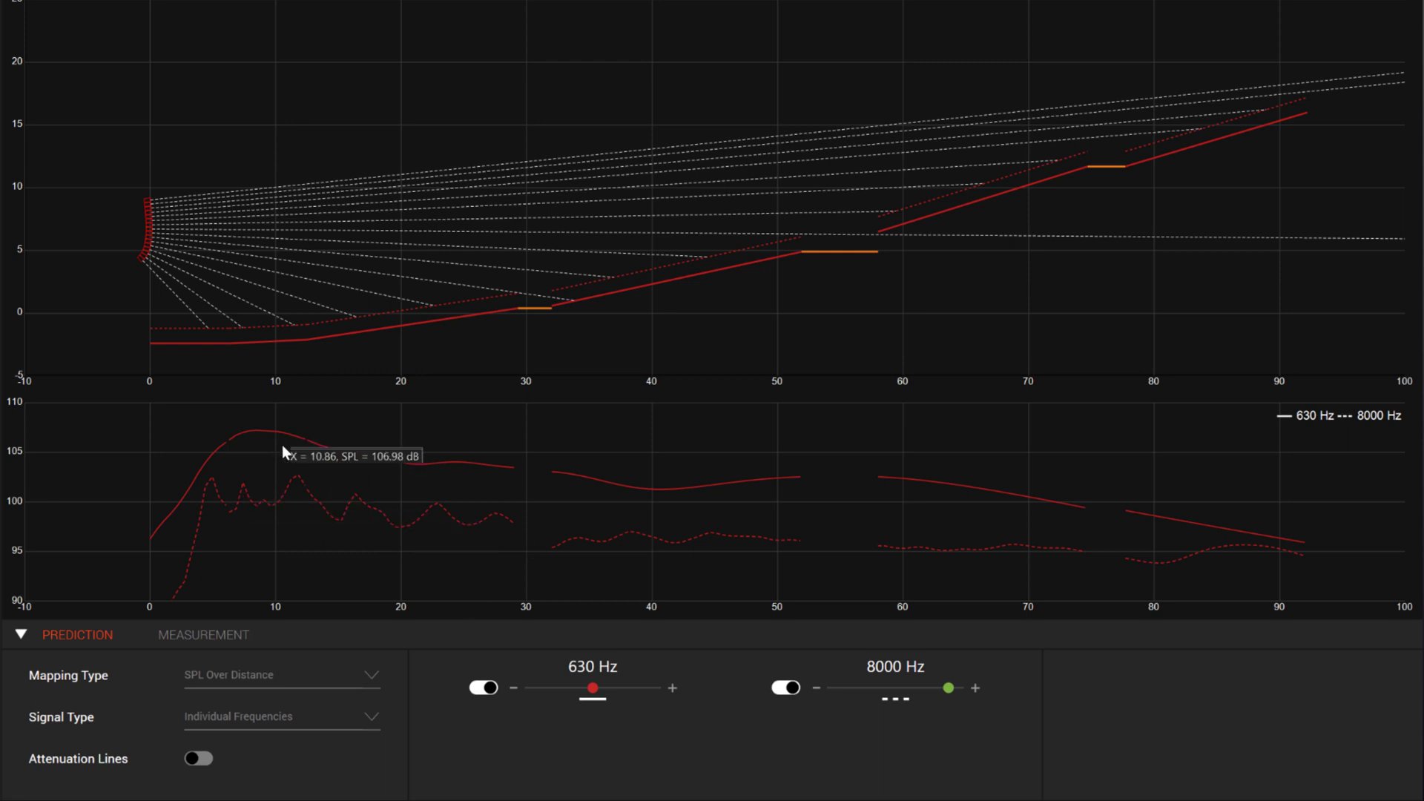
{"action": "mouse_move", "coordinate": [667, 506]}
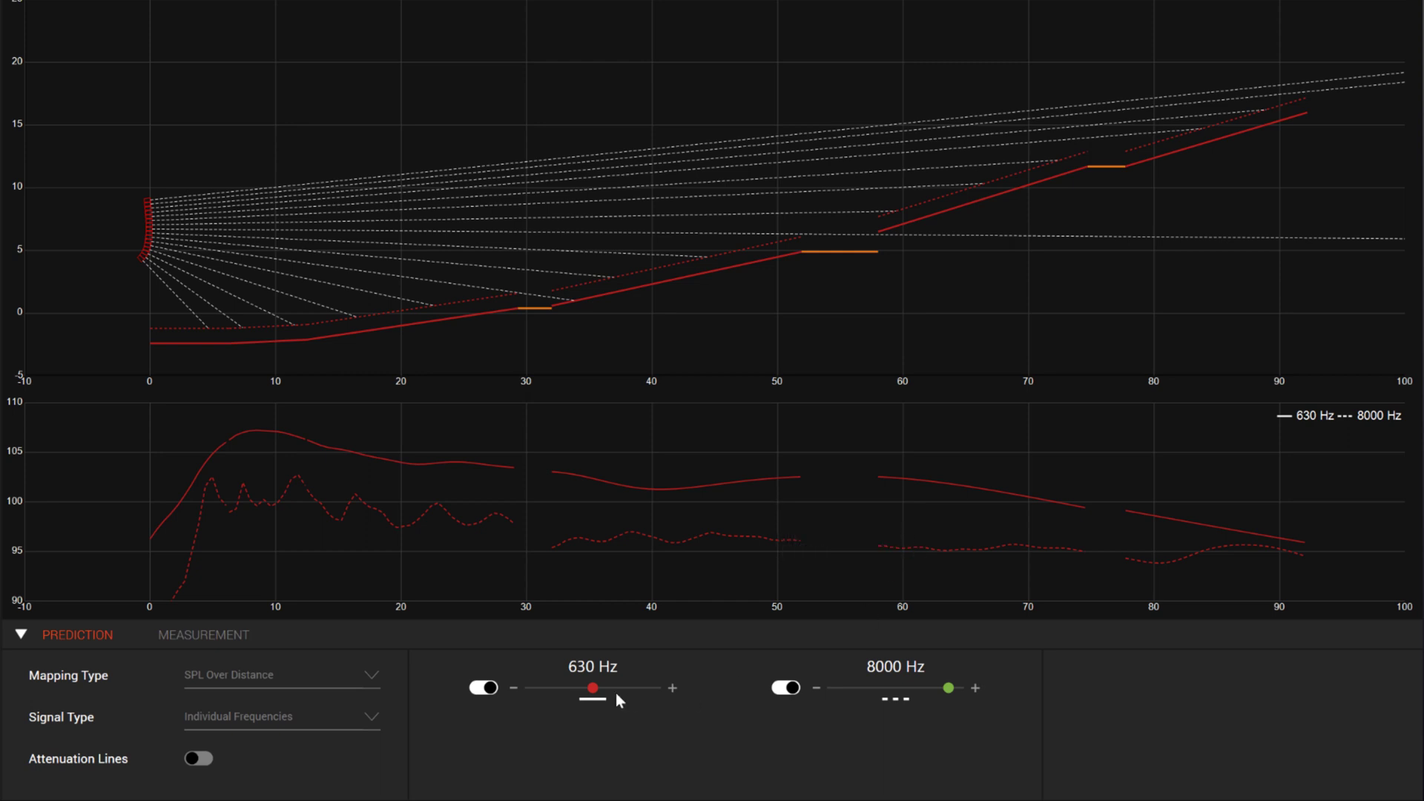
Step: Slide the solid curve's frequency to 250 Hz, then 500 Hz, then back to 630 Hz against 8000 Hz
{"action": "left_click_drag", "start_coordinate": [594, 687], "coordinate": [572, 686]}
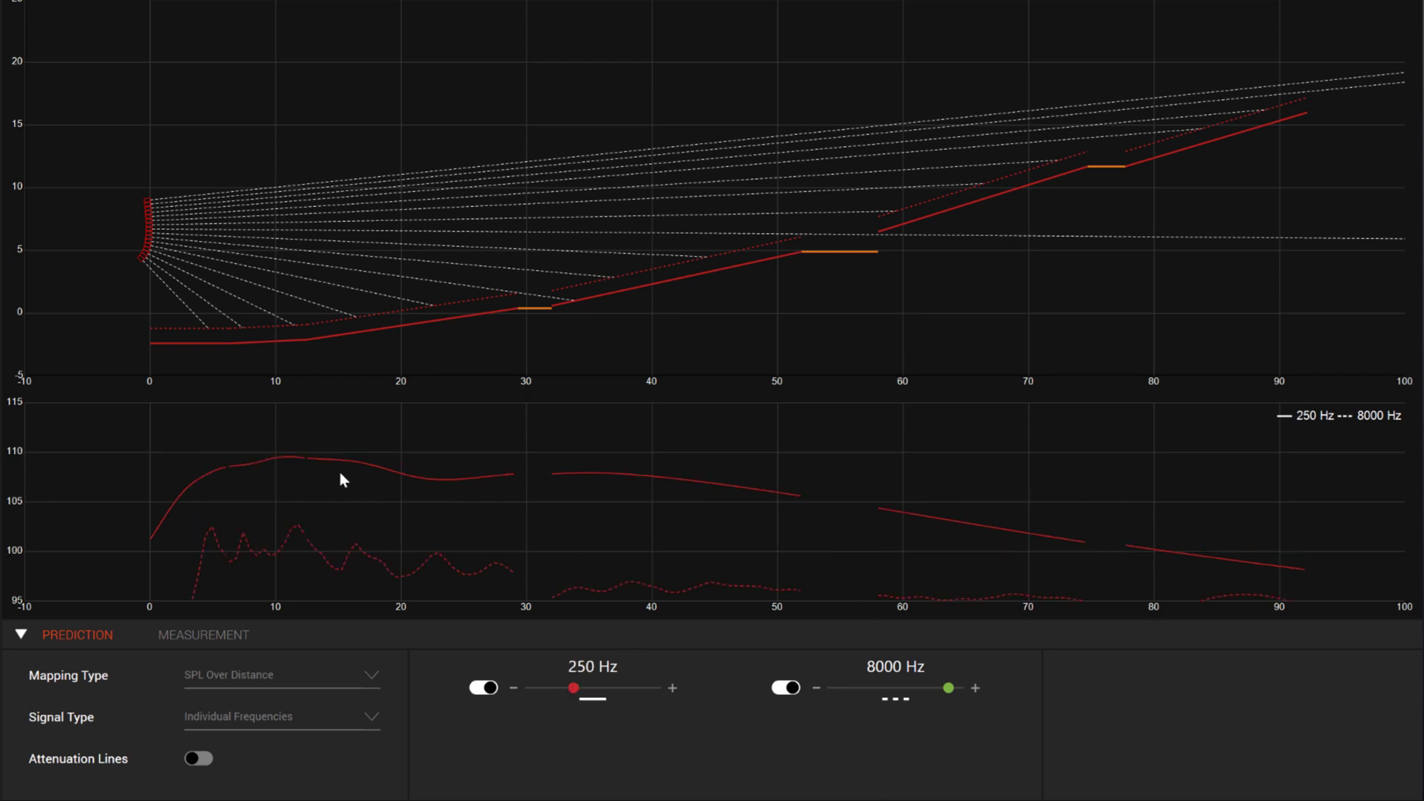
{"action": "mouse_move", "coordinate": [1019, 537]}
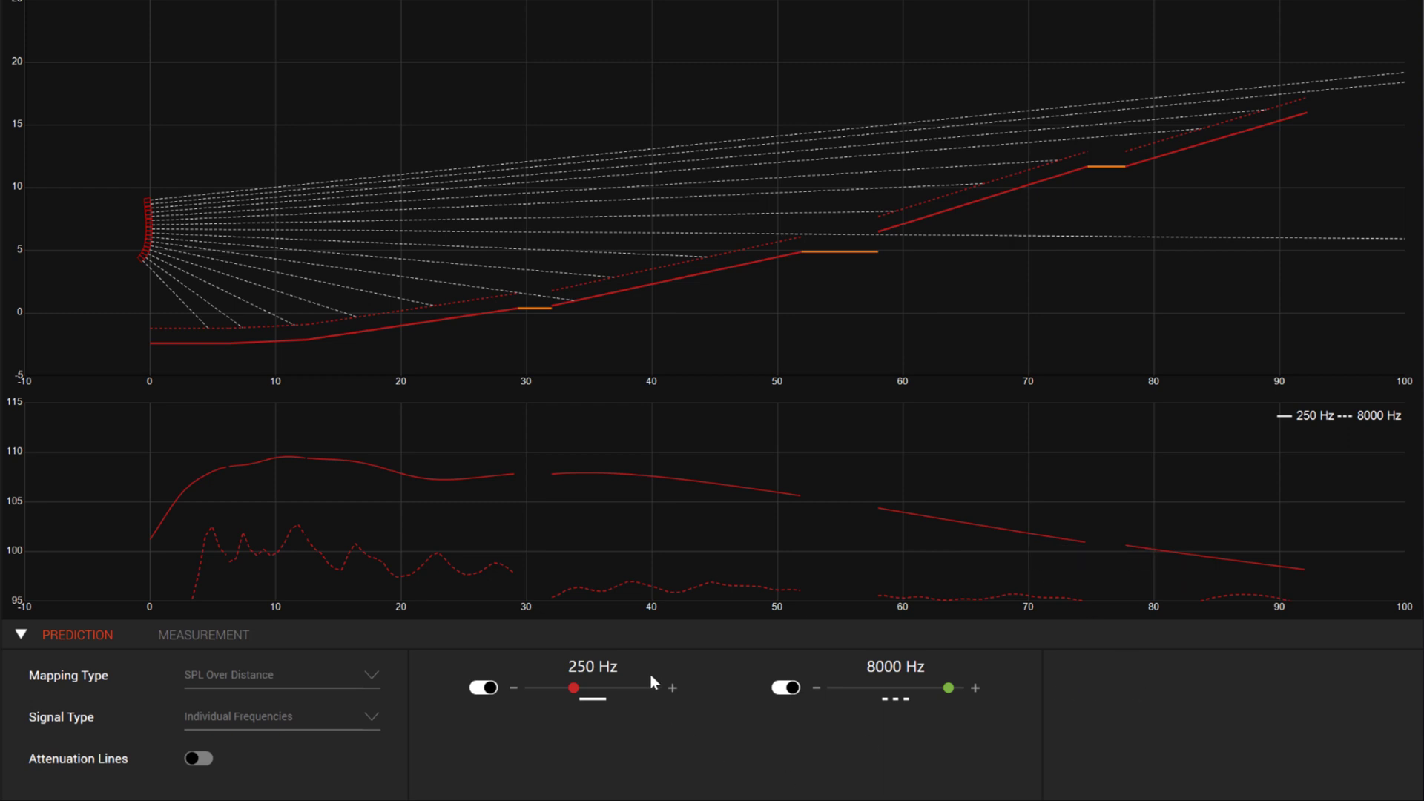
{"action": "left_click_drag", "start_coordinate": [573, 688], "coordinate": [586, 688]}
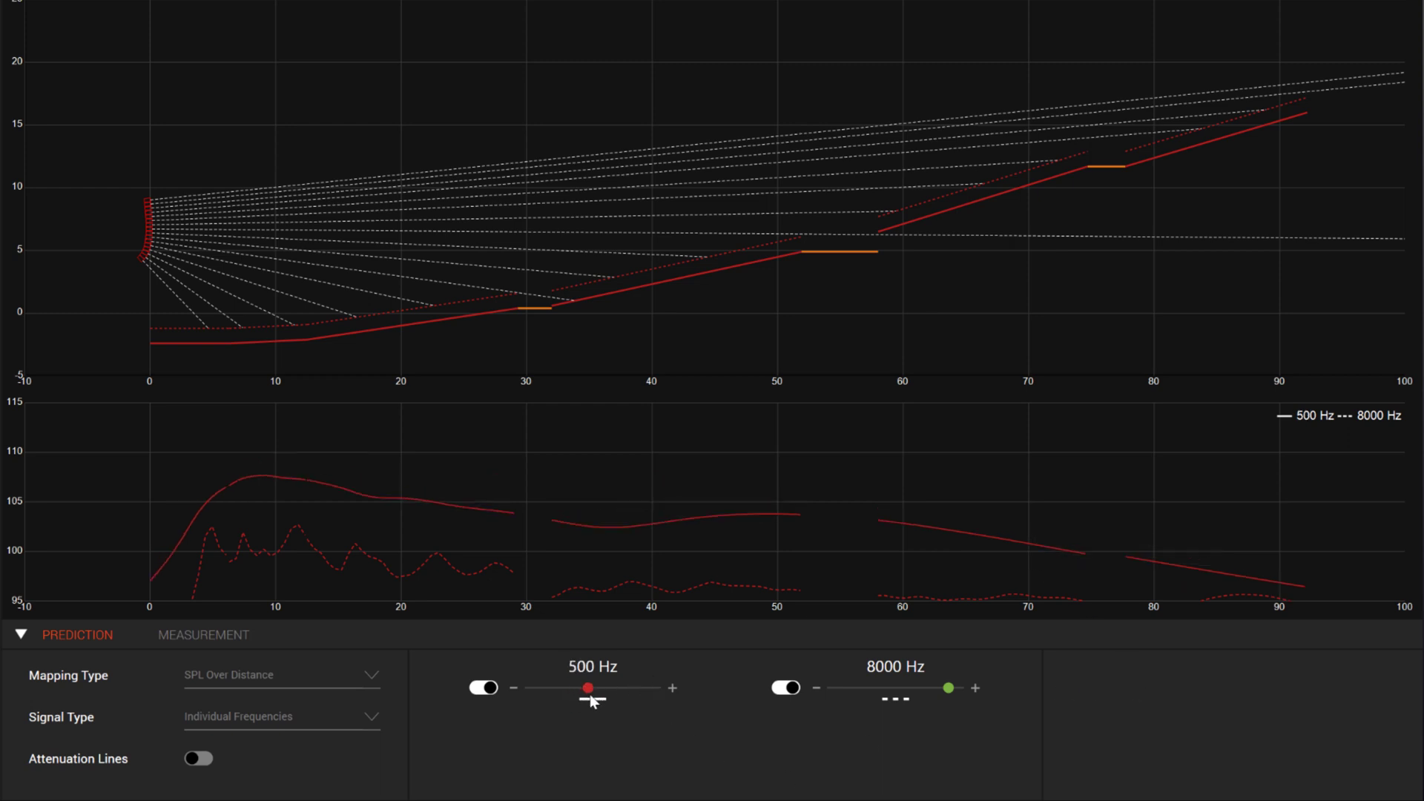
{"action": "left_click_drag", "start_coordinate": [585, 686], "coordinate": [591, 687]}
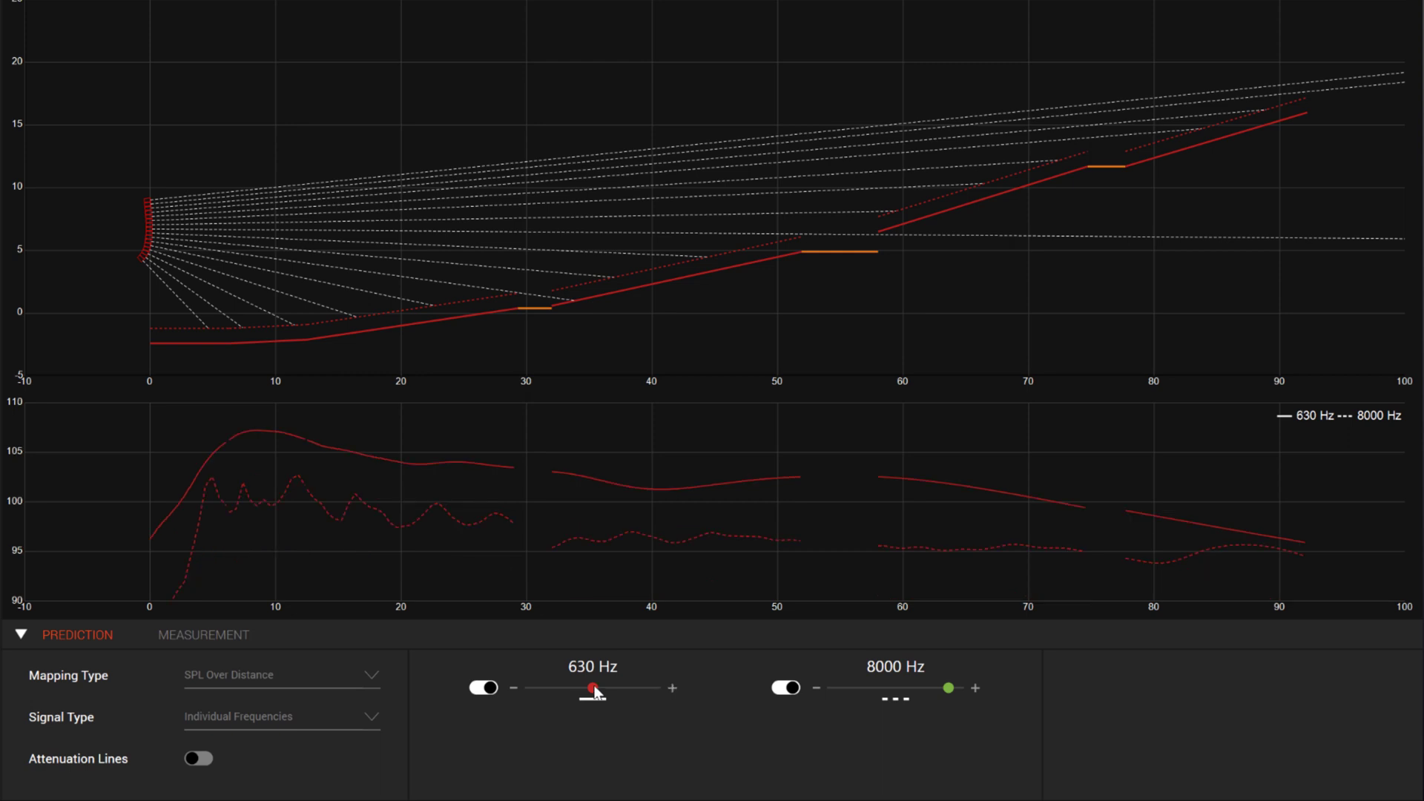
{"action": "left_click", "coordinate": [280, 716]}
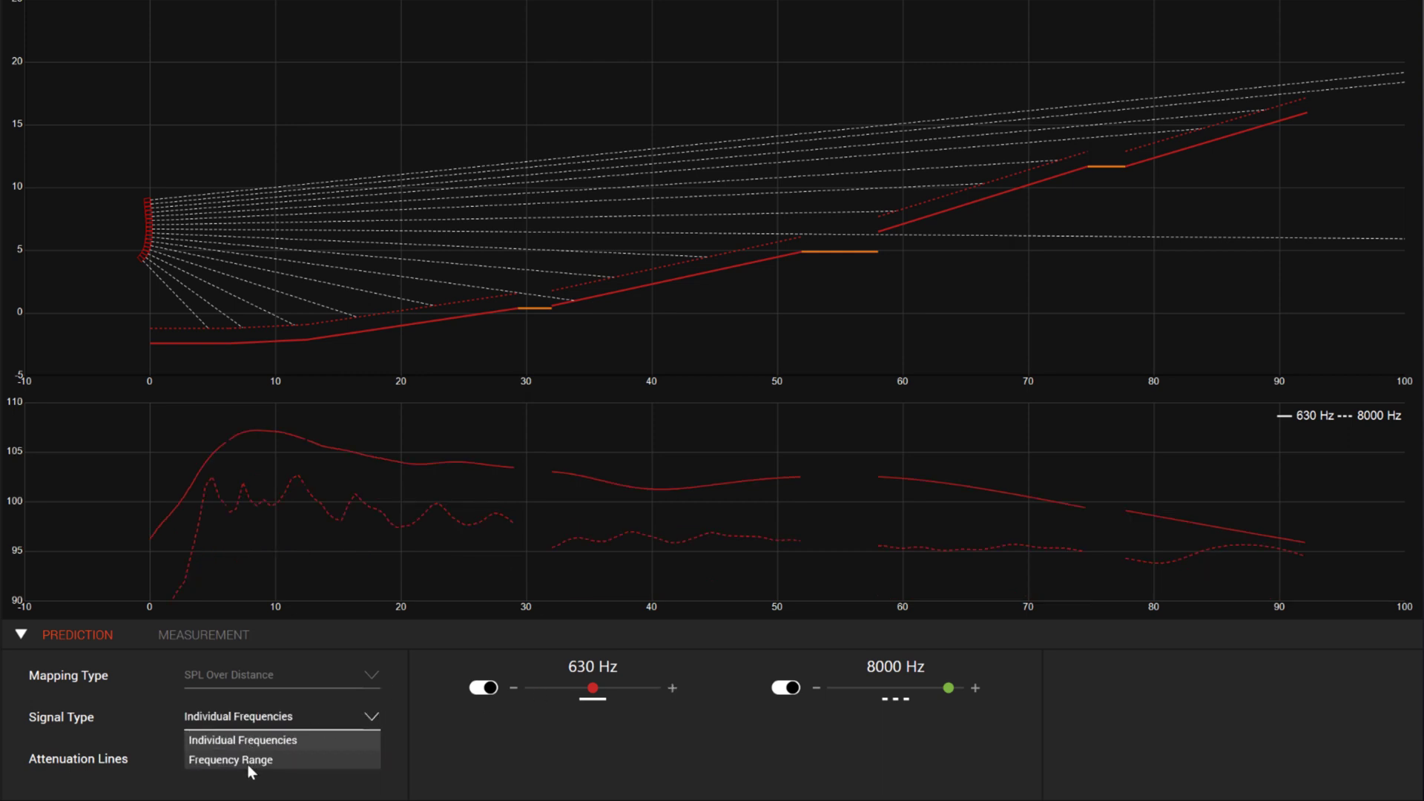
Step: Plot SPL over distance for the 1000–10000 Hz range instead of individual frequencies
{"action": "left_click", "coordinate": [231, 759]}
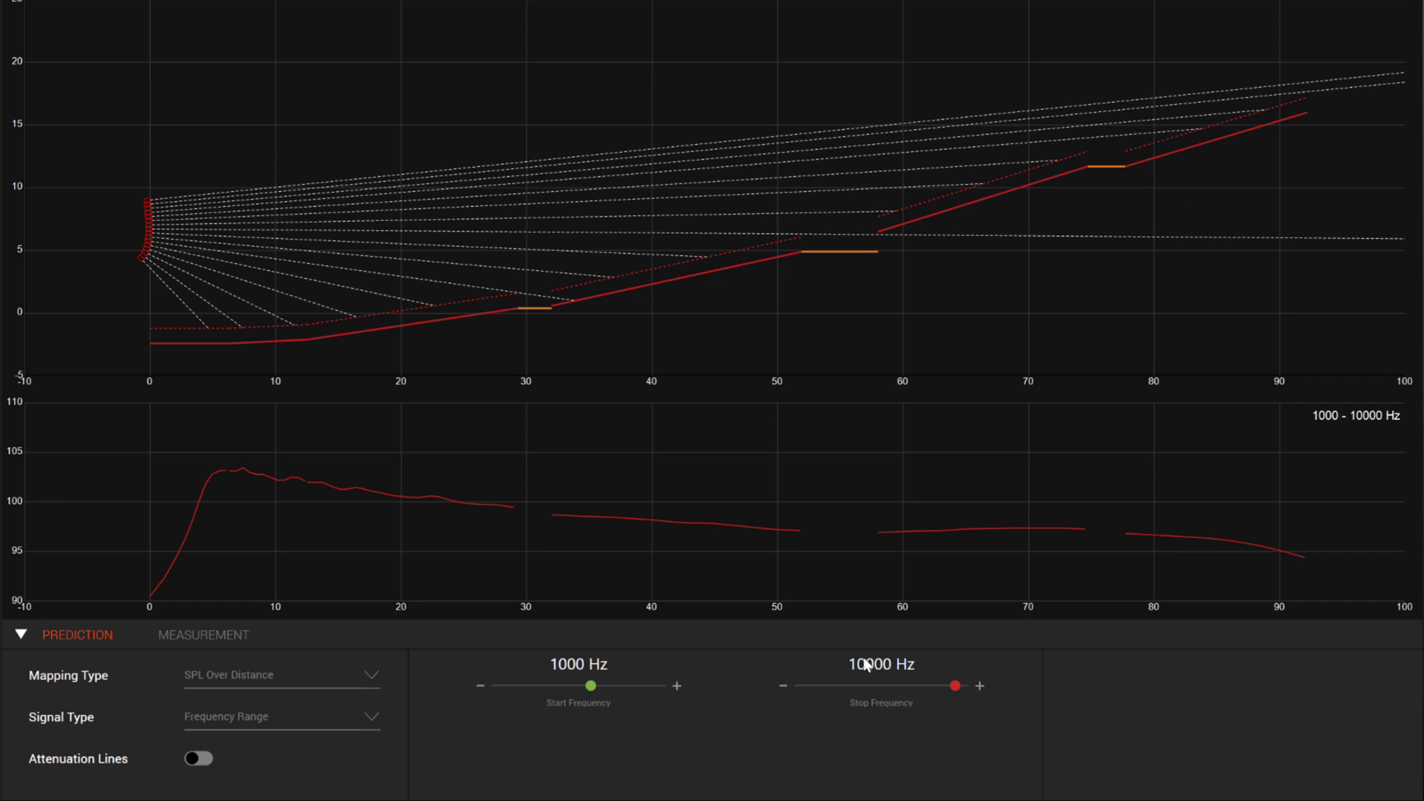
{"action": "mouse_move", "coordinate": [395, 506]}
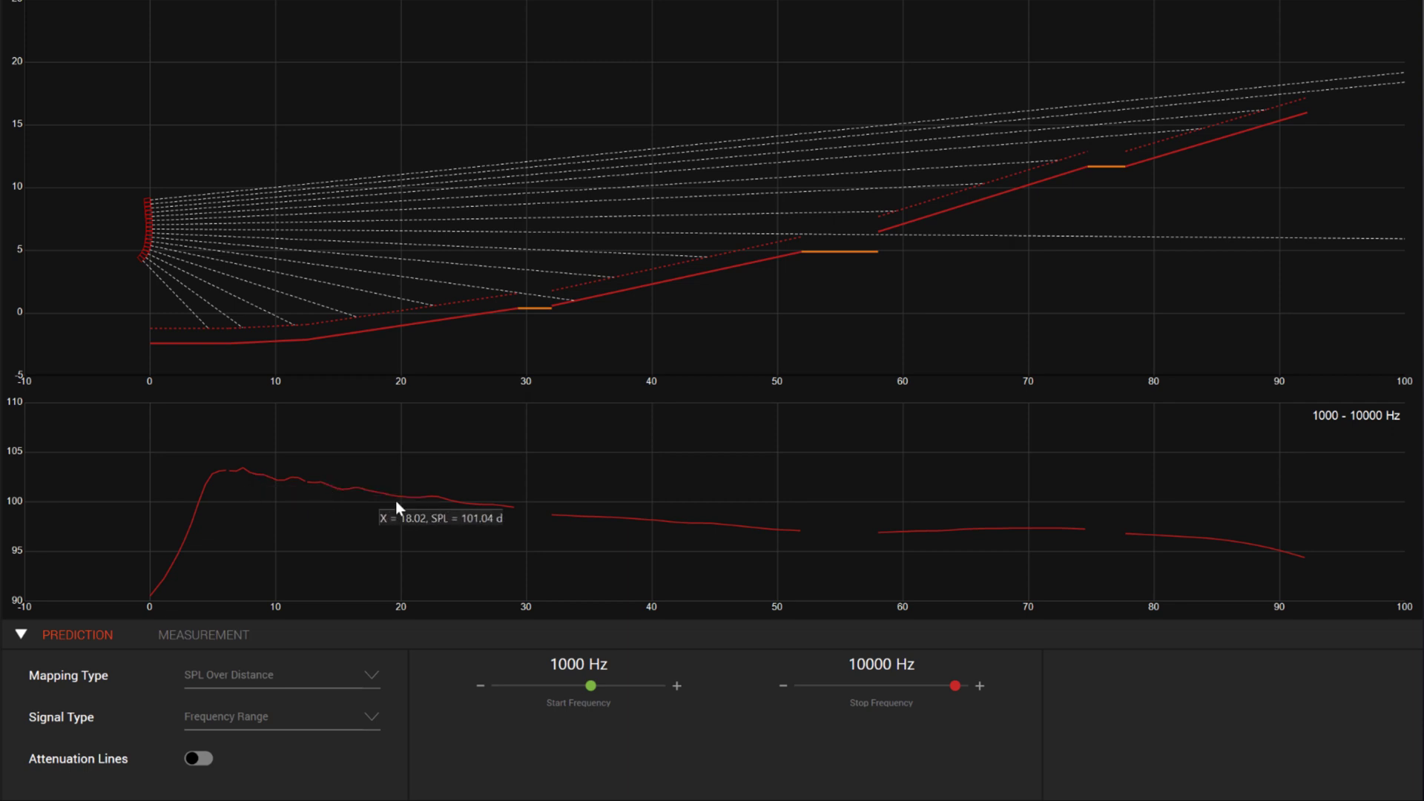
{"action": "mouse_move", "coordinate": [1121, 561]}
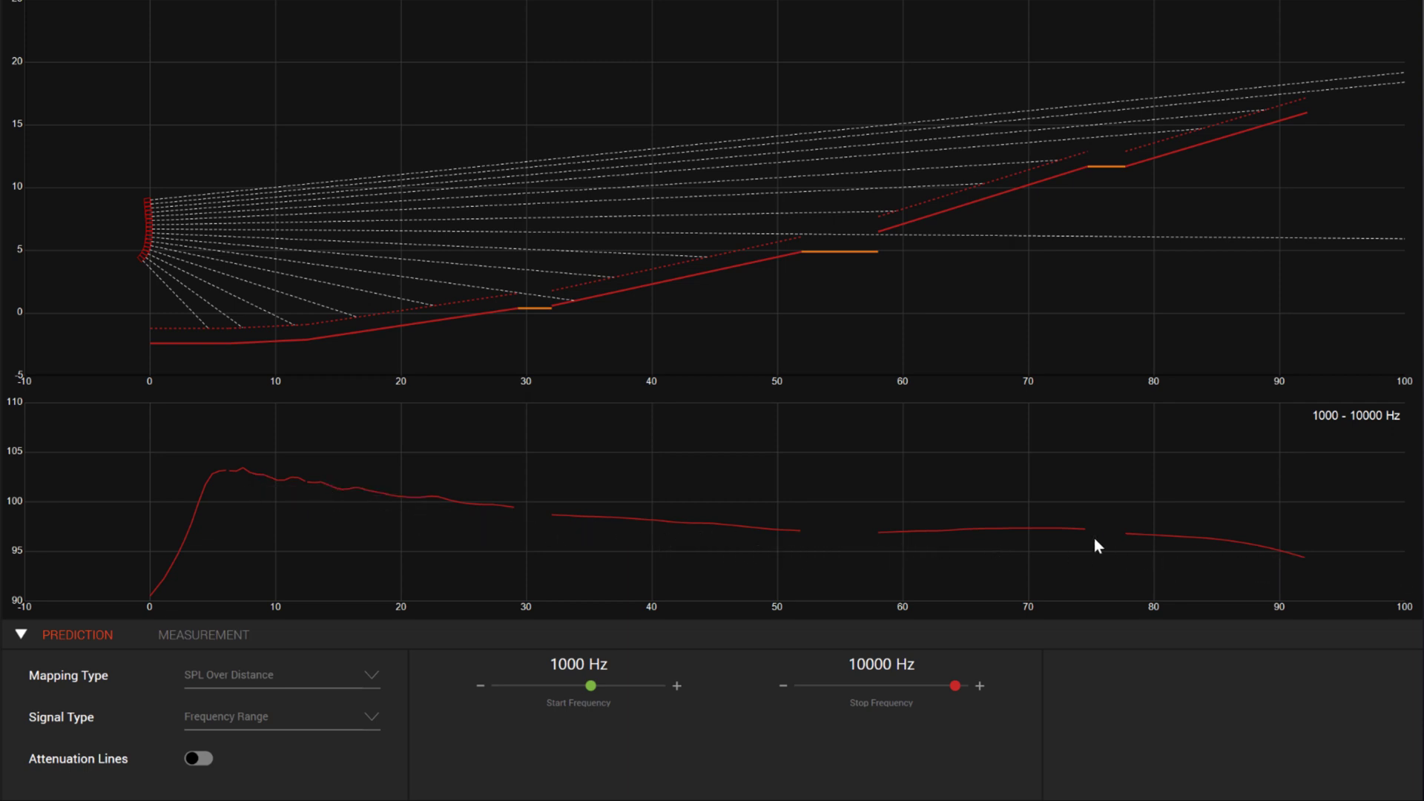
{"action": "mouse_move", "coordinate": [320, 682]}
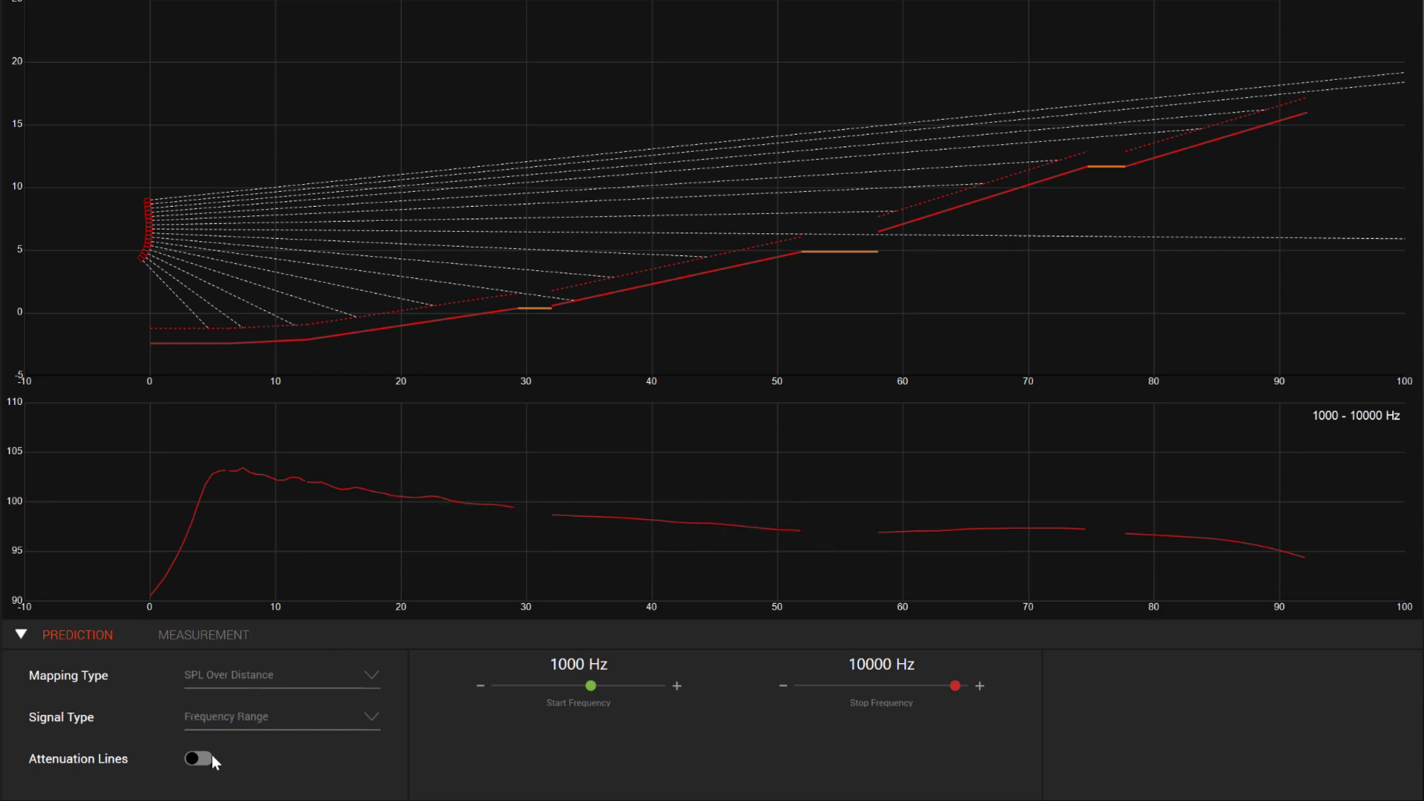
Step: Overlay 0, -3, -6 and -9 dB attenuation reference lines on the SPL plot
{"action": "left_click", "coordinate": [196, 757]}
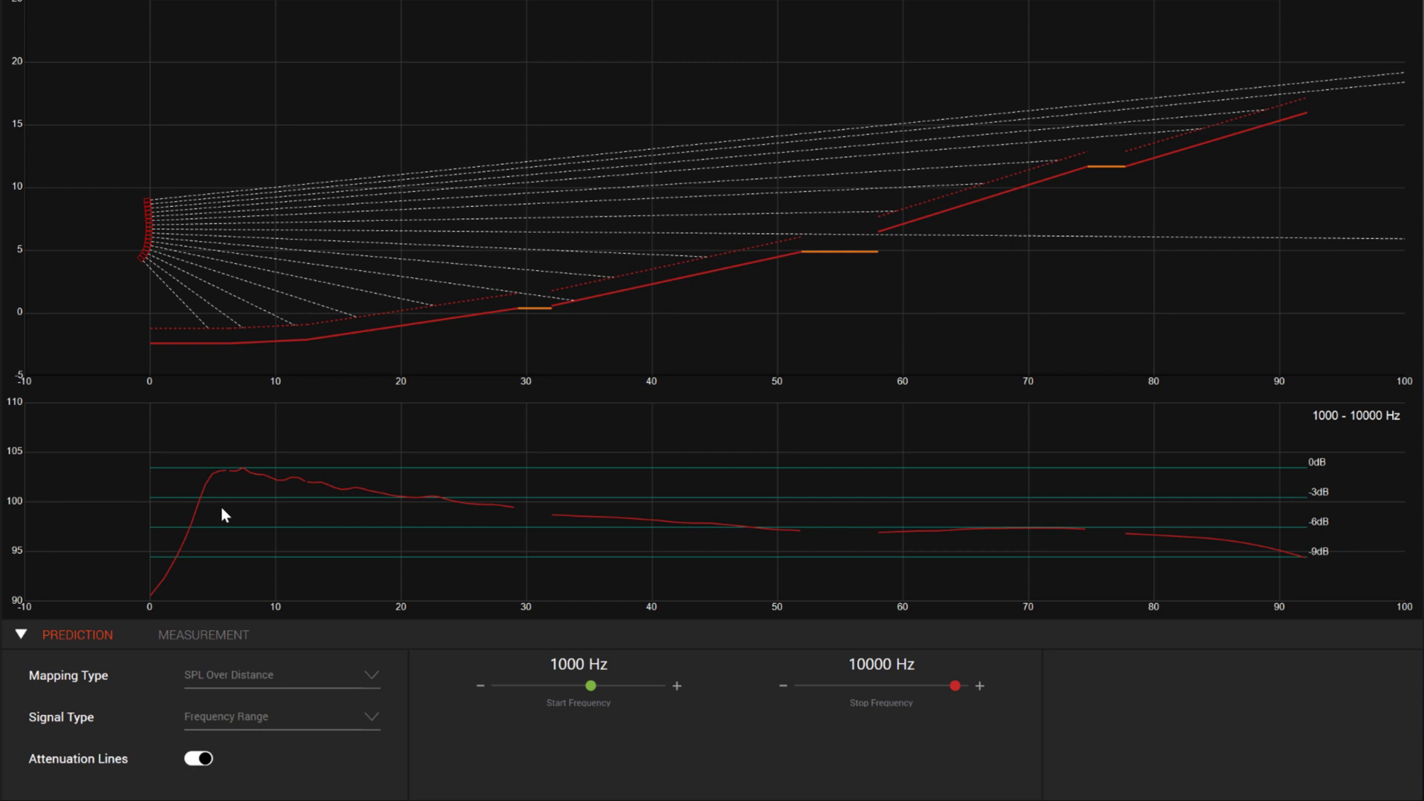
{"action": "mouse_move", "coordinate": [253, 476]}
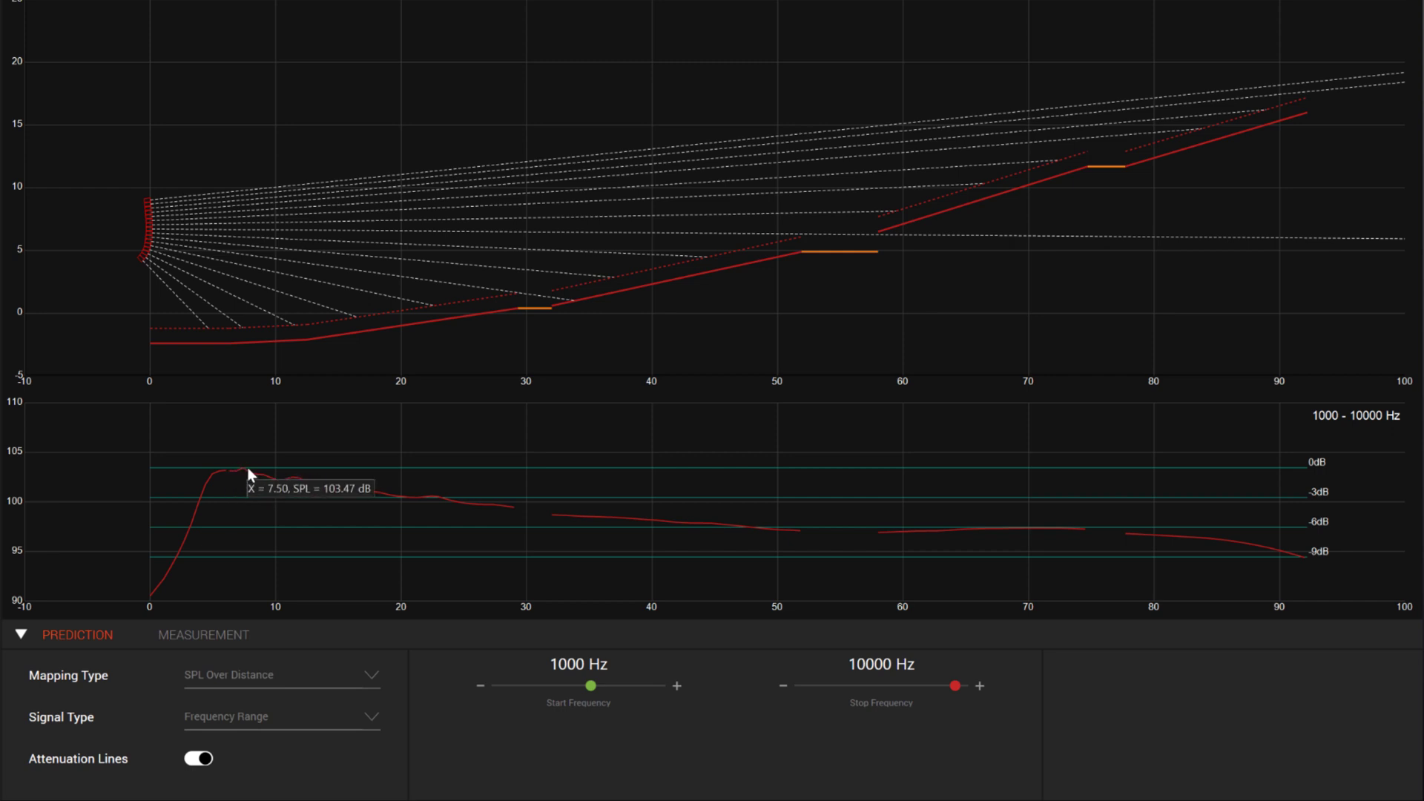
{"action": "mouse_move", "coordinate": [238, 479]}
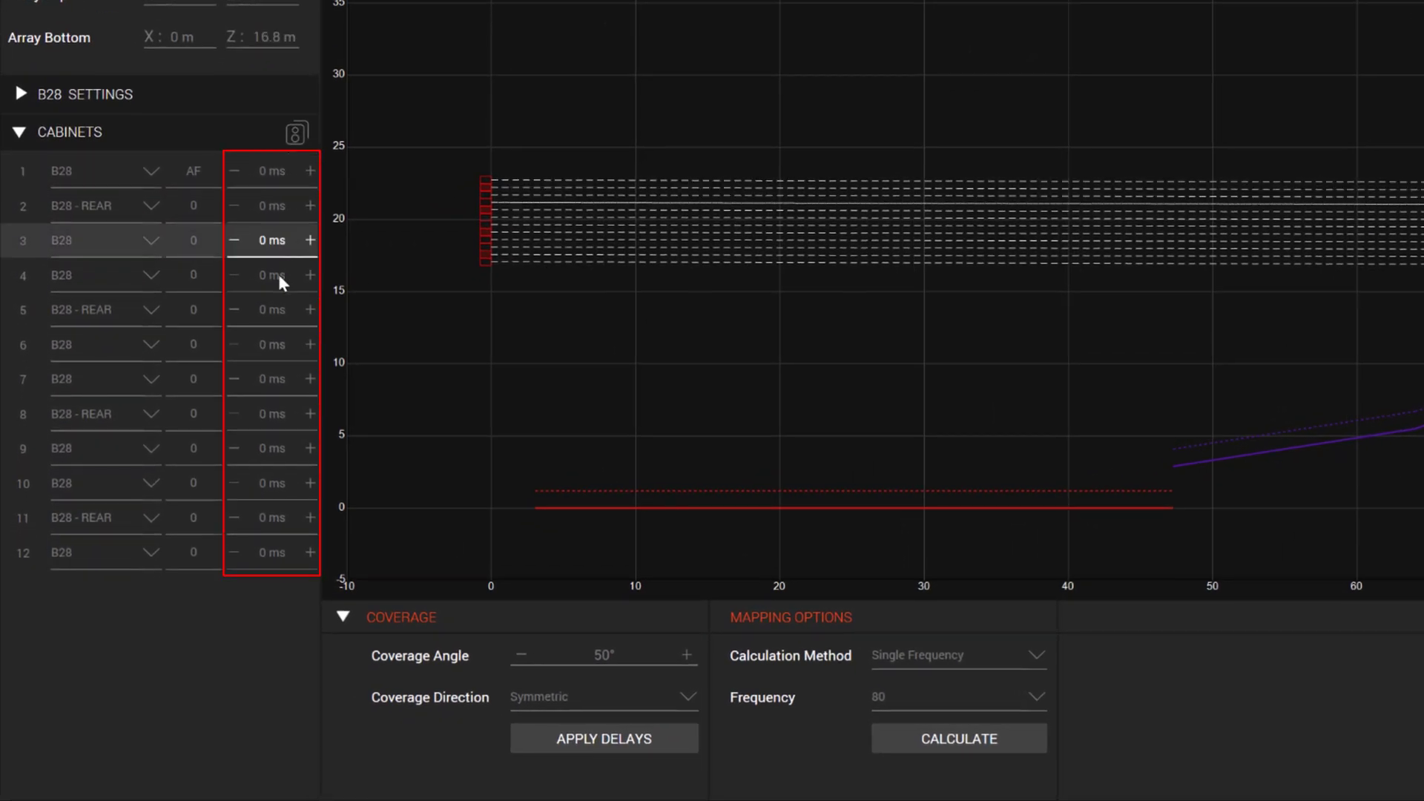
Step: Bring cabinet 1's delay down to 0 ms so the B28 sub array is undelayed
{"action": "left_click", "coordinate": [310, 170]}
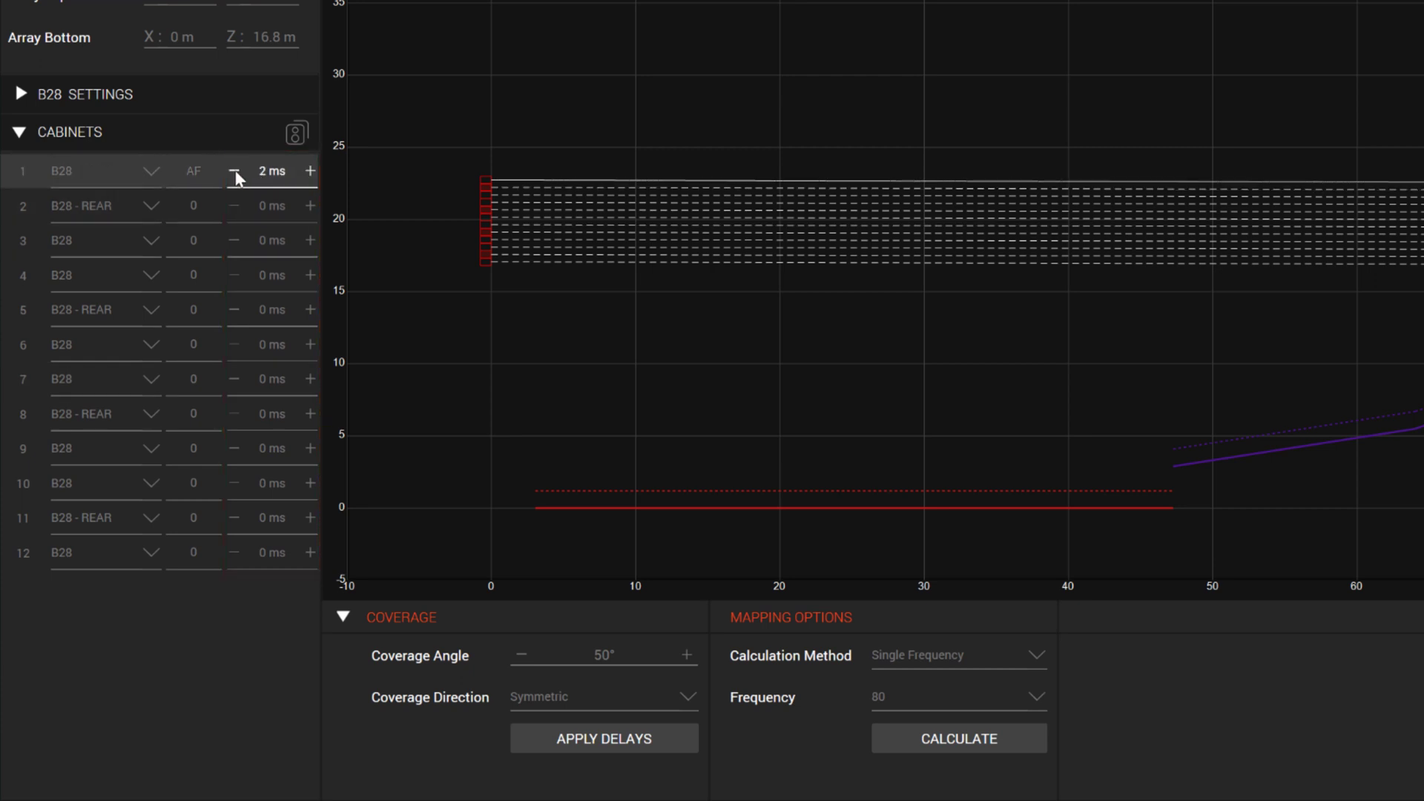
{"action": "left_click", "coordinate": [234, 170]}
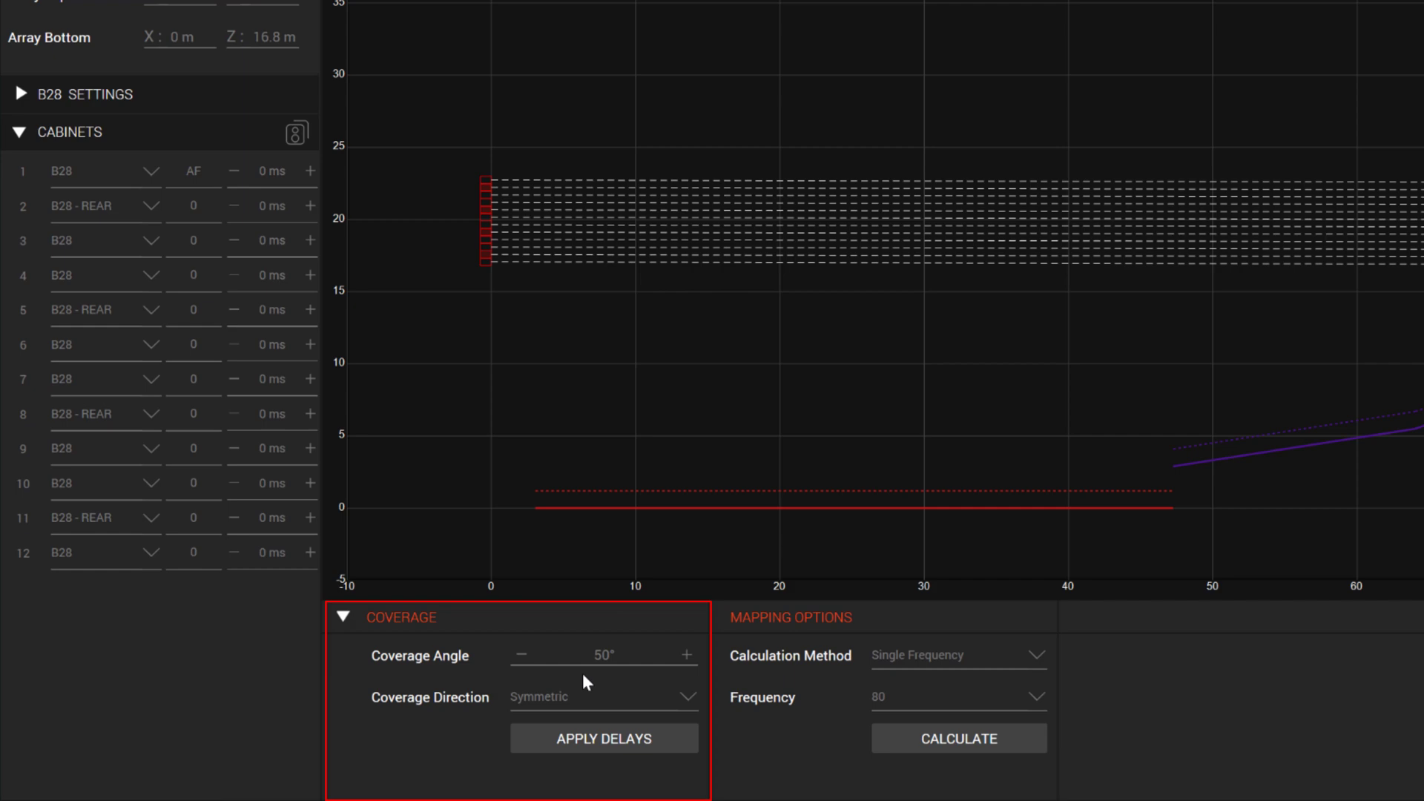
{"action": "left_click", "coordinate": [602, 697]}
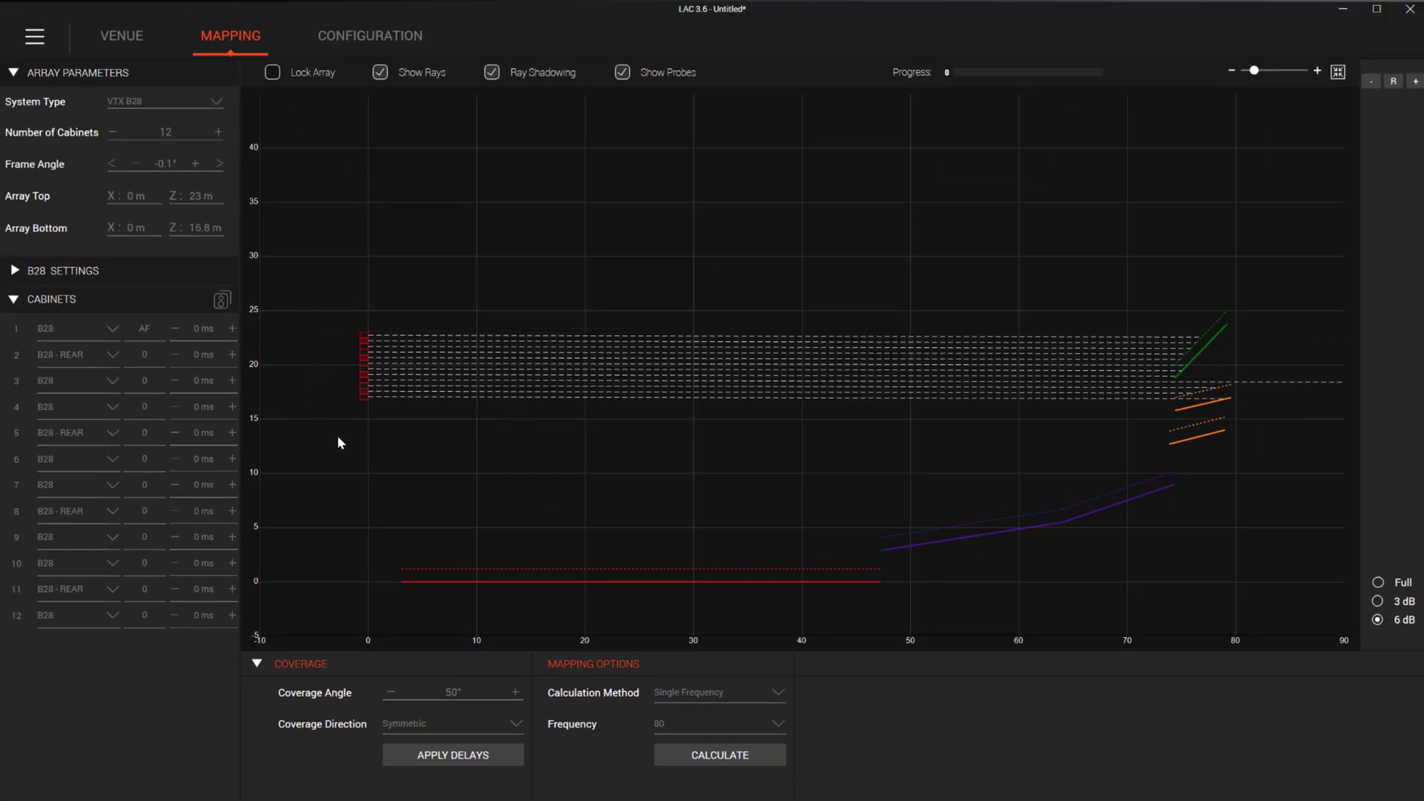
Step: Calculate the 80 Hz map for the undelayed B28 array, comparing 3 dB and 6 dB resolution
{"action": "left_click", "coordinate": [718, 755]}
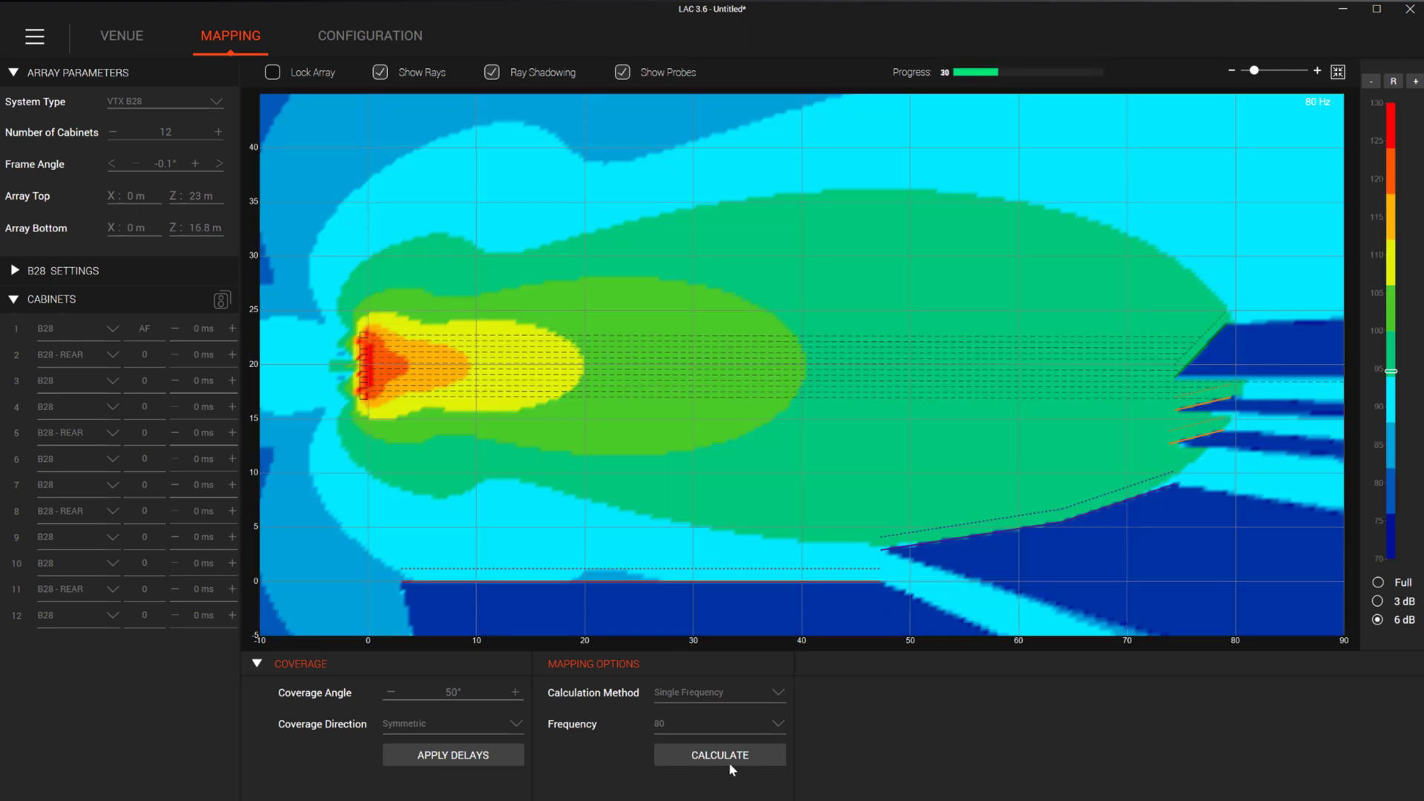
{"action": "left_click", "coordinate": [1378, 601]}
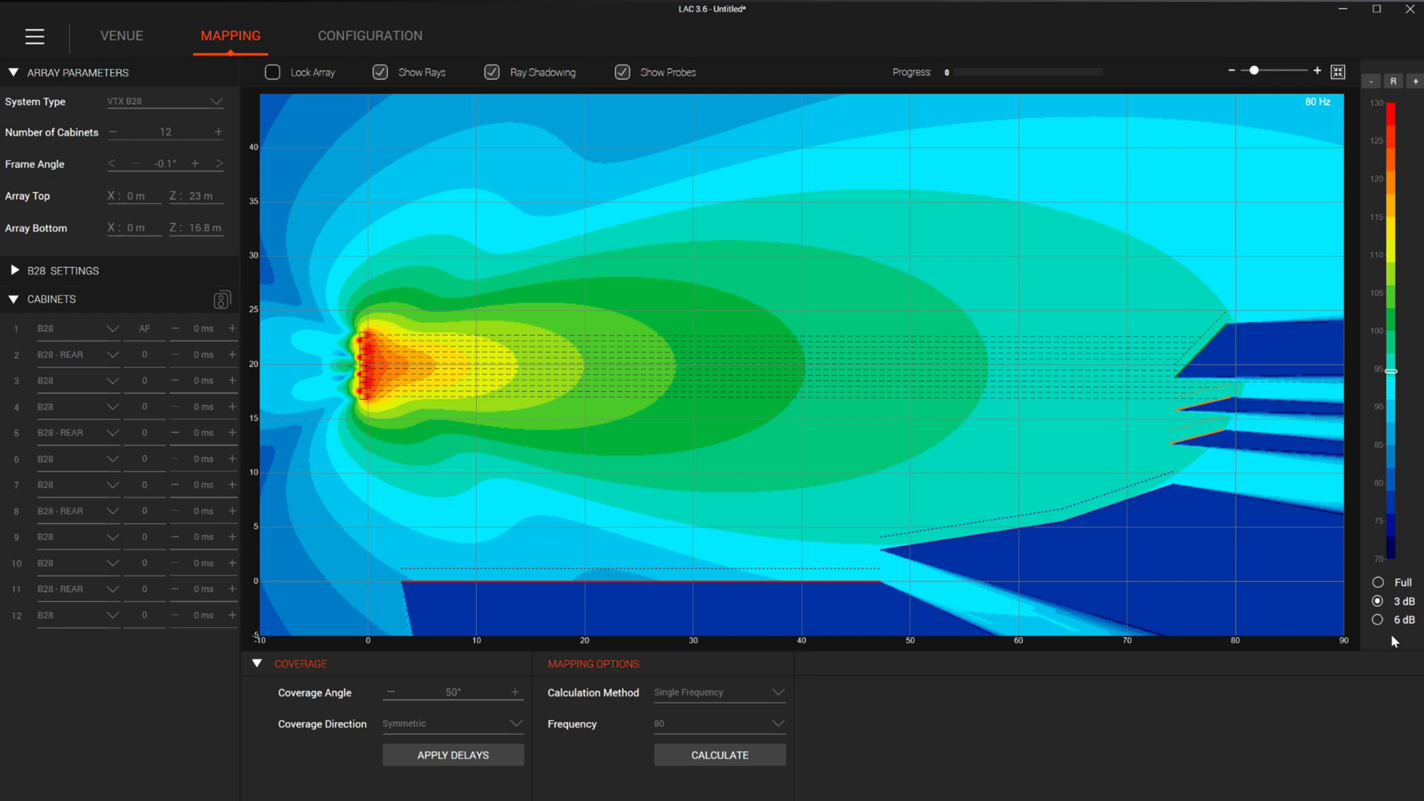
{"action": "left_click", "coordinate": [1379, 619]}
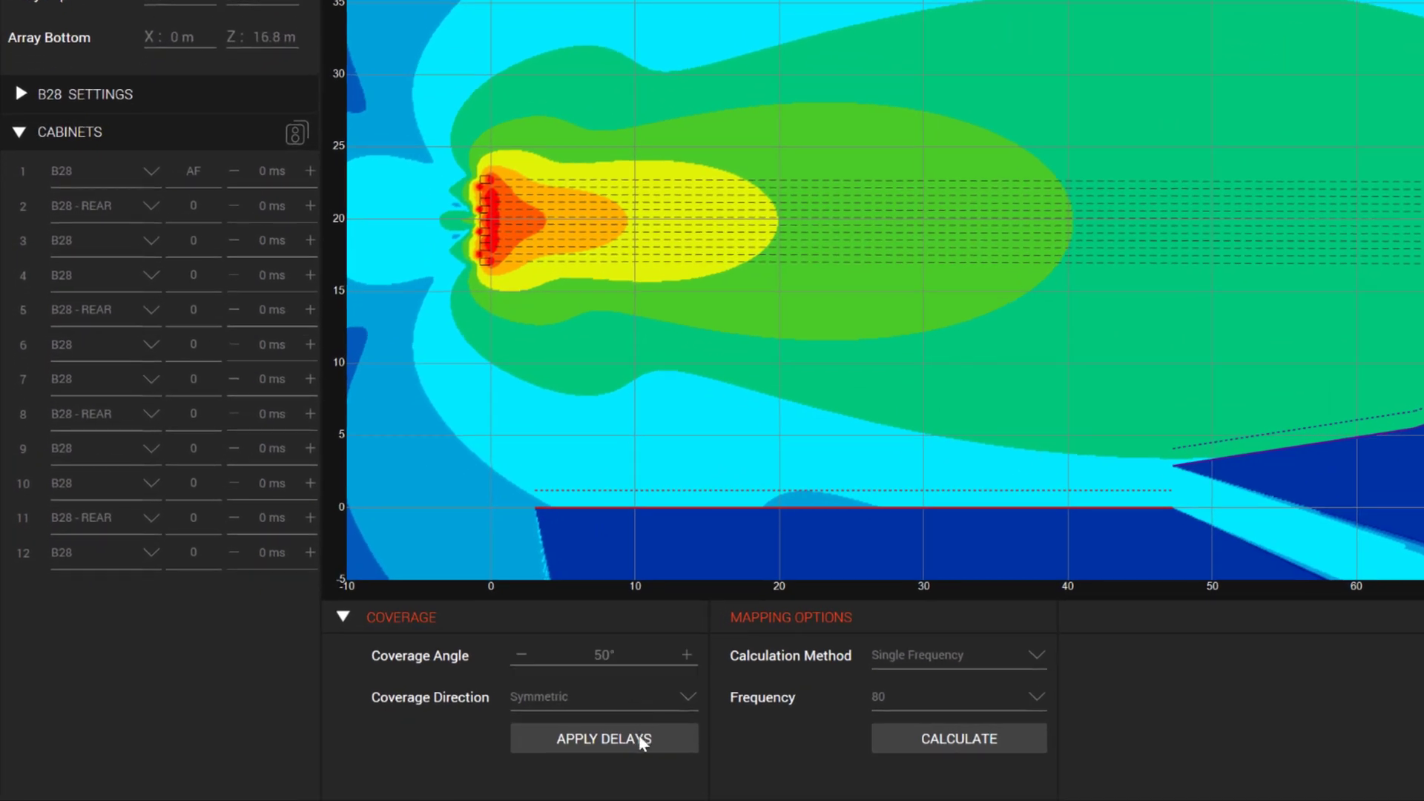
Step: Apply symmetric steering delays for 50° coverage and map the result
{"action": "left_click", "coordinate": [604, 739]}
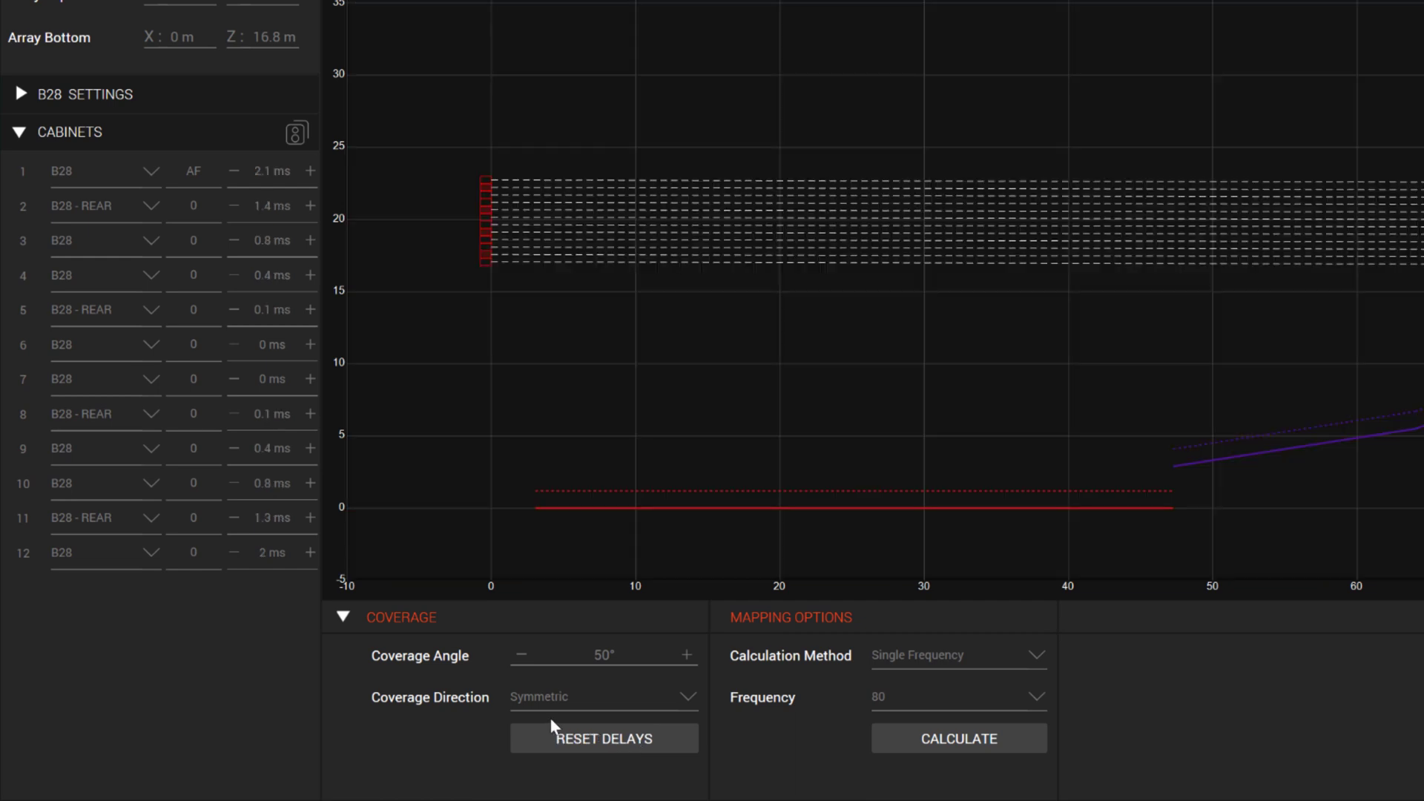
{"action": "mouse_move", "coordinate": [326, 399]}
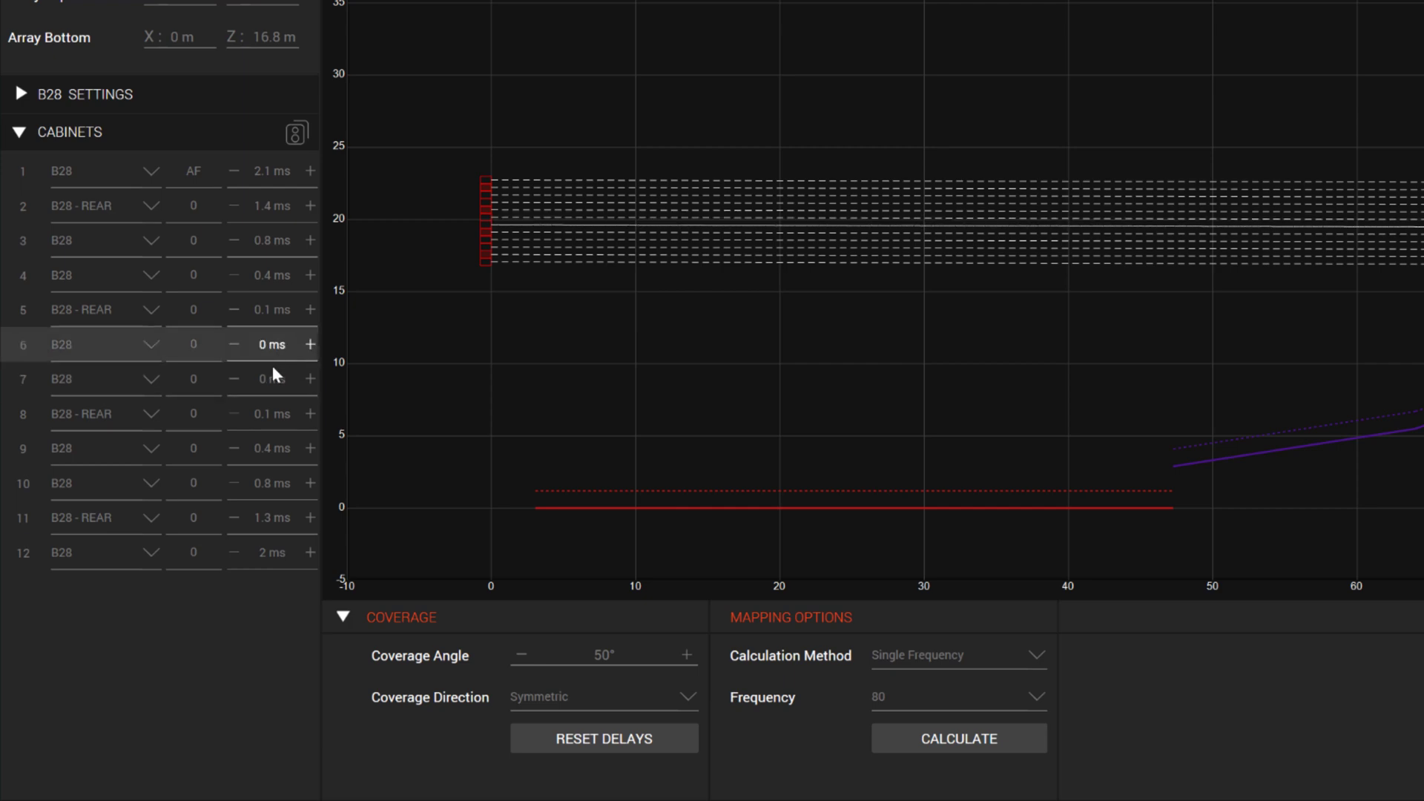
{"action": "left_click", "coordinate": [234, 378]}
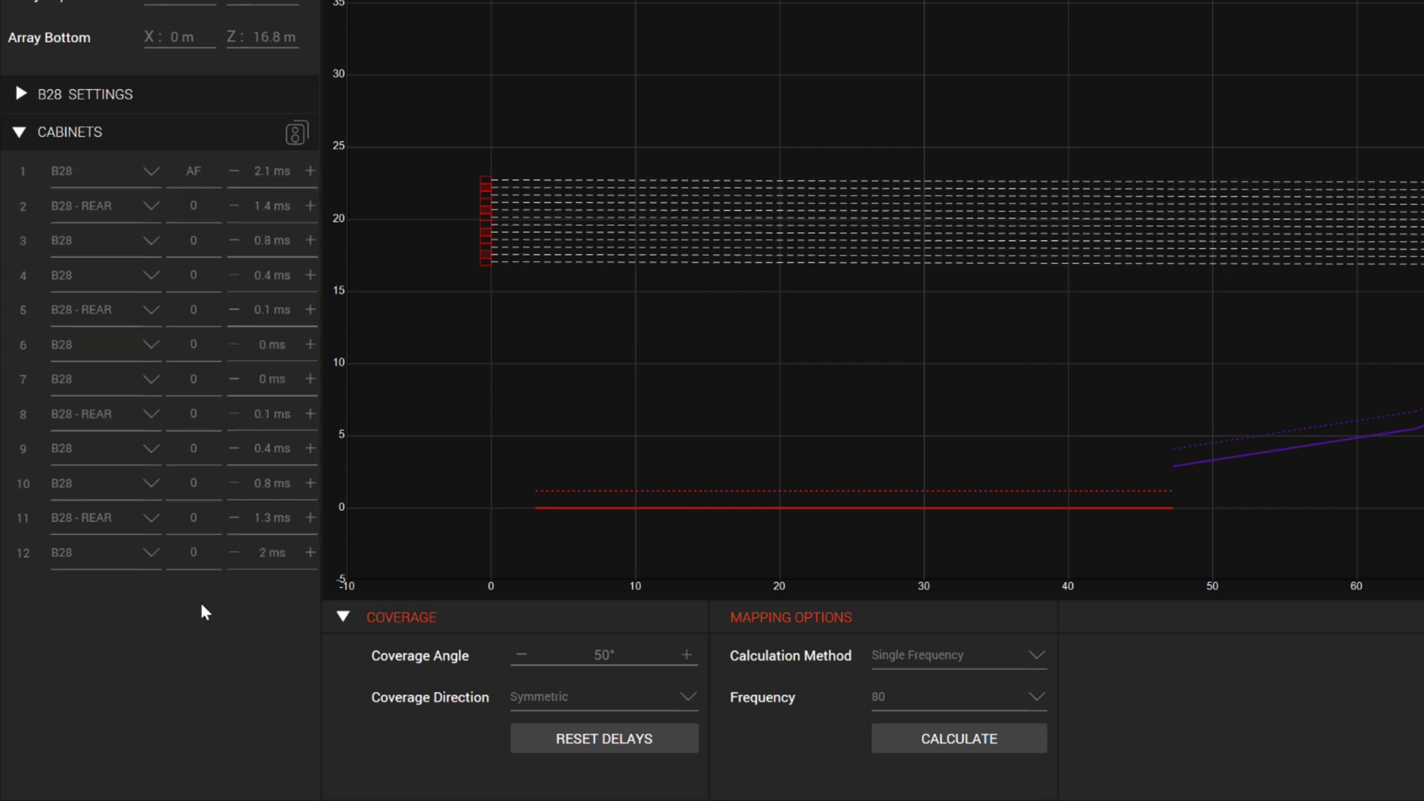
{"action": "left_click", "coordinate": [958, 737]}
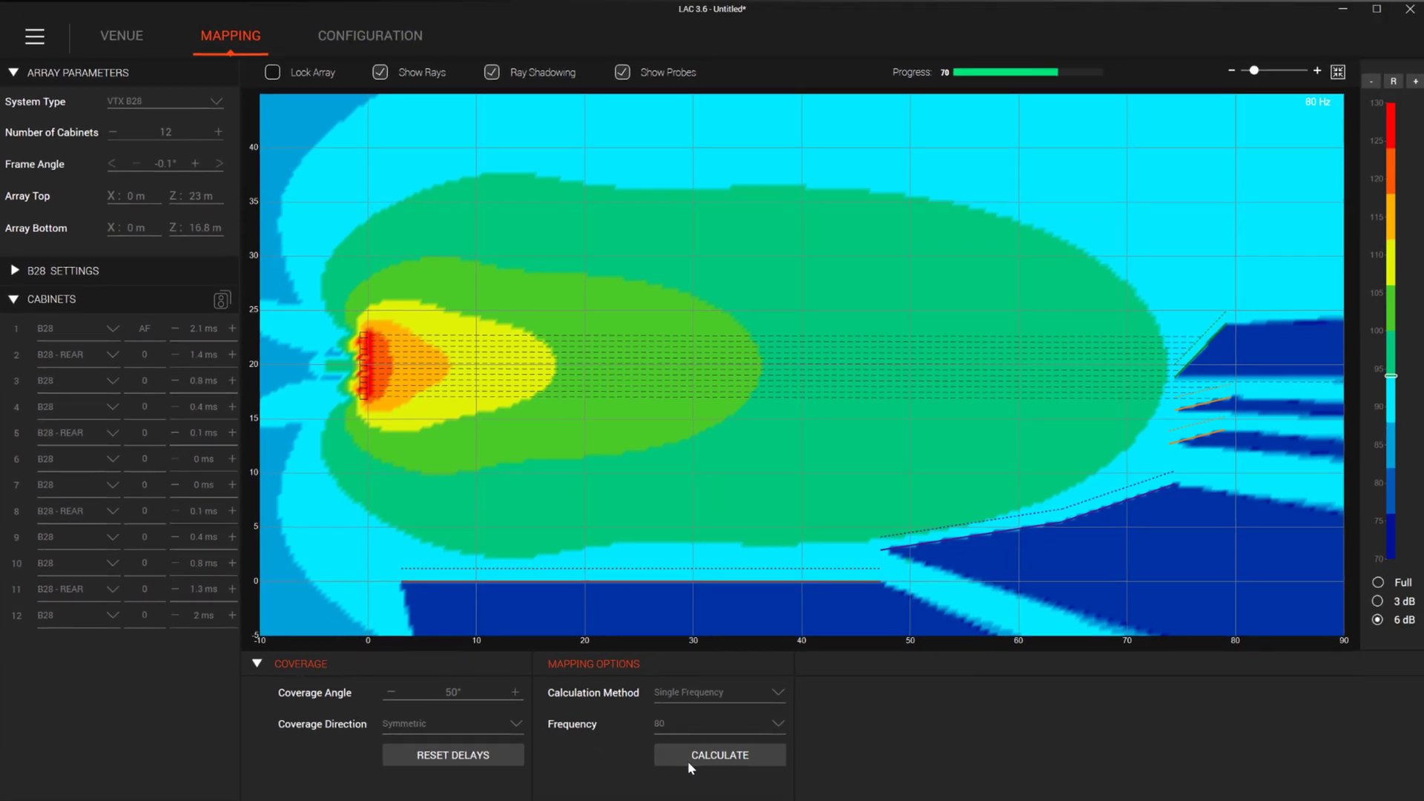
Step: Widen the coverage angle to 55°, remap, then bring up the 12-cabinet B18 array
{"action": "left_click", "coordinate": [718, 755]}
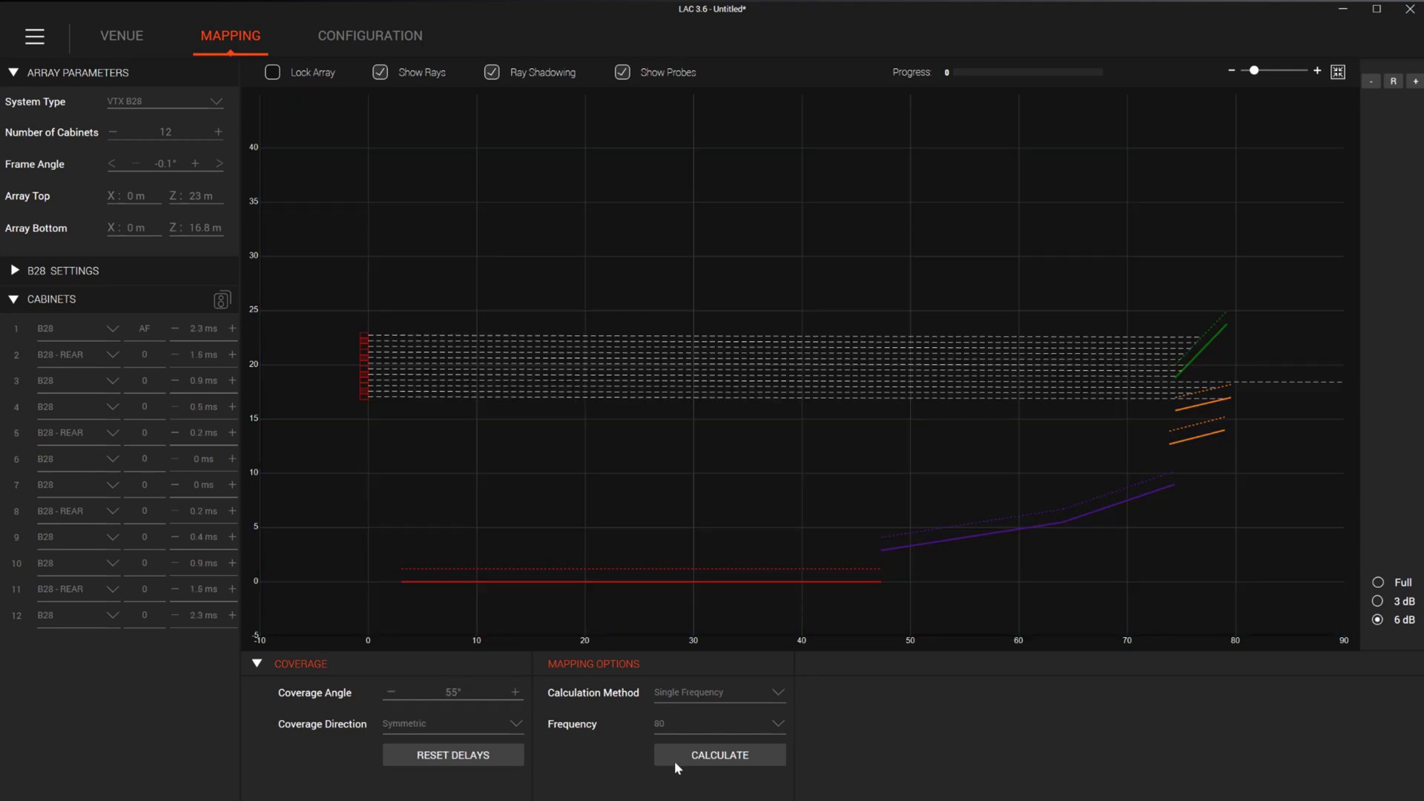
{"action": "left_click", "coordinate": [718, 755]}
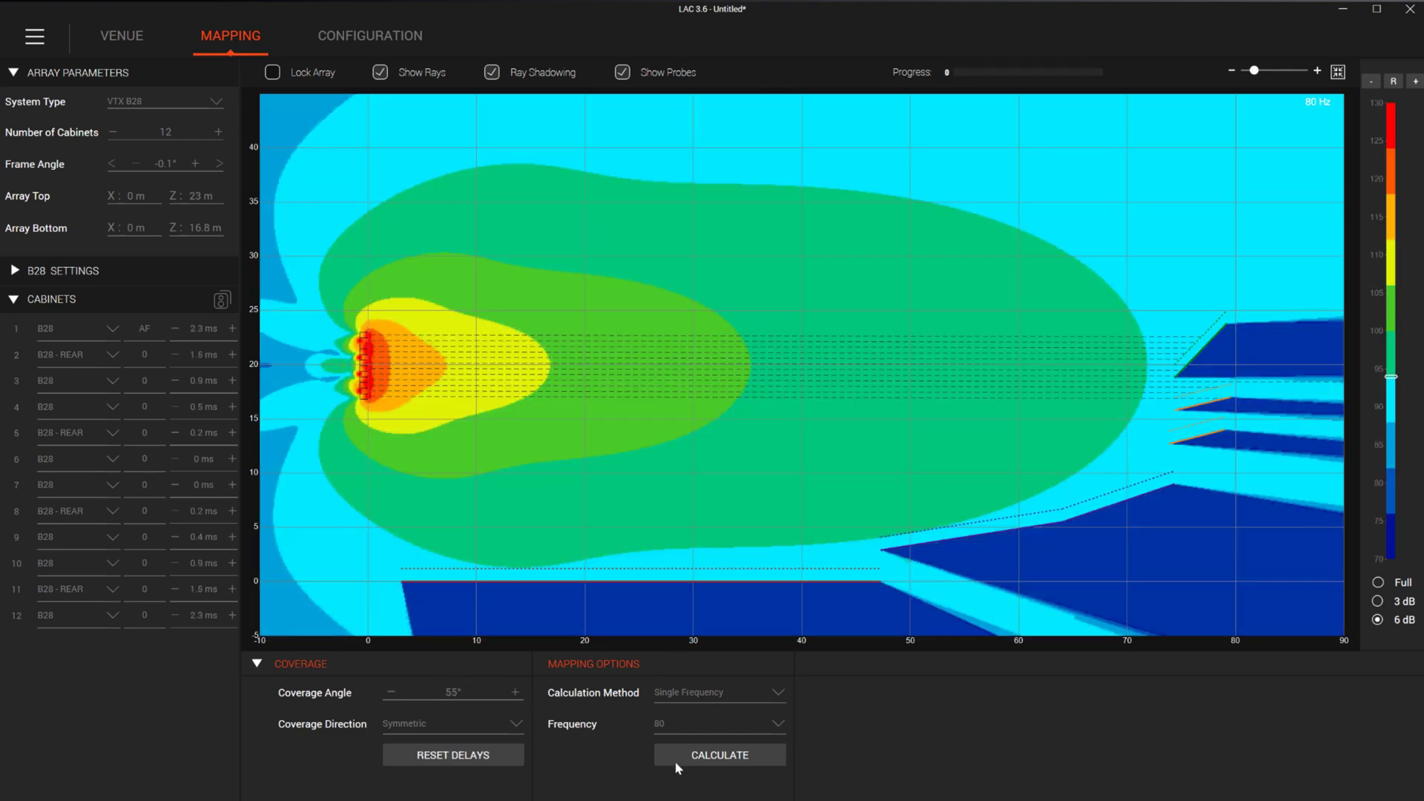
{"action": "left_click", "coordinate": [1378, 600]}
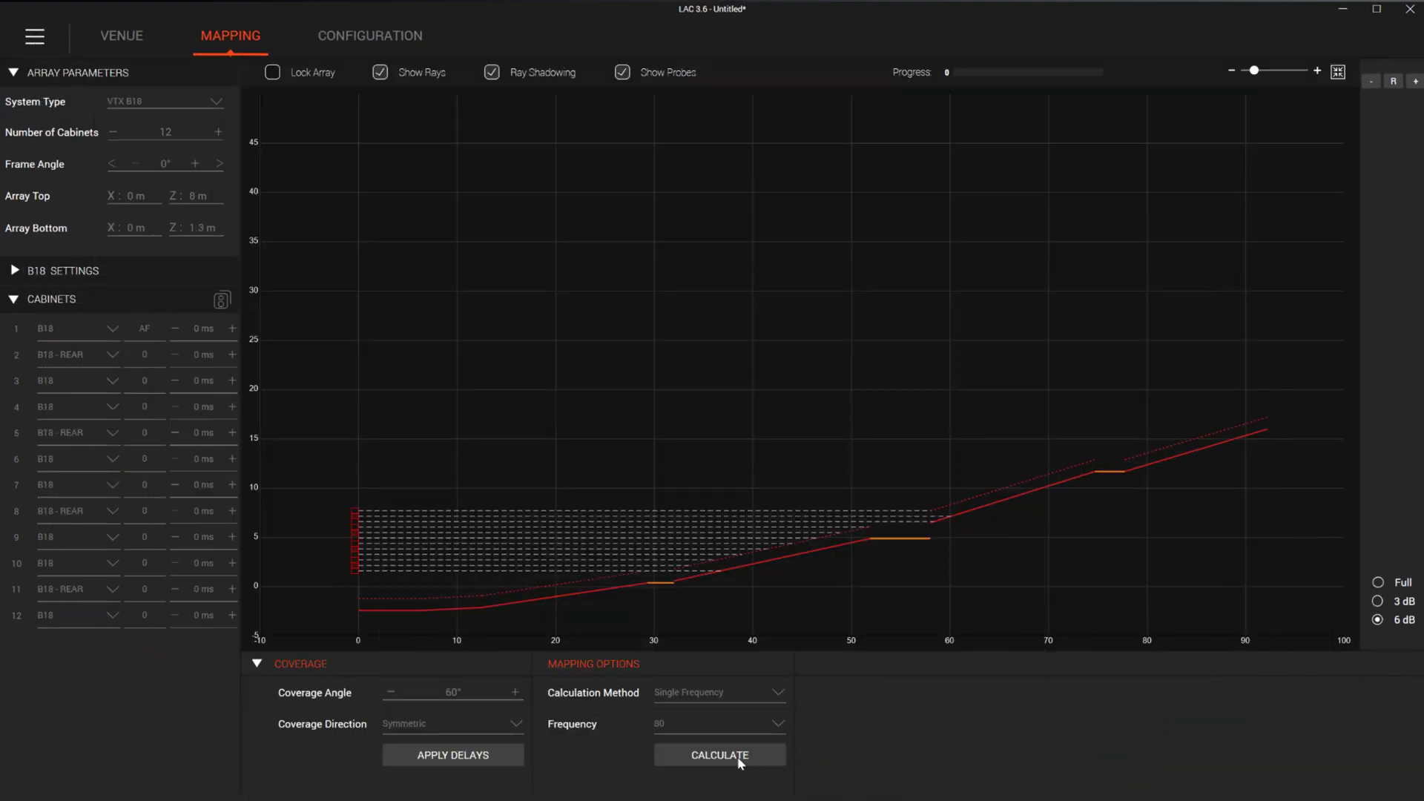
Step: Calculate the 80 Hz coverage map for the undelayed 12-cabinet B18 array
{"action": "left_click", "coordinate": [717, 755]}
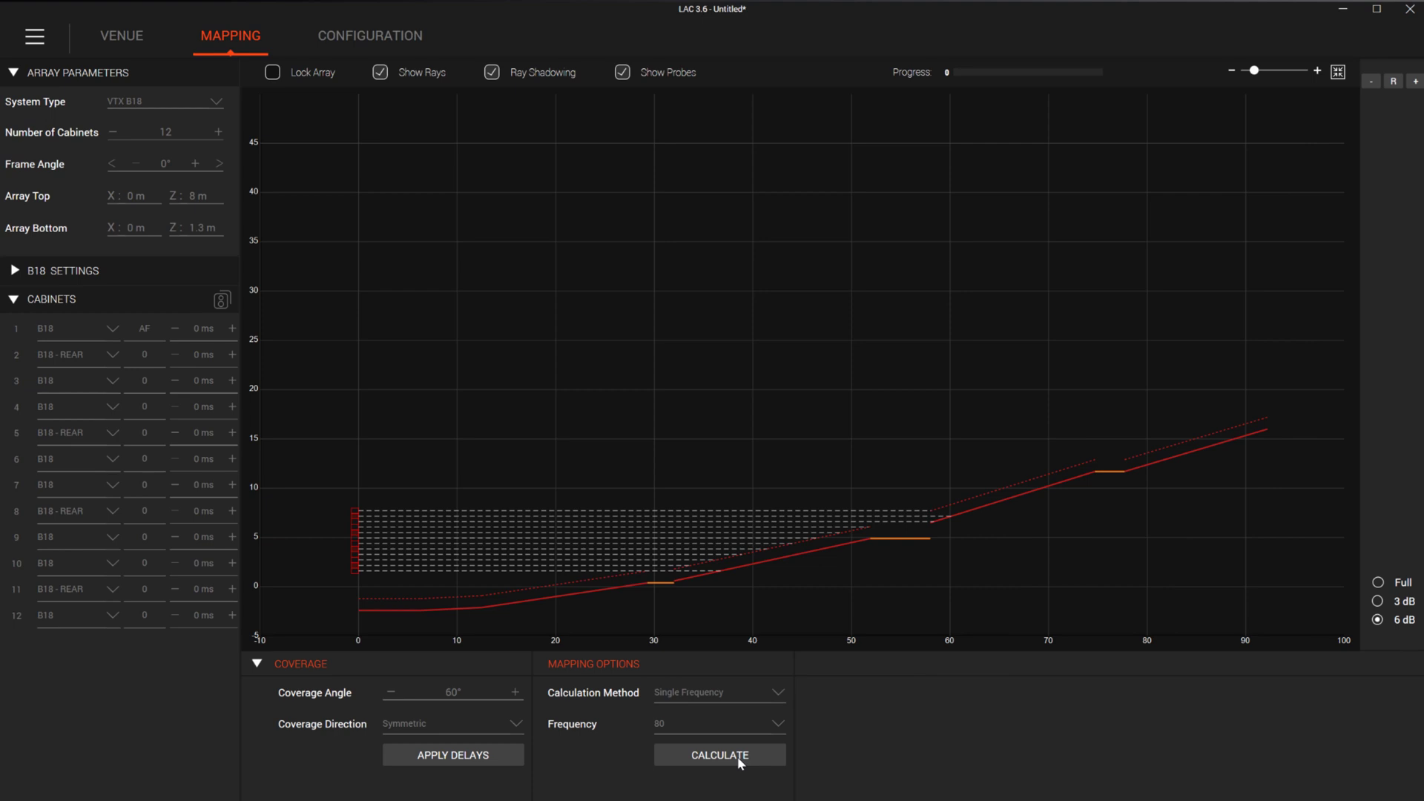
{"action": "left_click", "coordinate": [718, 755]}
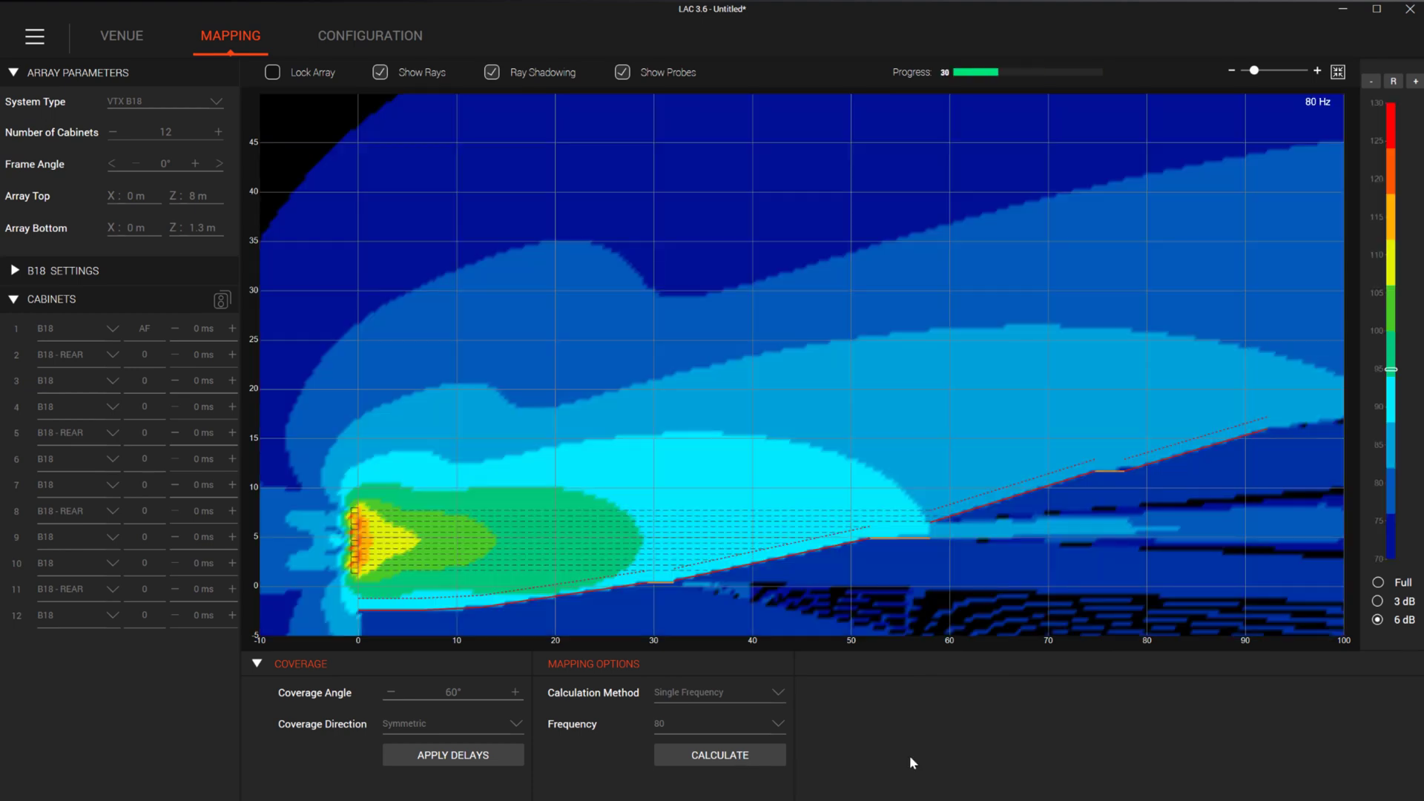
{"action": "left_click", "coordinate": [717, 755]}
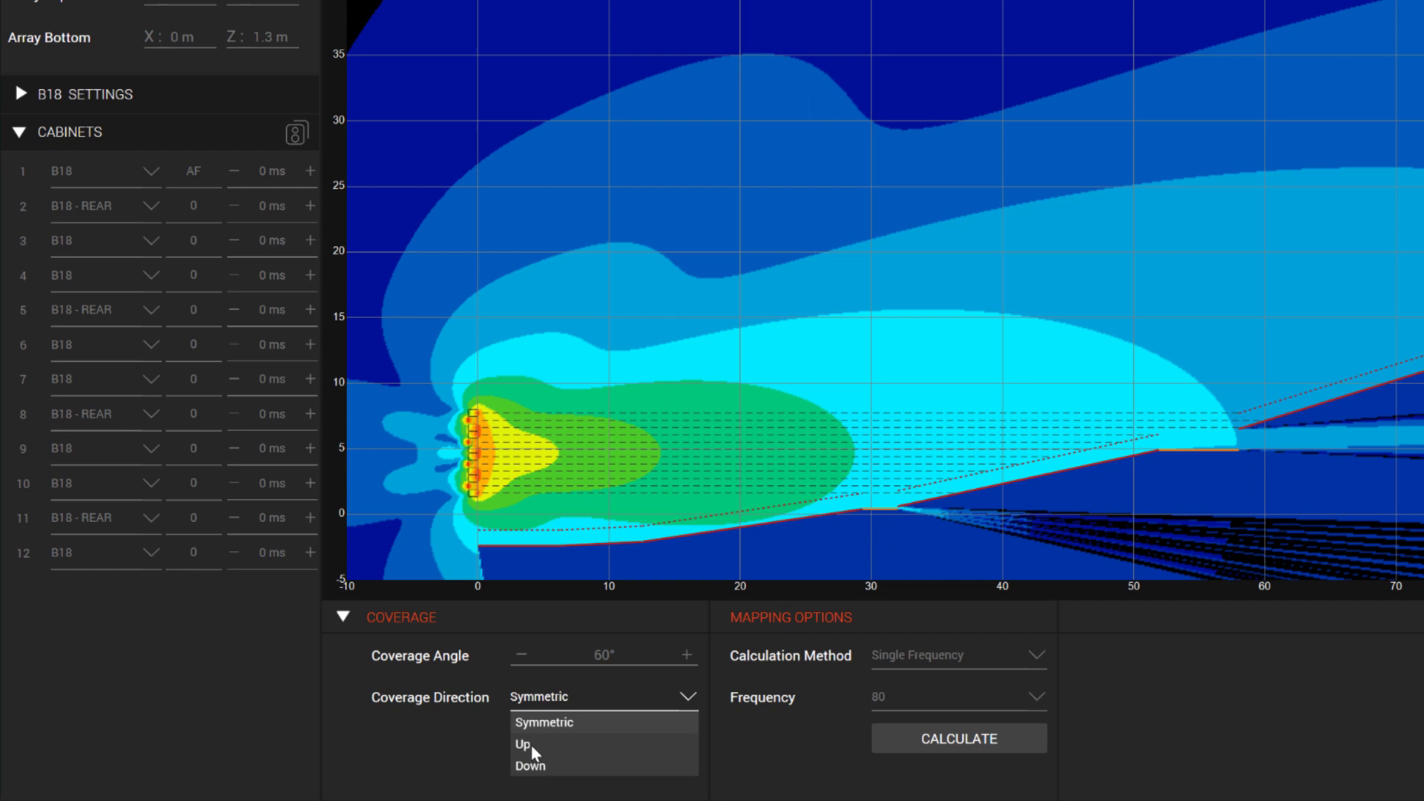
Step: Steer coverage Up at 25°, apply the delays to the B18 array and remap
{"action": "left_click", "coordinate": [522, 743]}
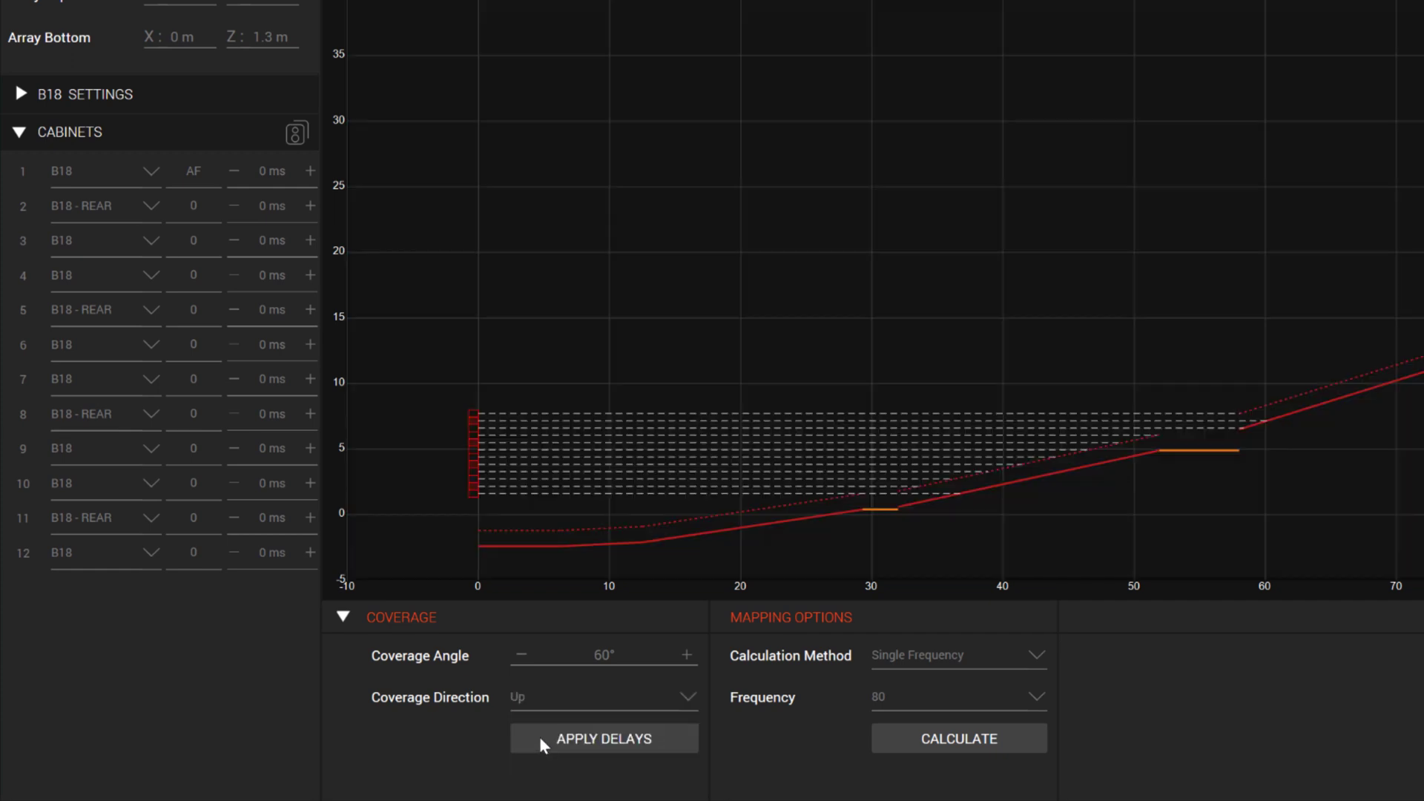
{"action": "left_click", "coordinate": [520, 654]}
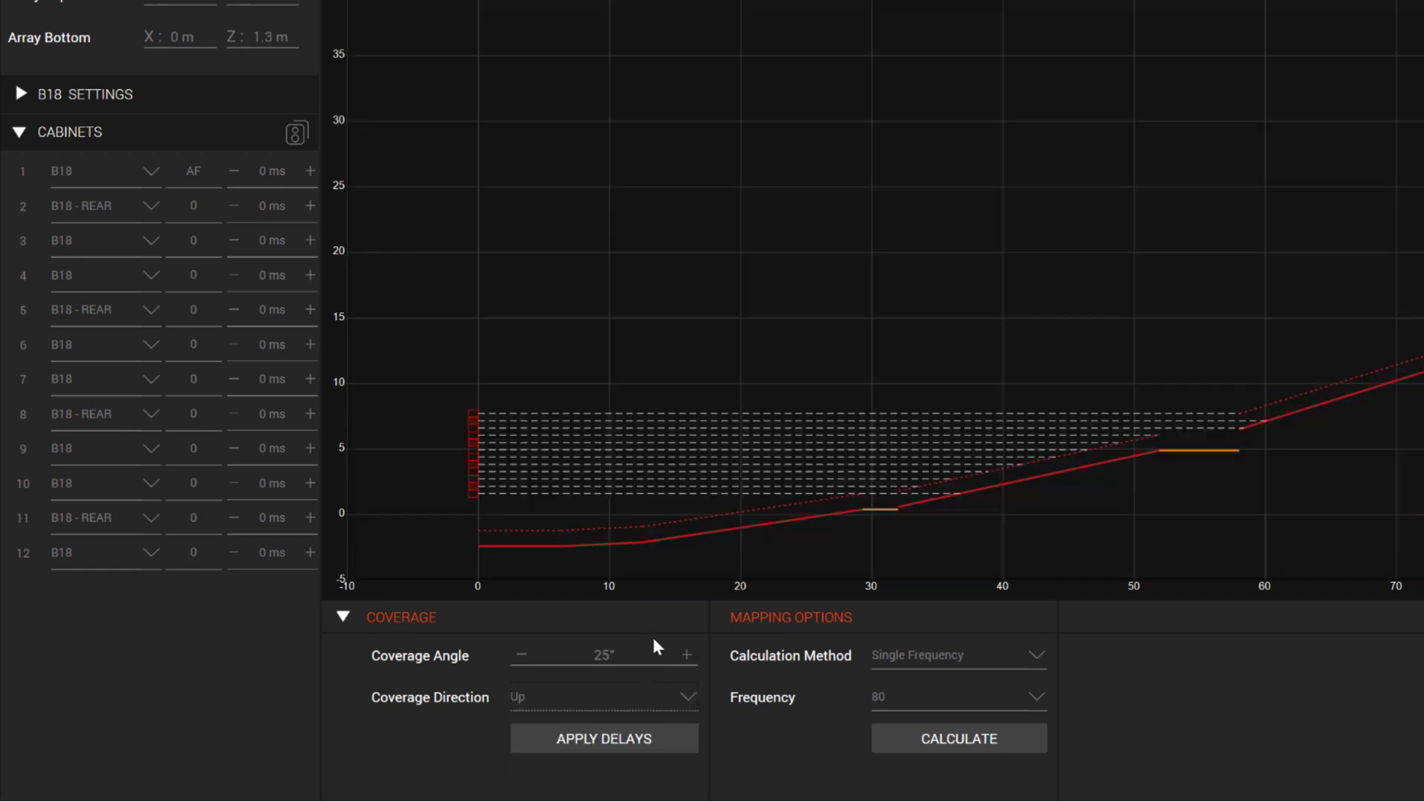
{"action": "left_click", "coordinate": [604, 738]}
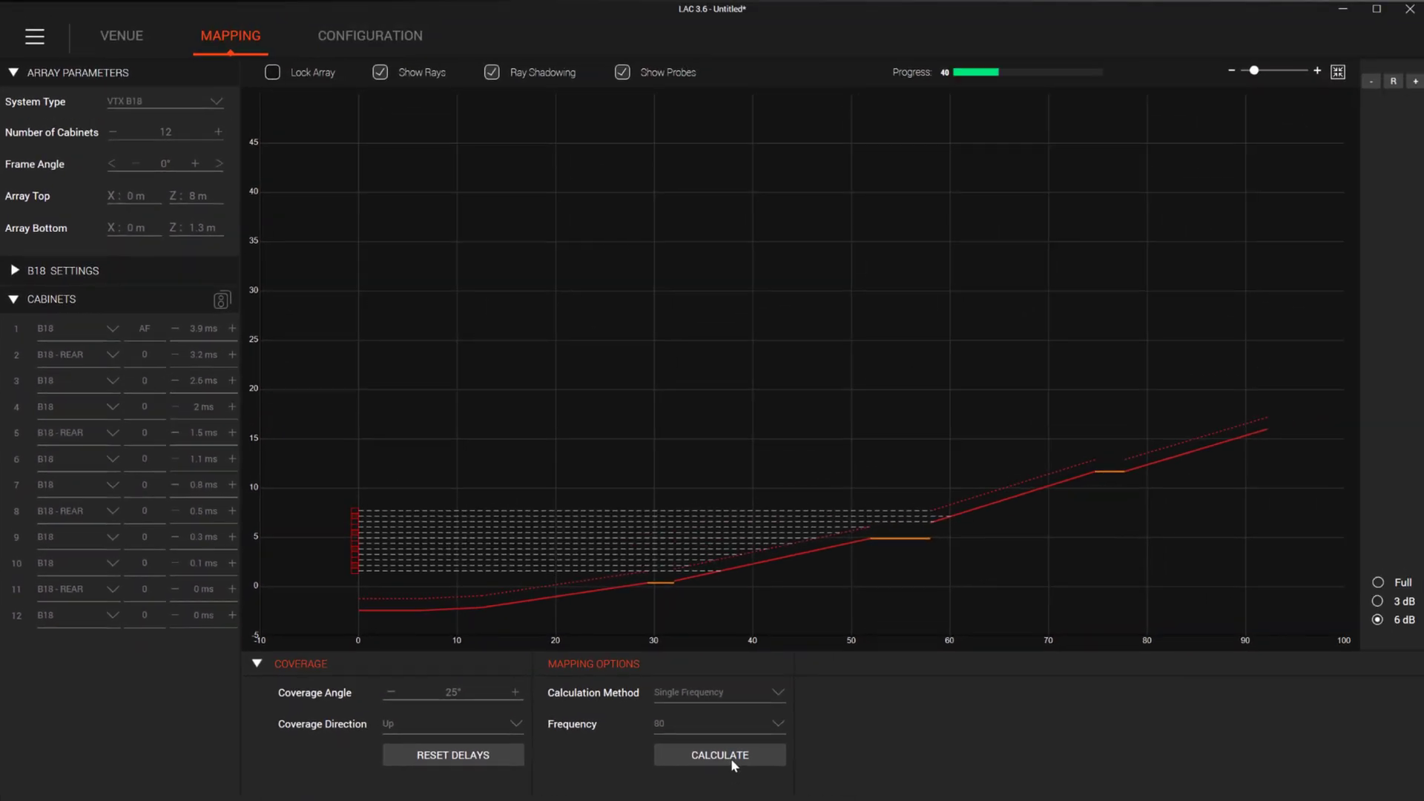
{"action": "left_click", "coordinate": [718, 753]}
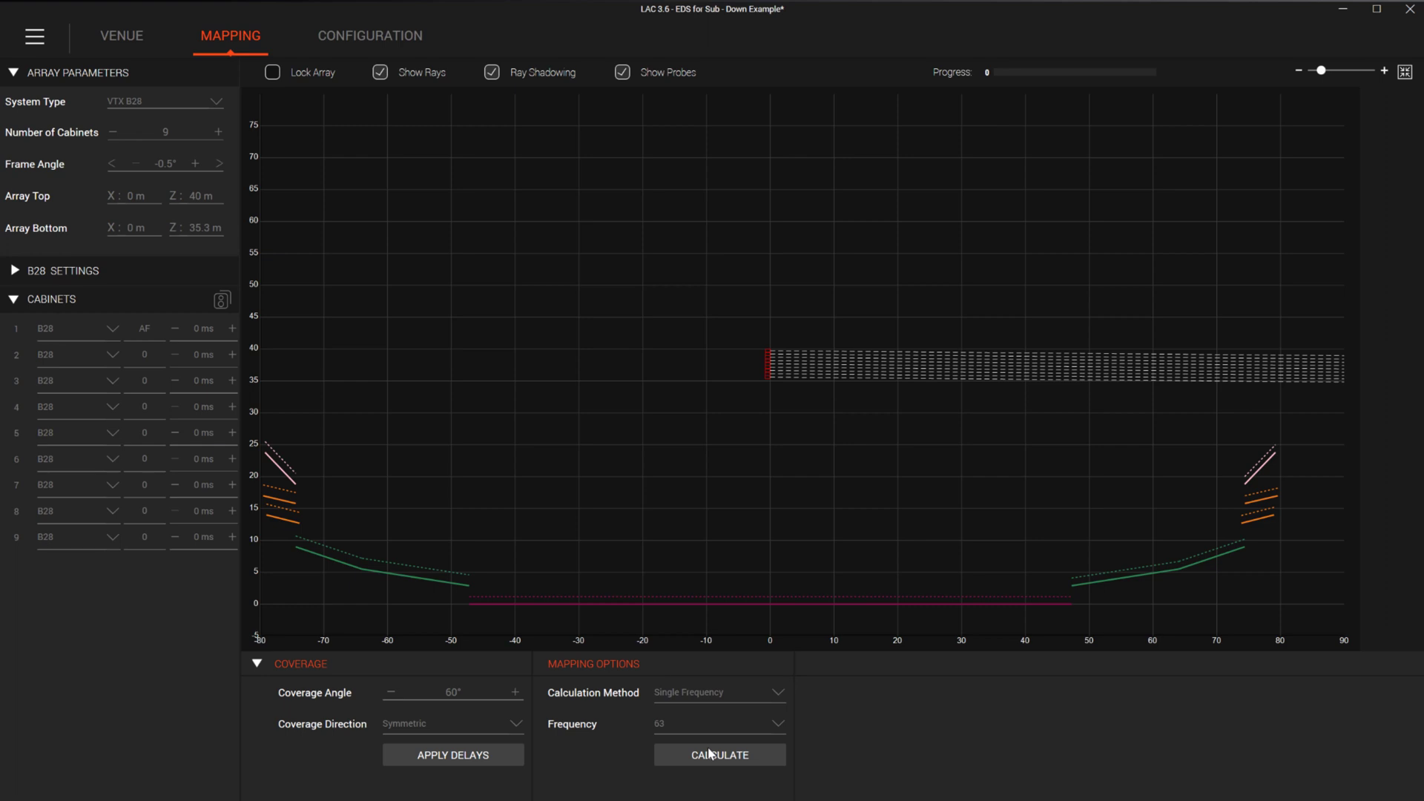
Step: Map the nine-cabinet B28 'Sub Down' example at 63 Hz, then at 80 Hz
{"action": "left_click", "coordinate": [719, 755]}
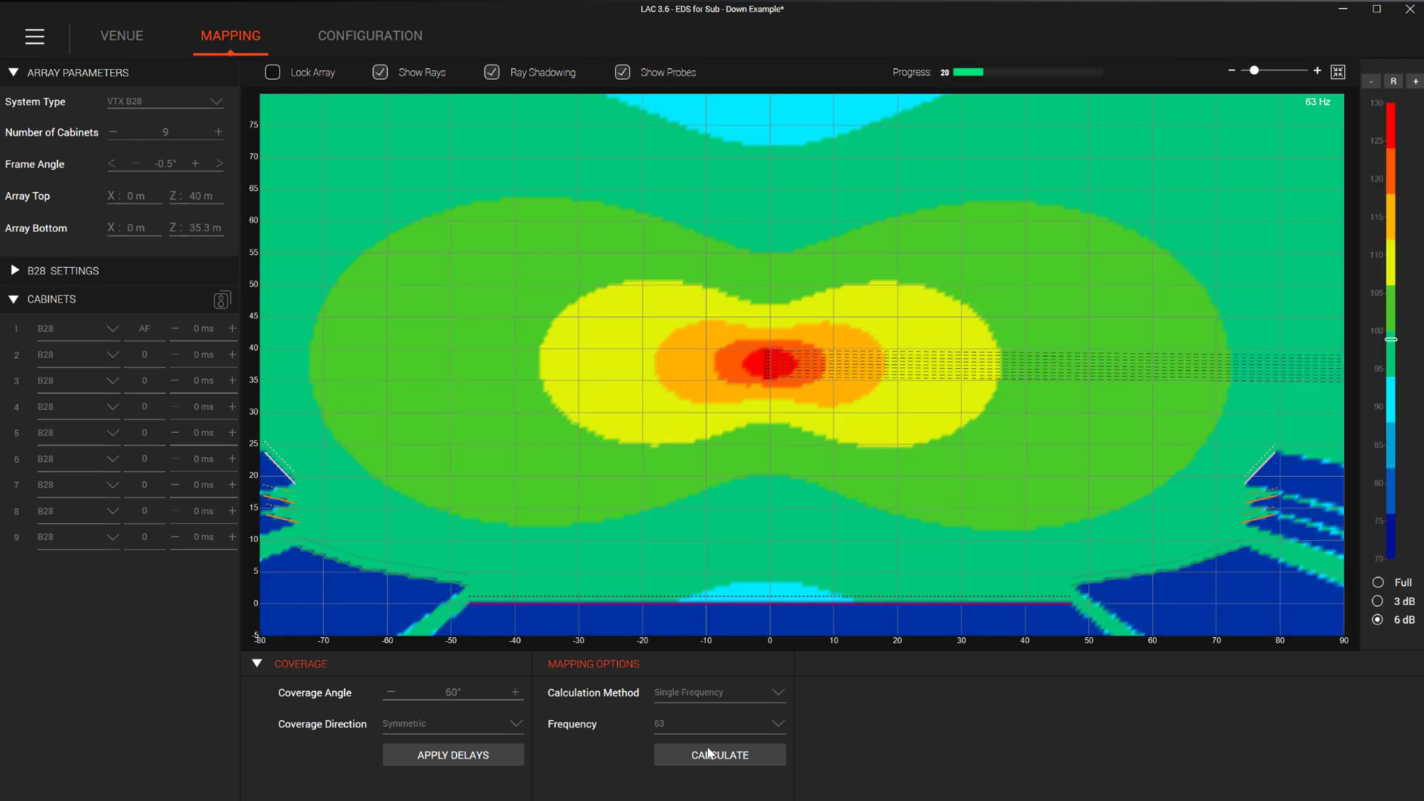
{"action": "left_click", "coordinate": [718, 755]}
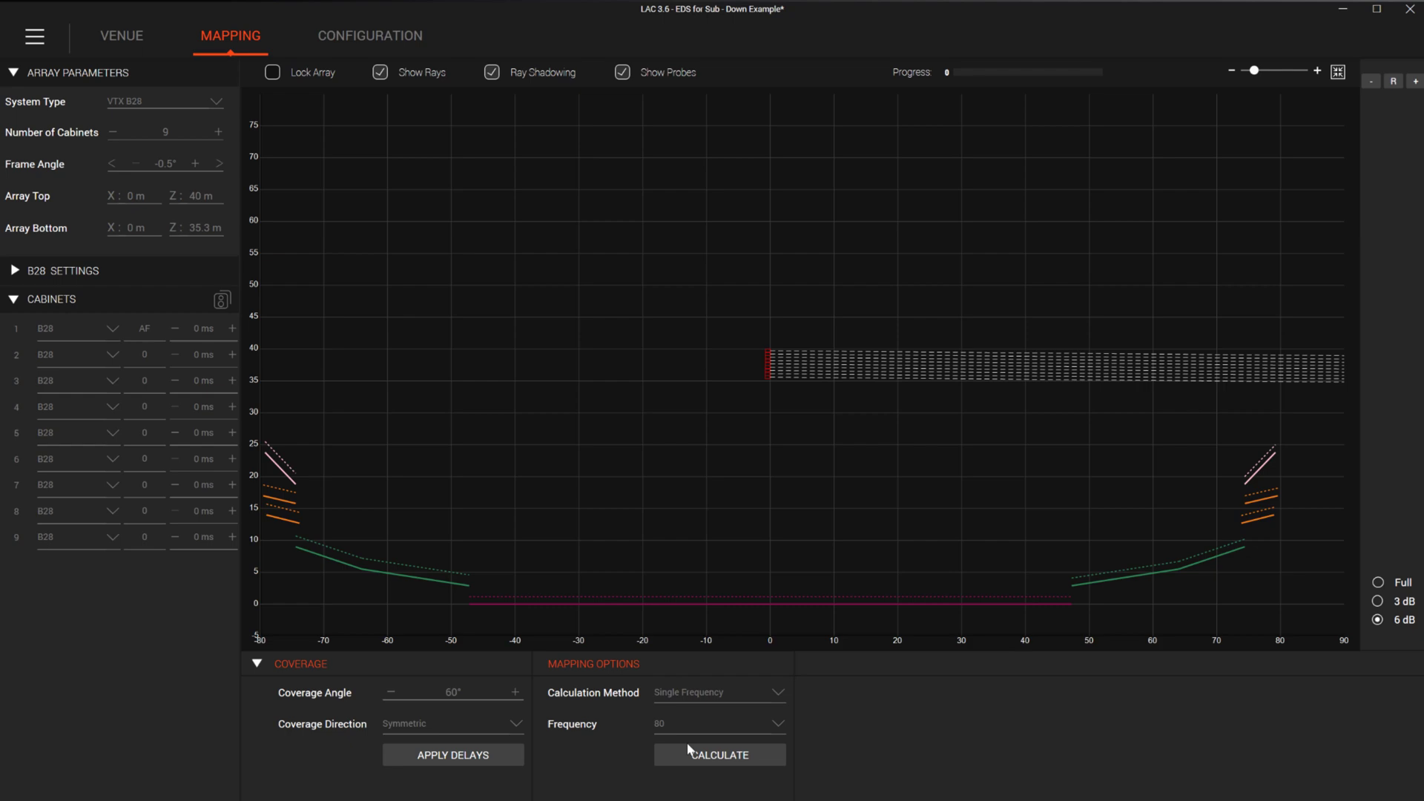
{"action": "left_click", "coordinate": [718, 755]}
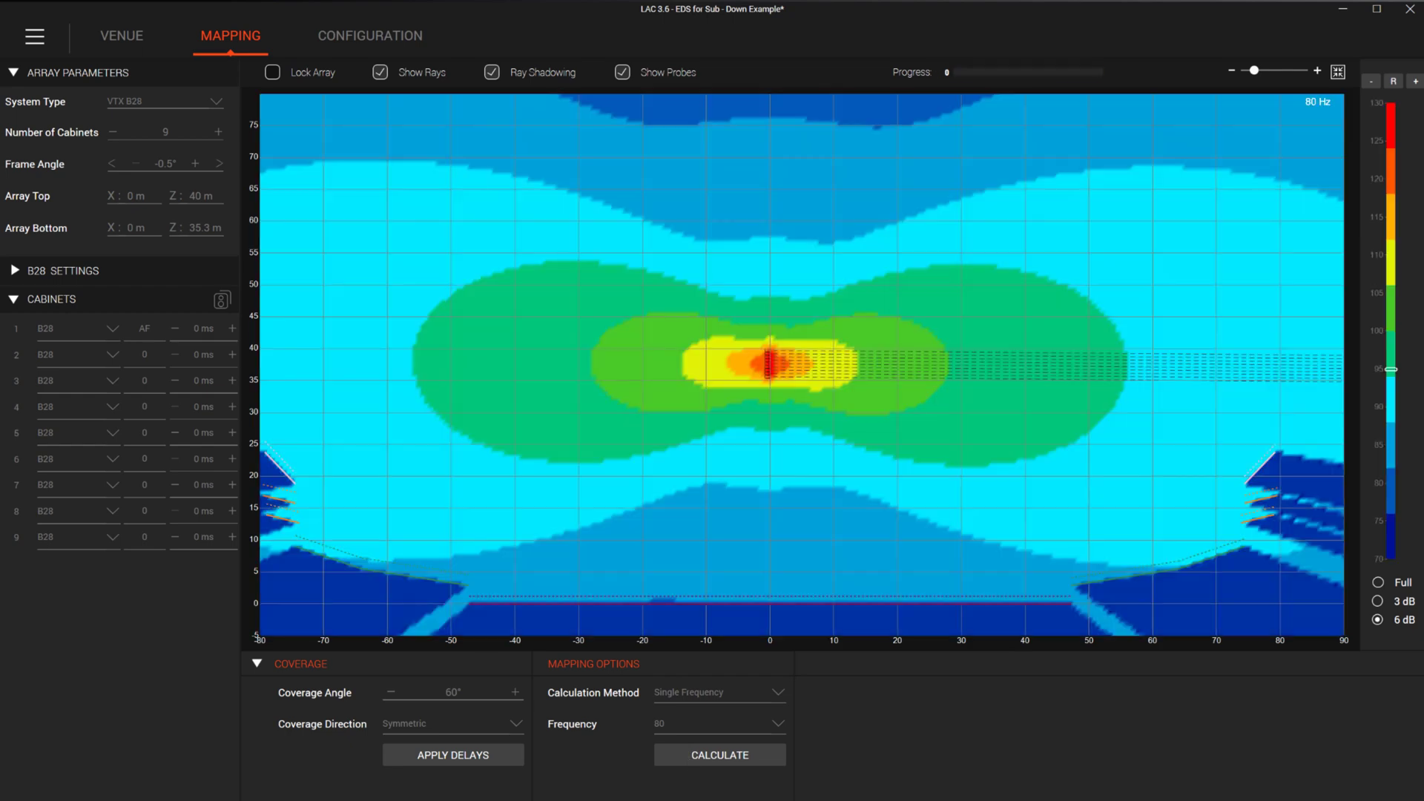
{"action": "left_click", "coordinate": [718, 755]}
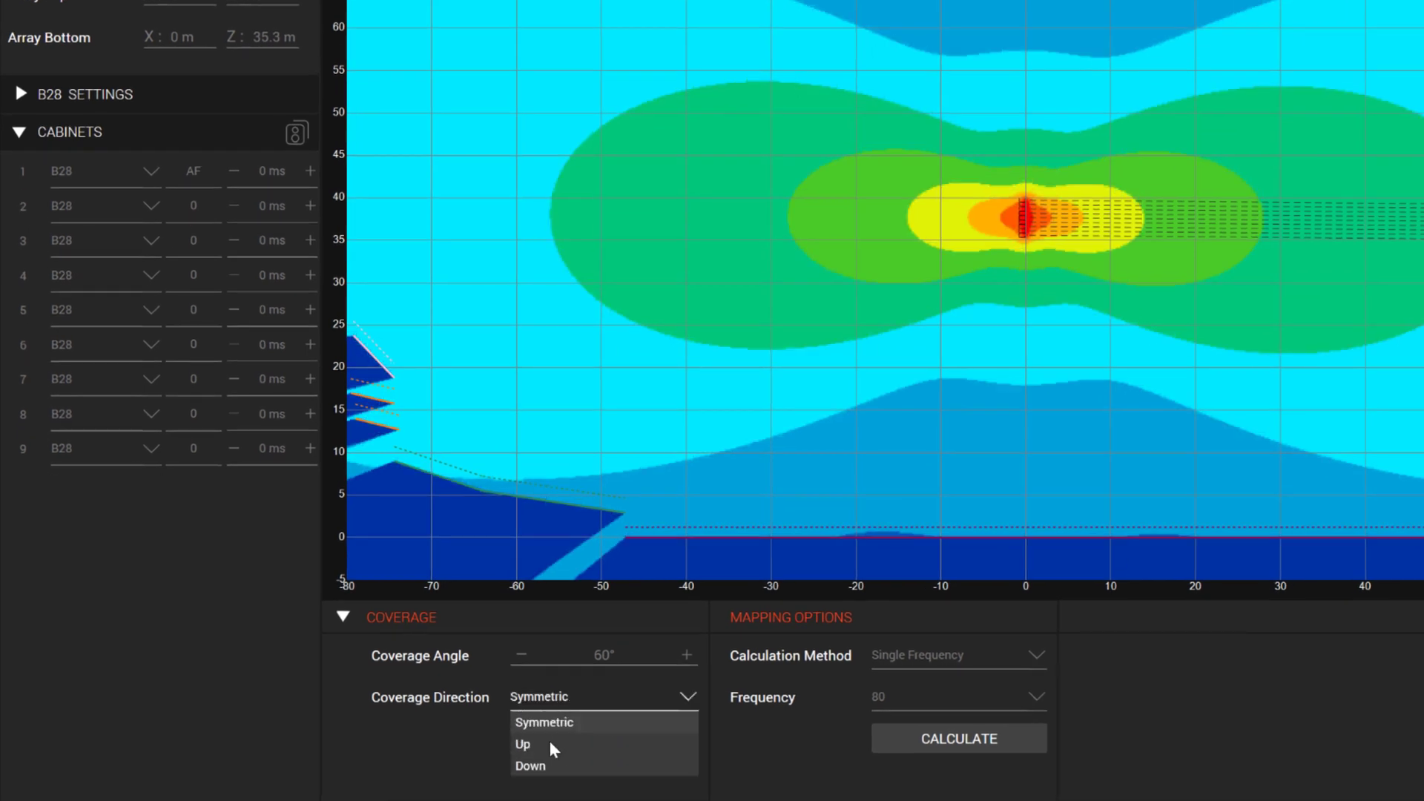
Step: Steer the flown B28 subs Down, apply the 60° delays and recalculate the 80 Hz coverage map
{"action": "left_click", "coordinate": [530, 765]}
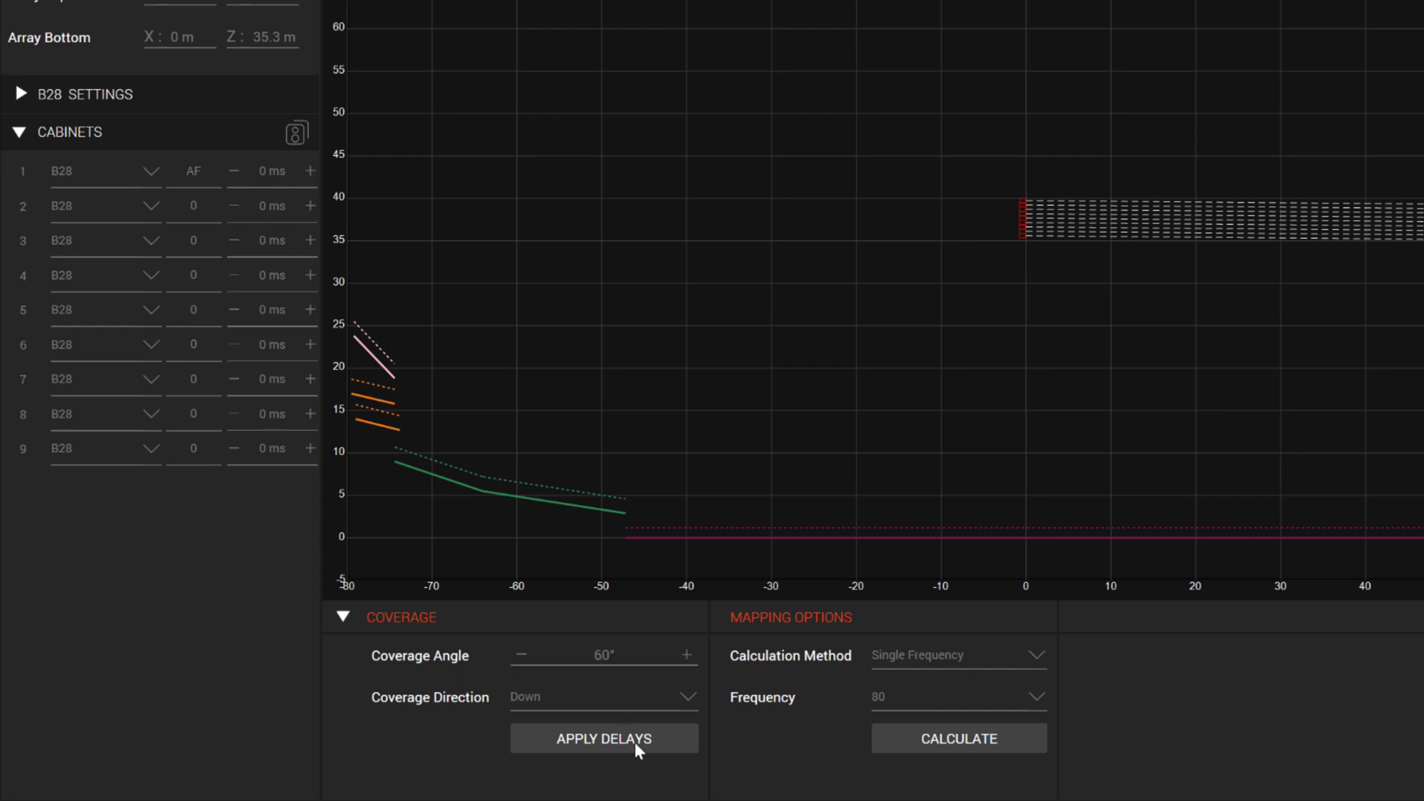
{"action": "left_click", "coordinate": [603, 737]}
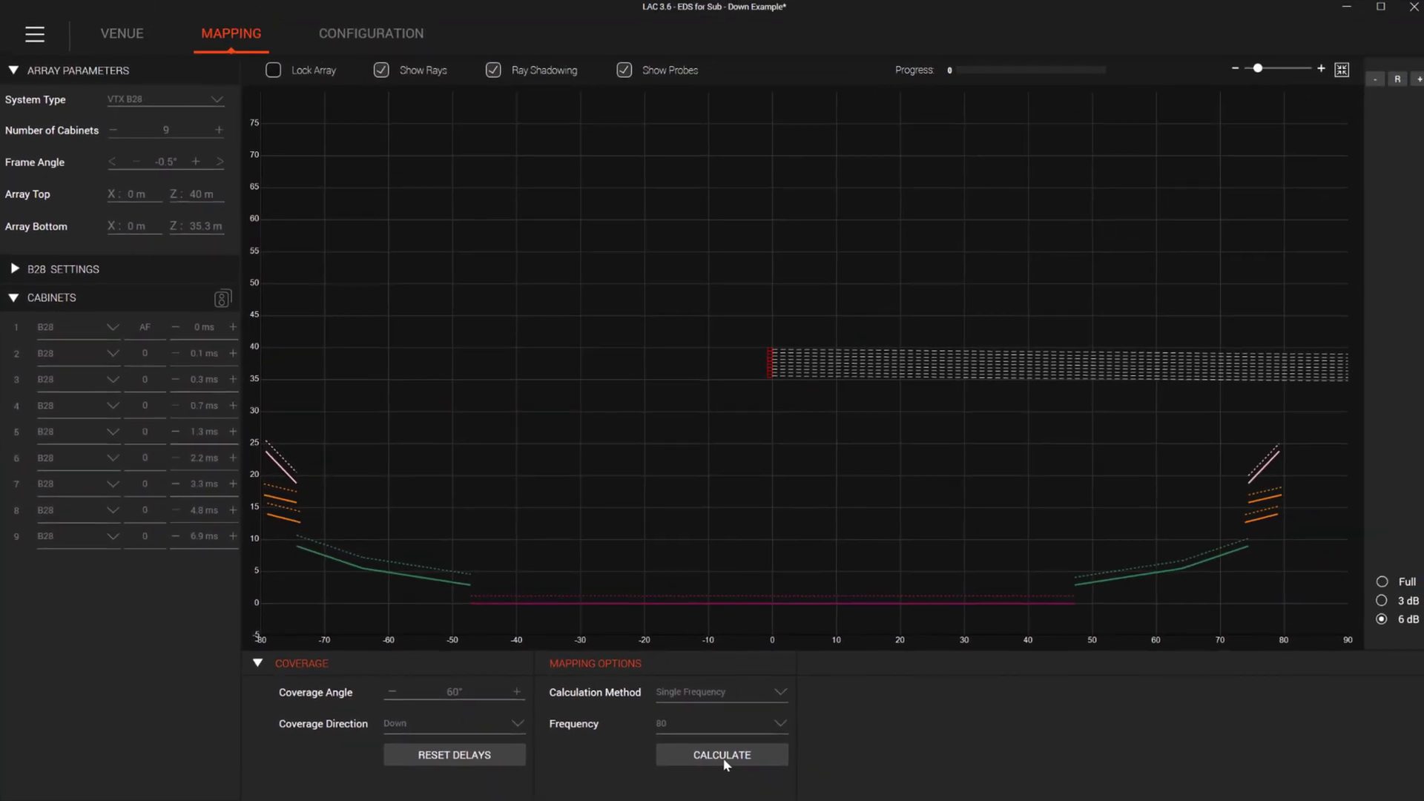
{"action": "left_click", "coordinate": [721, 755]}
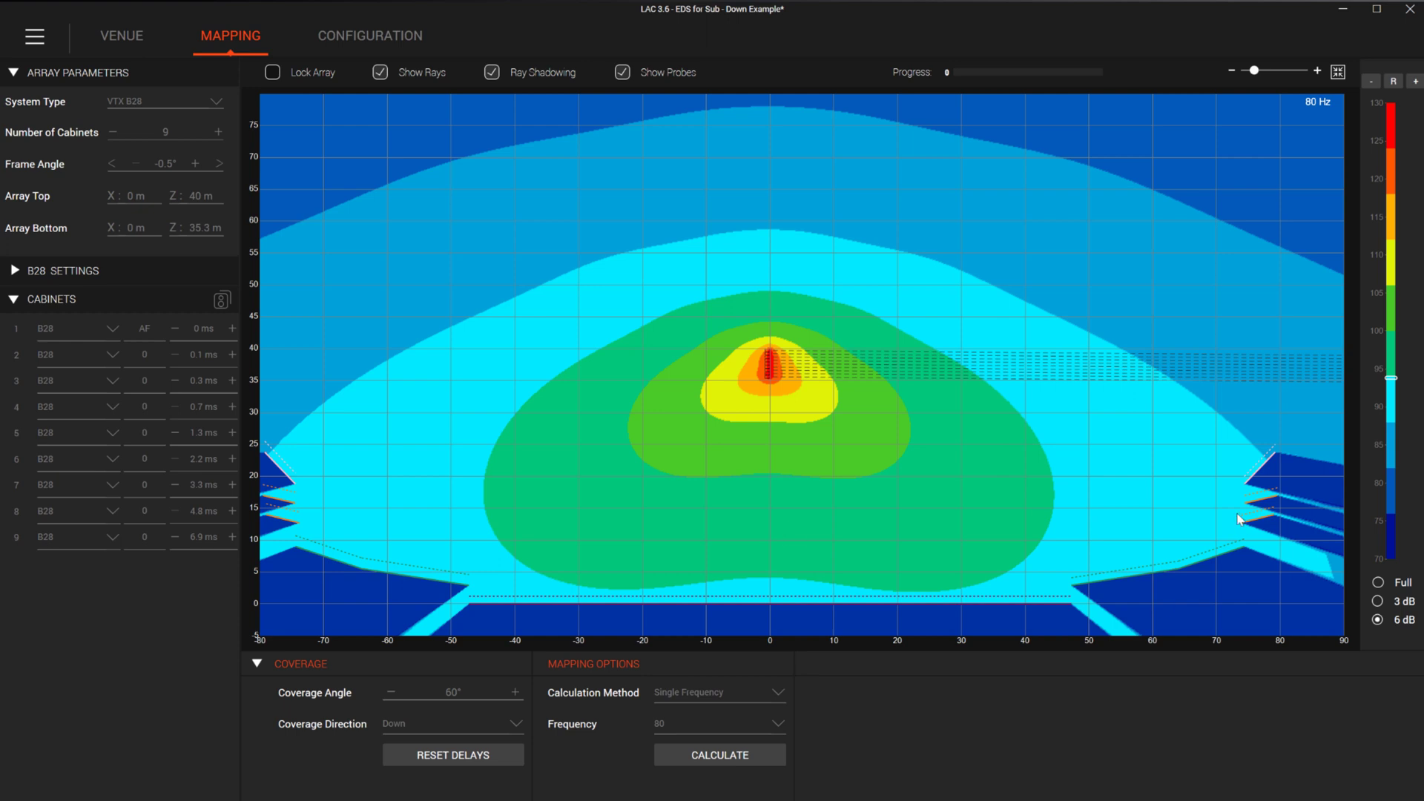
{"action": "left_click", "coordinate": [452, 692]}
{"action": "type", "text": "50"}
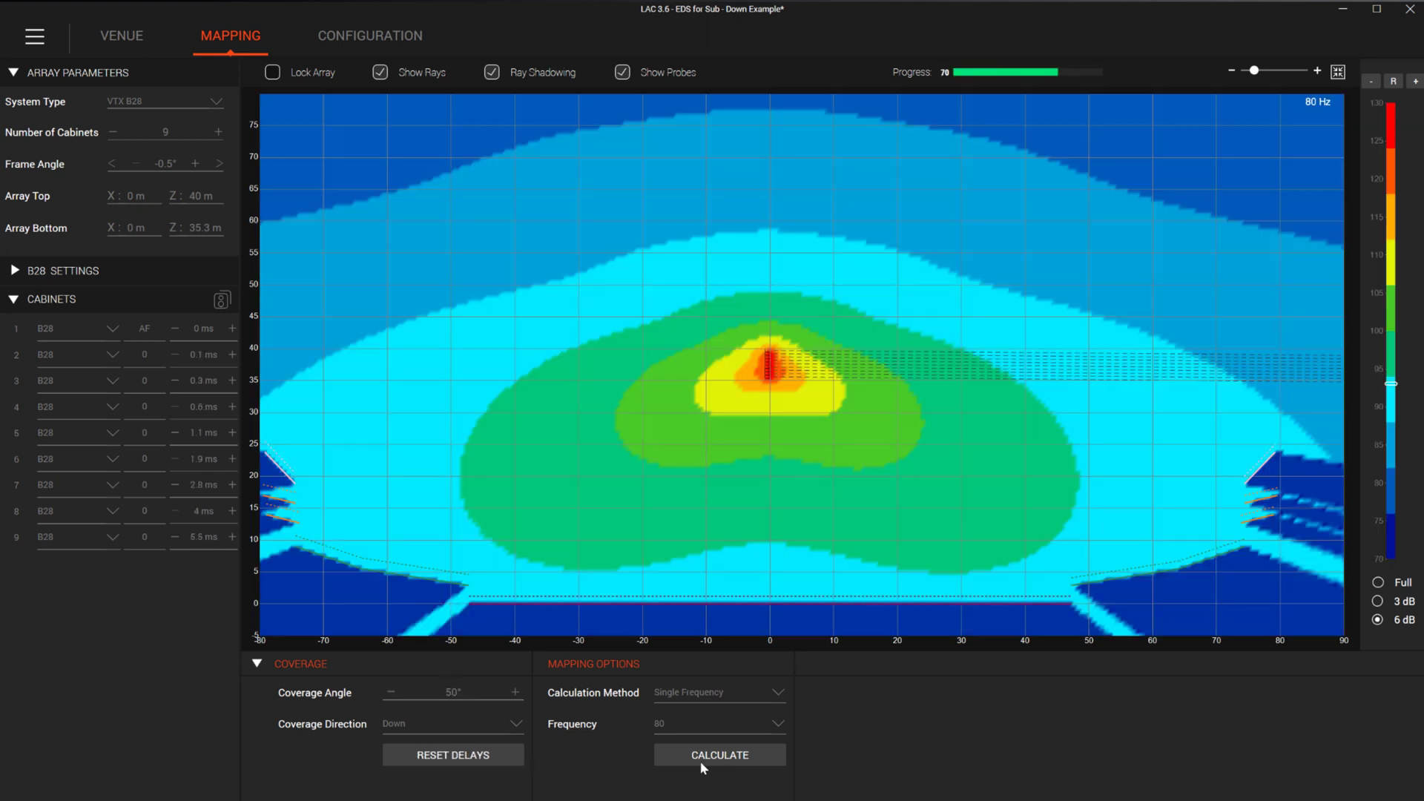
Step: Map the 63 Hz sub coverage with the steering delays, then again with delays reset
{"action": "left_click", "coordinate": [718, 754]}
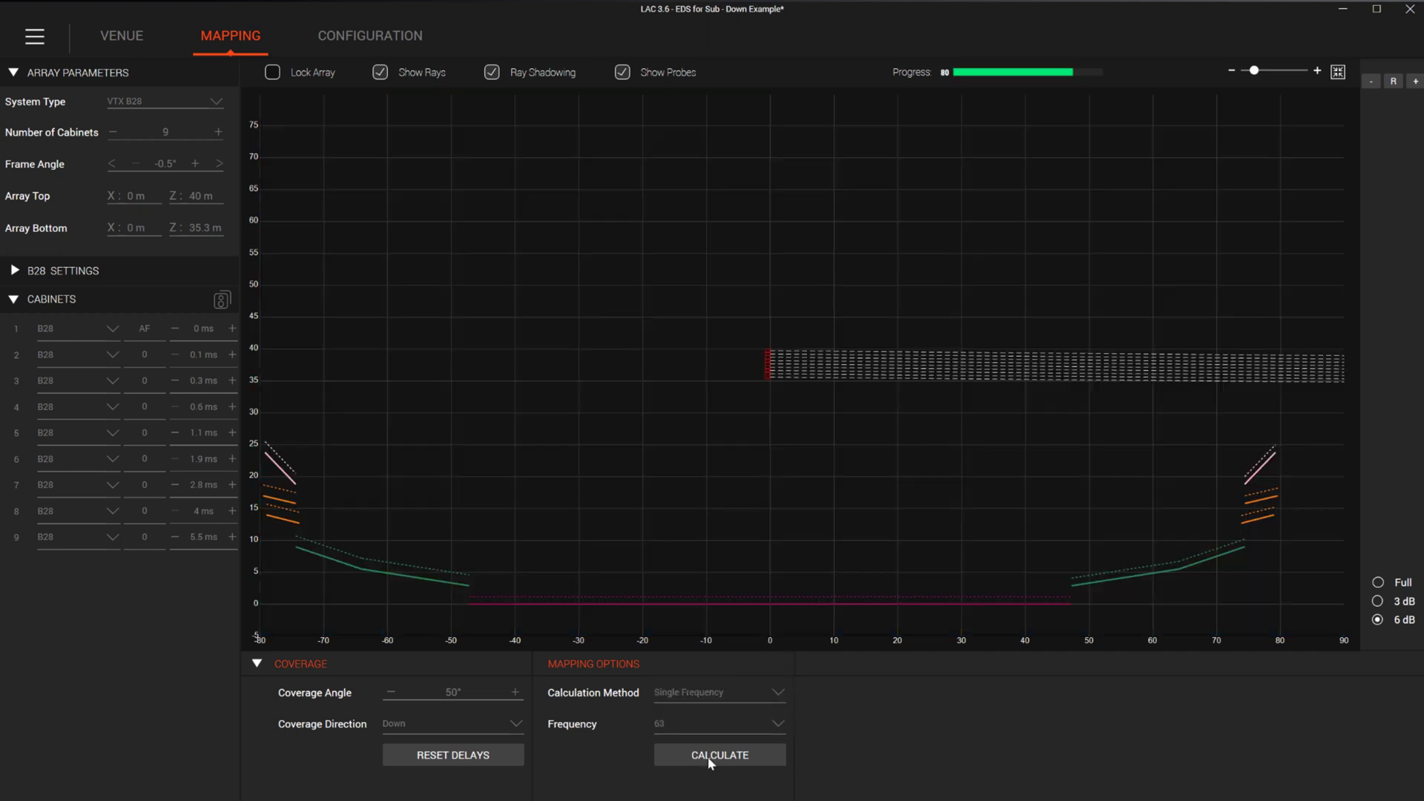
{"action": "left_click", "coordinate": [717, 755]}
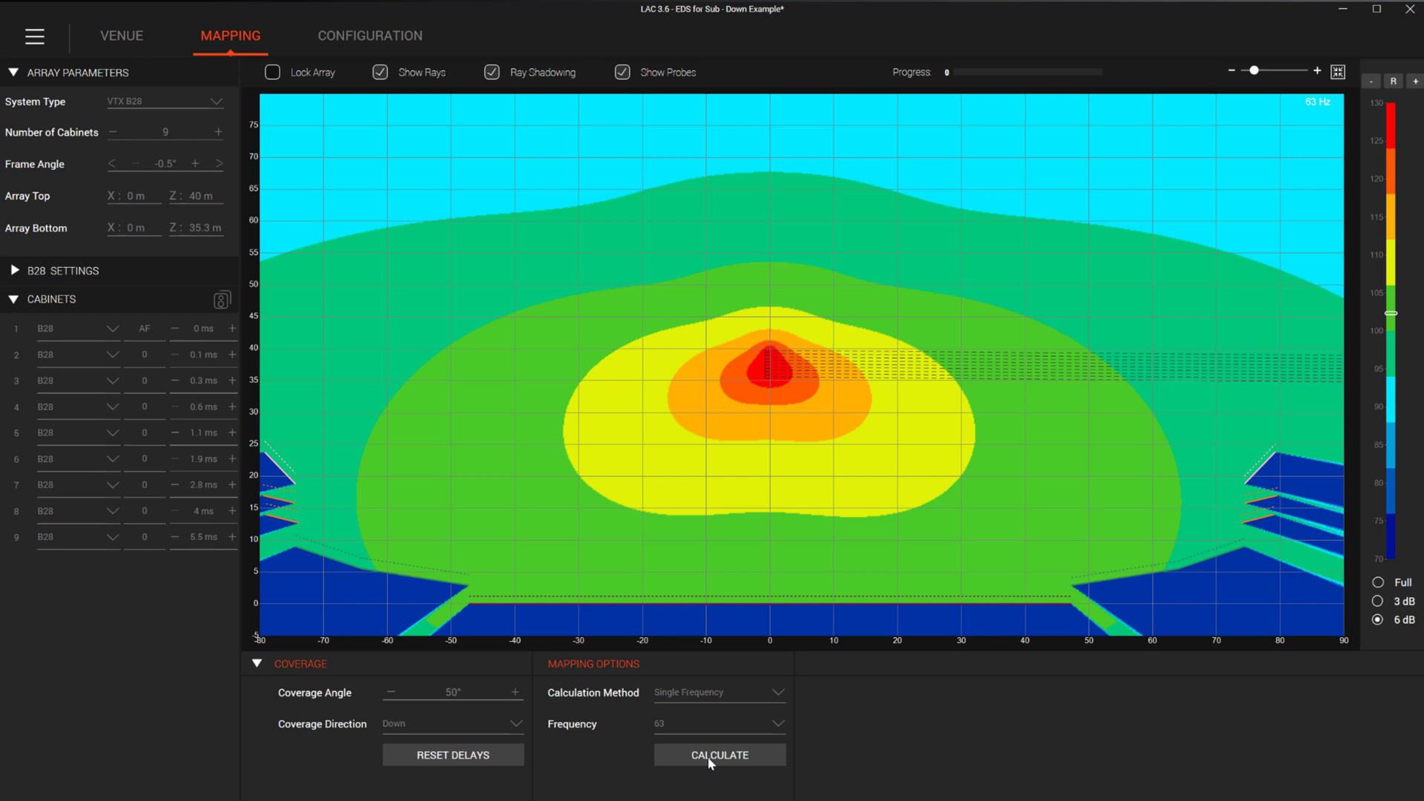
{"action": "mouse_move", "coordinate": [536, 763]}
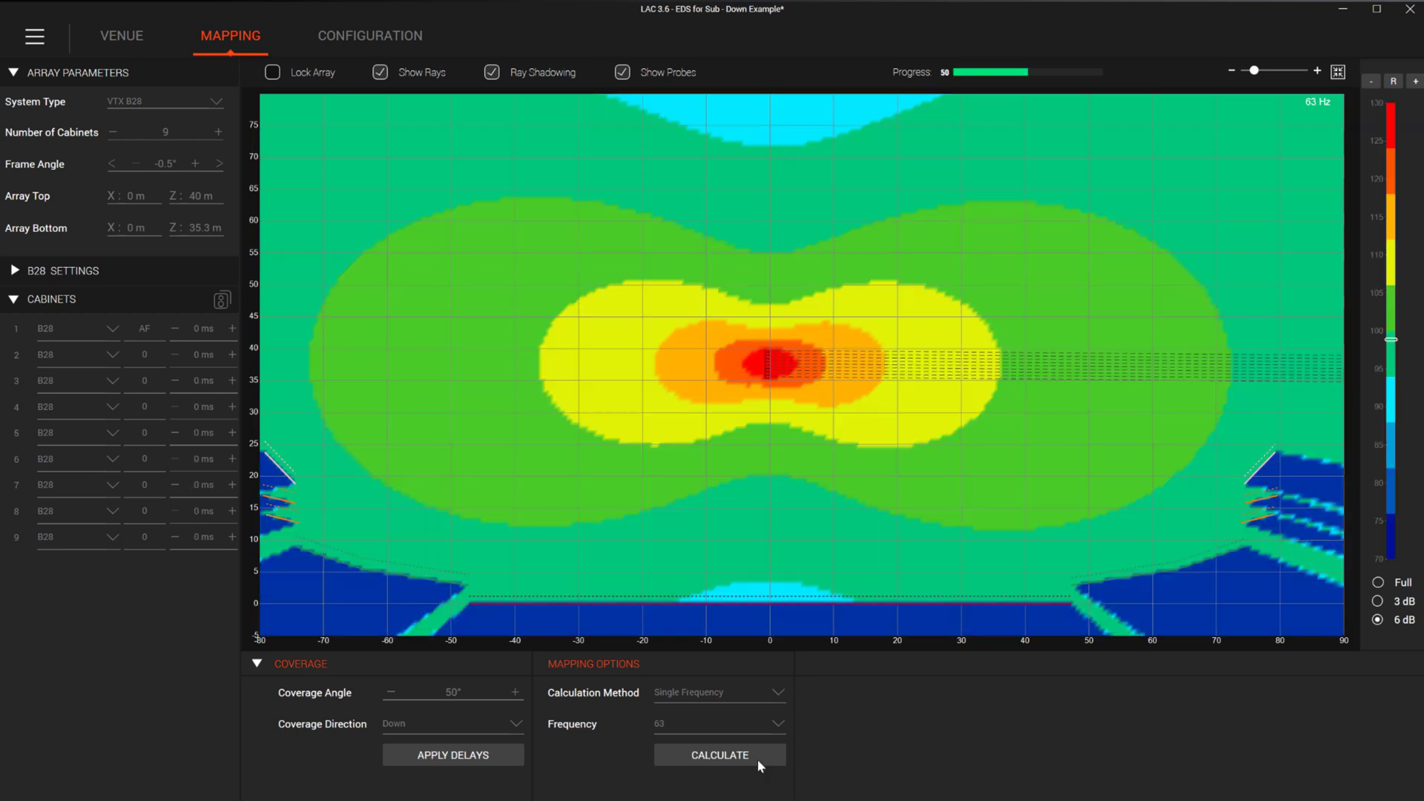
{"action": "left_click", "coordinate": [718, 755]}
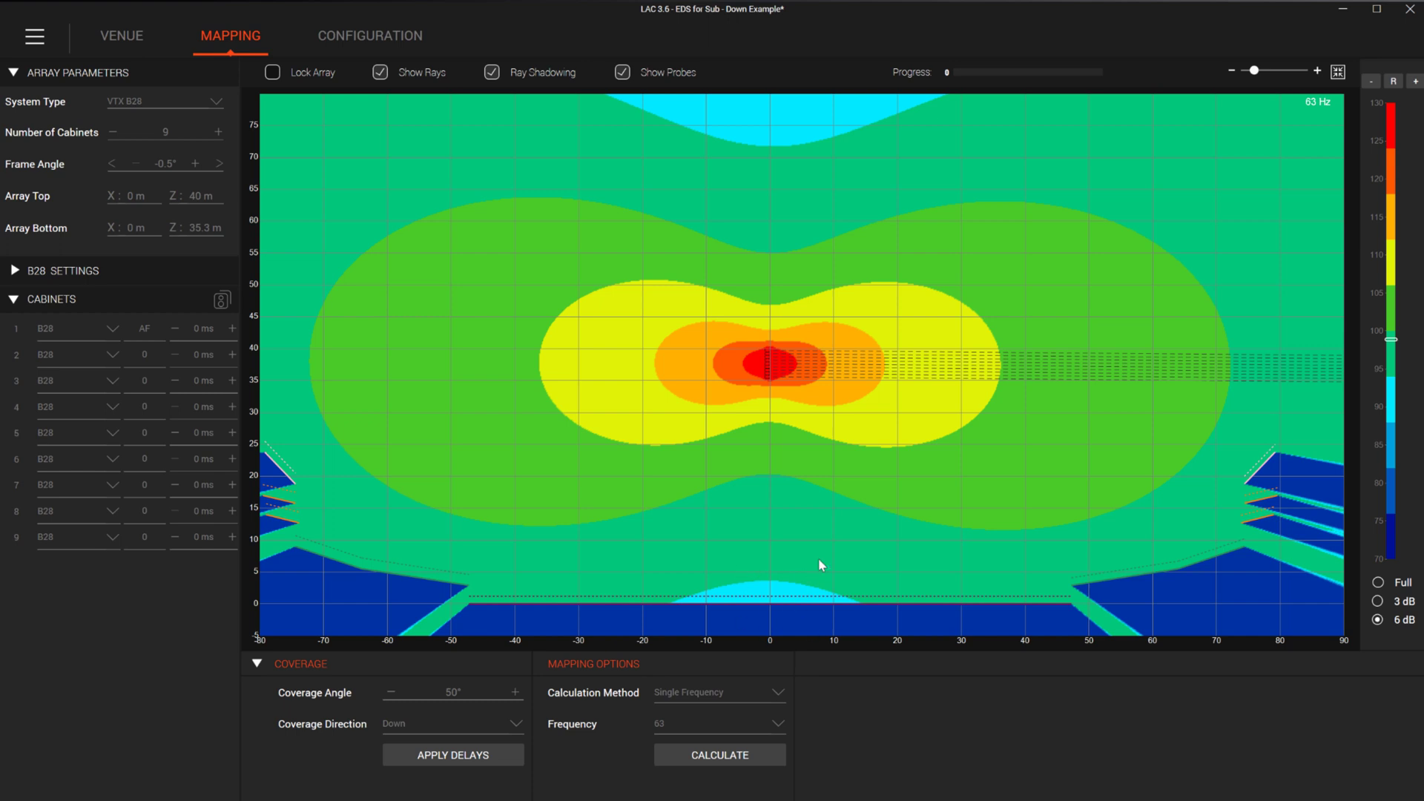
Step: Reapply the steering delays and recalculate the down-steered 63 Hz coverage map
{"action": "left_click", "coordinate": [454, 755]}
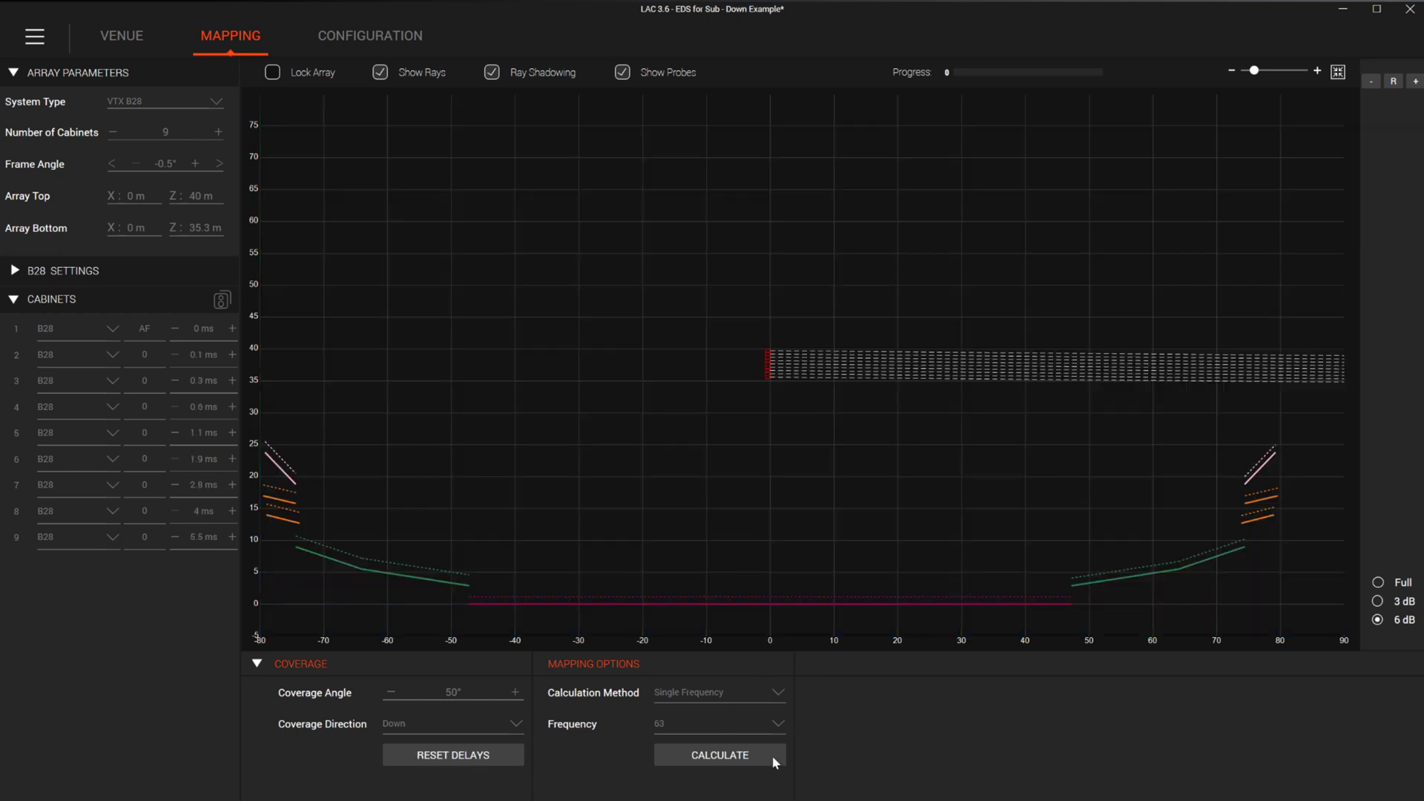
{"action": "left_click", "coordinate": [717, 755]}
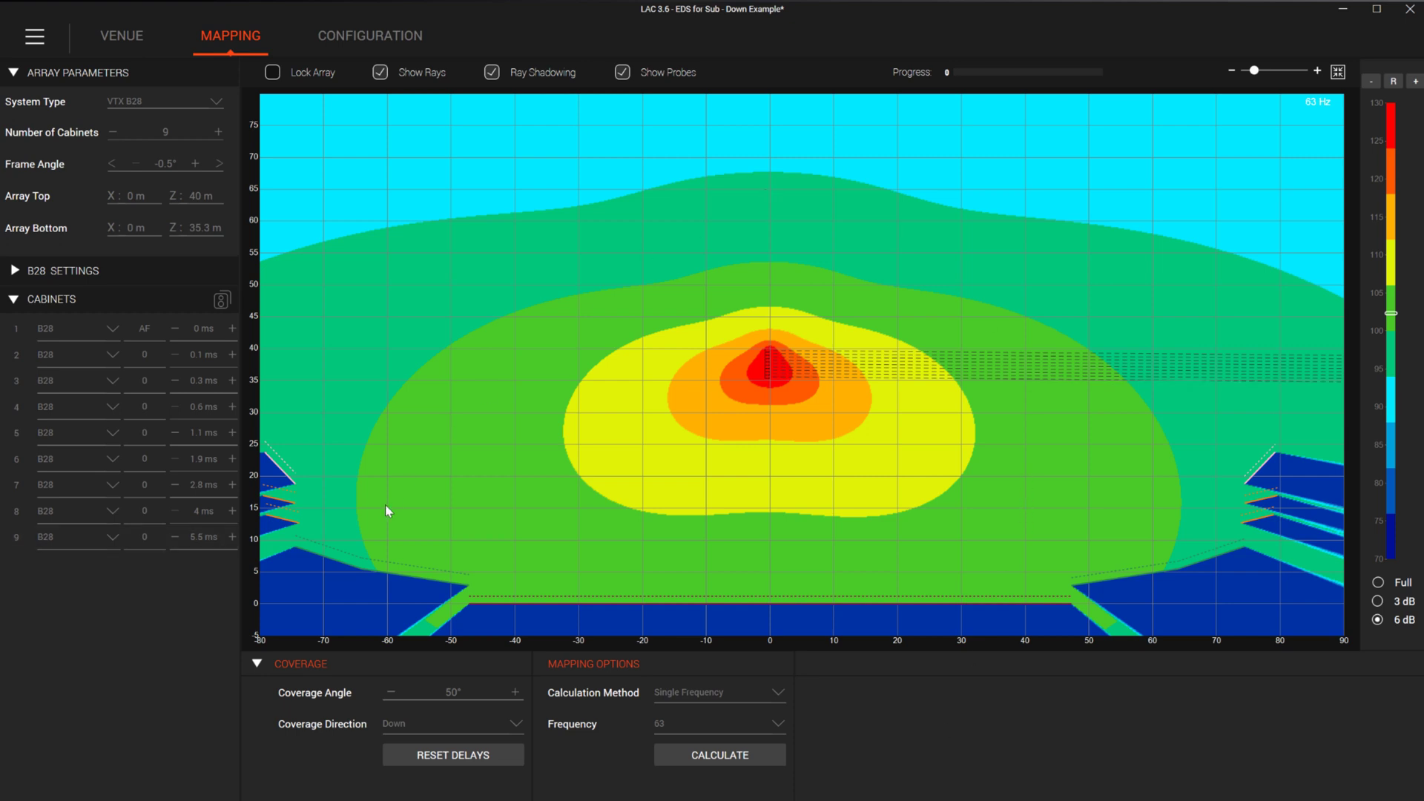
{"action": "left_click", "coordinate": [717, 755]}
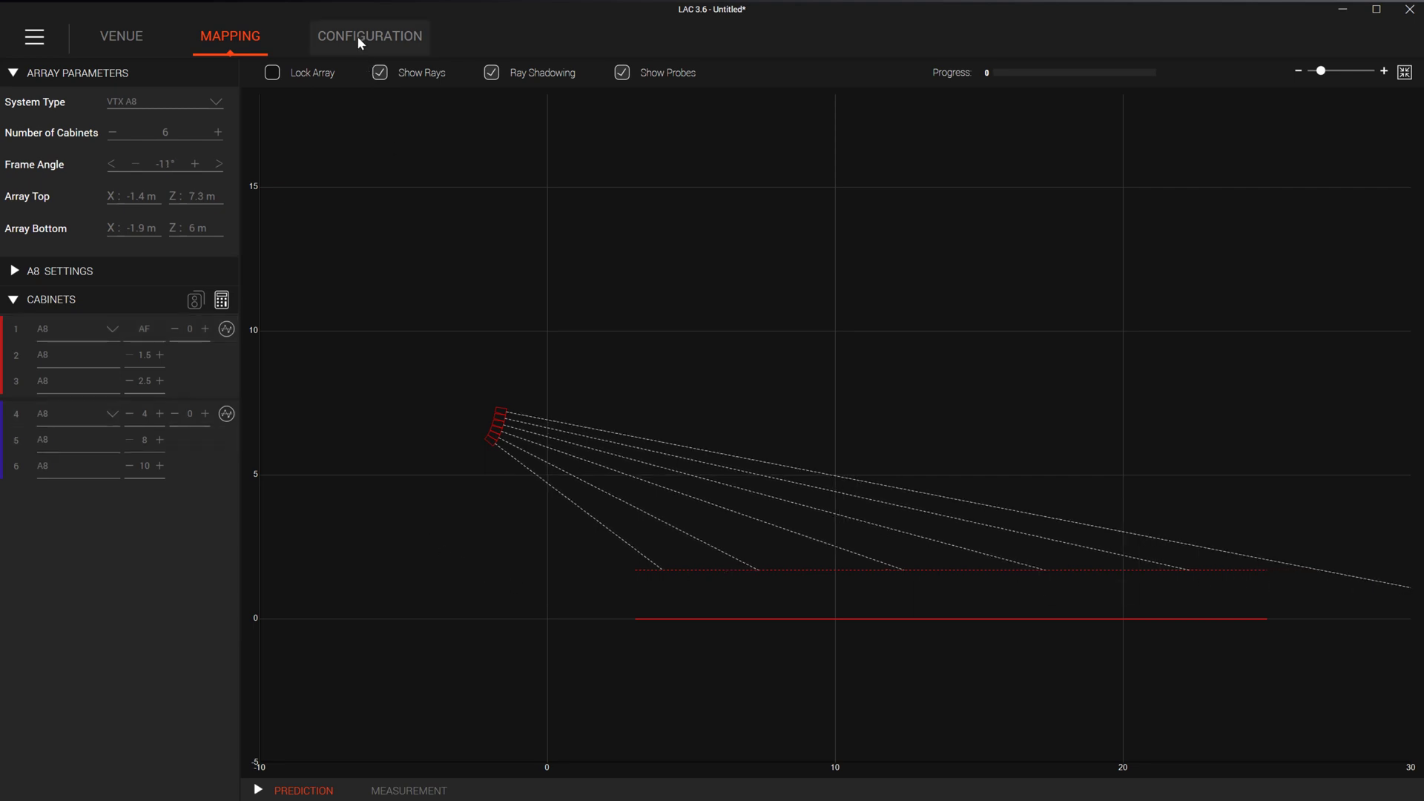
Step: In the A8 array's suspension details, add 35 kg cable weight and set extension bar position B
{"action": "left_click", "coordinate": [369, 35]}
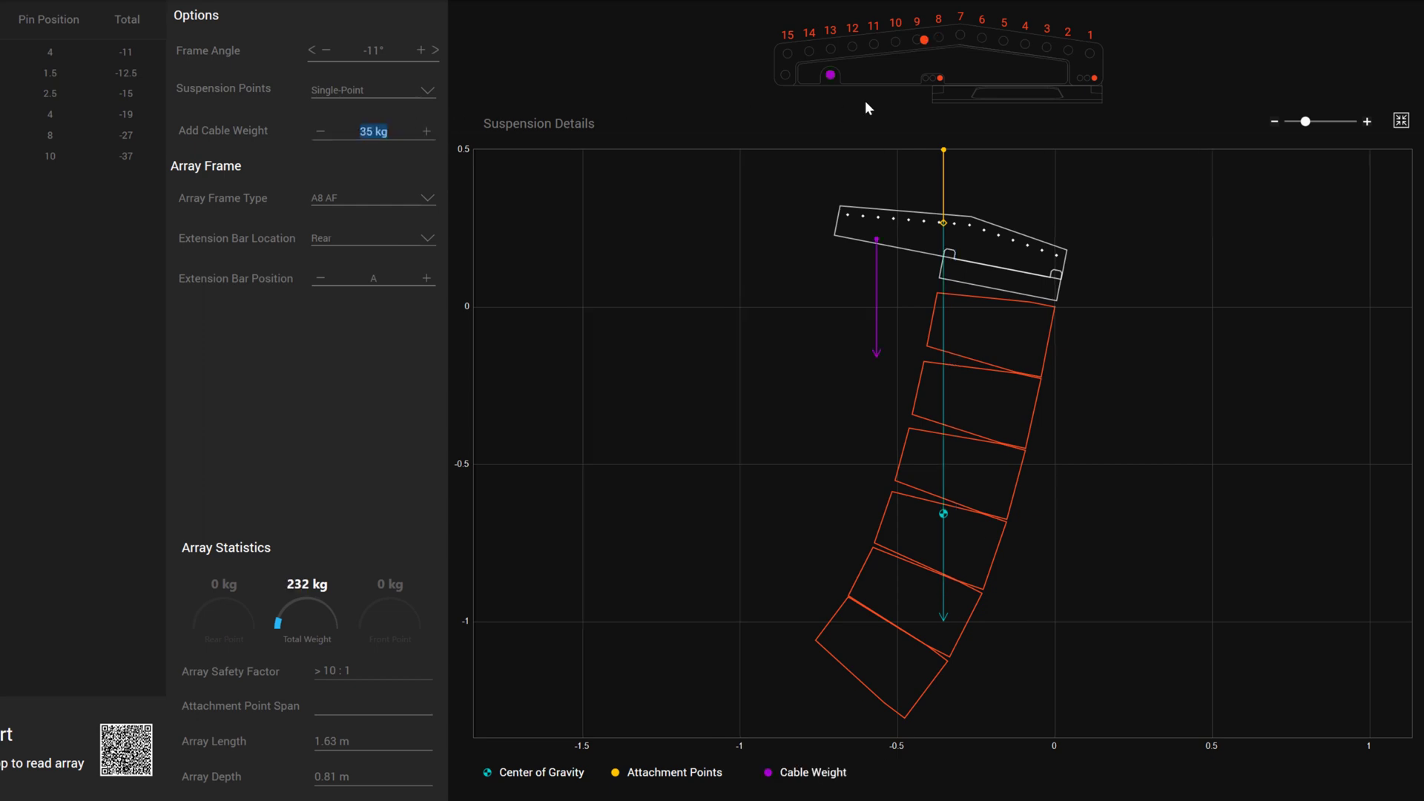
{"action": "mouse_move", "coordinate": [921, 52]}
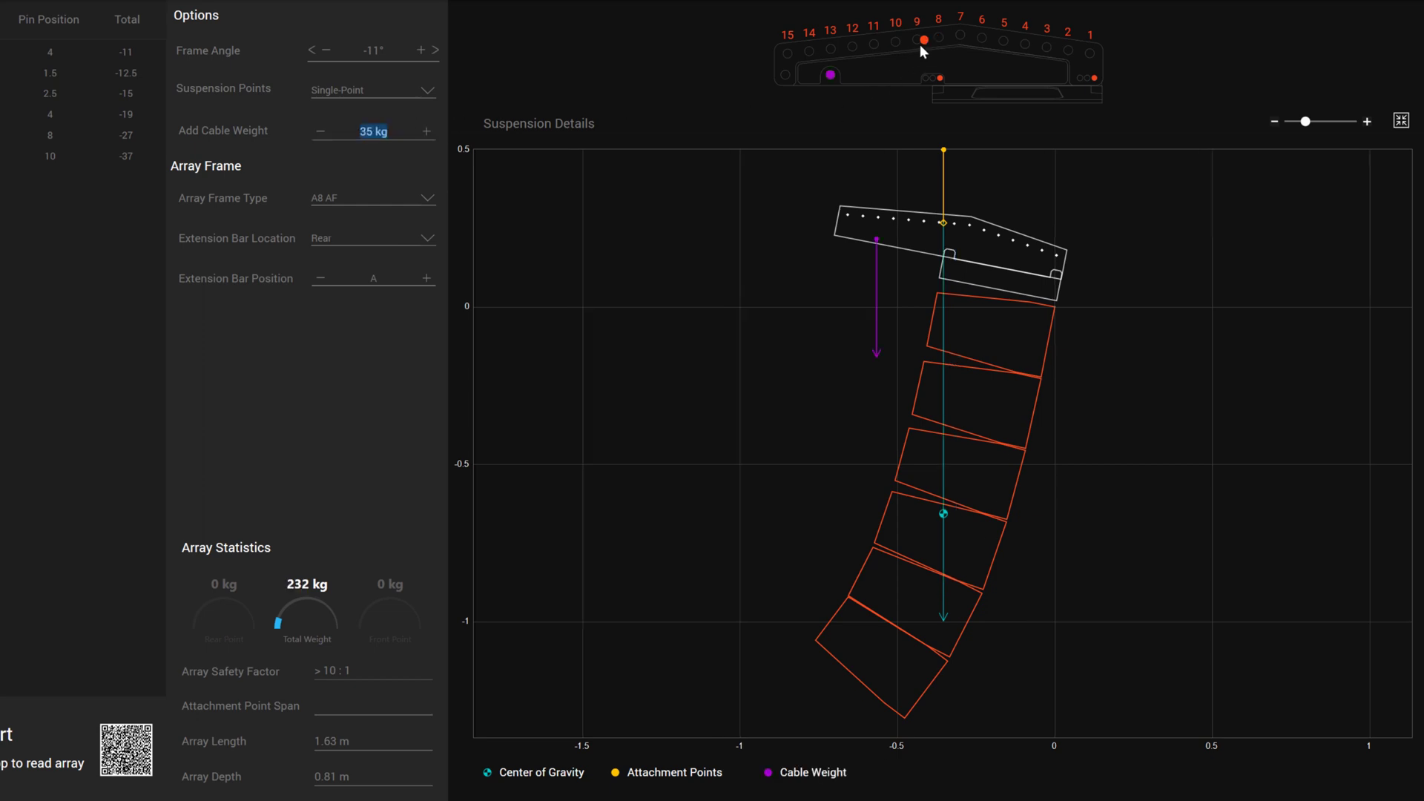
{"action": "left_click", "coordinate": [426, 278]}
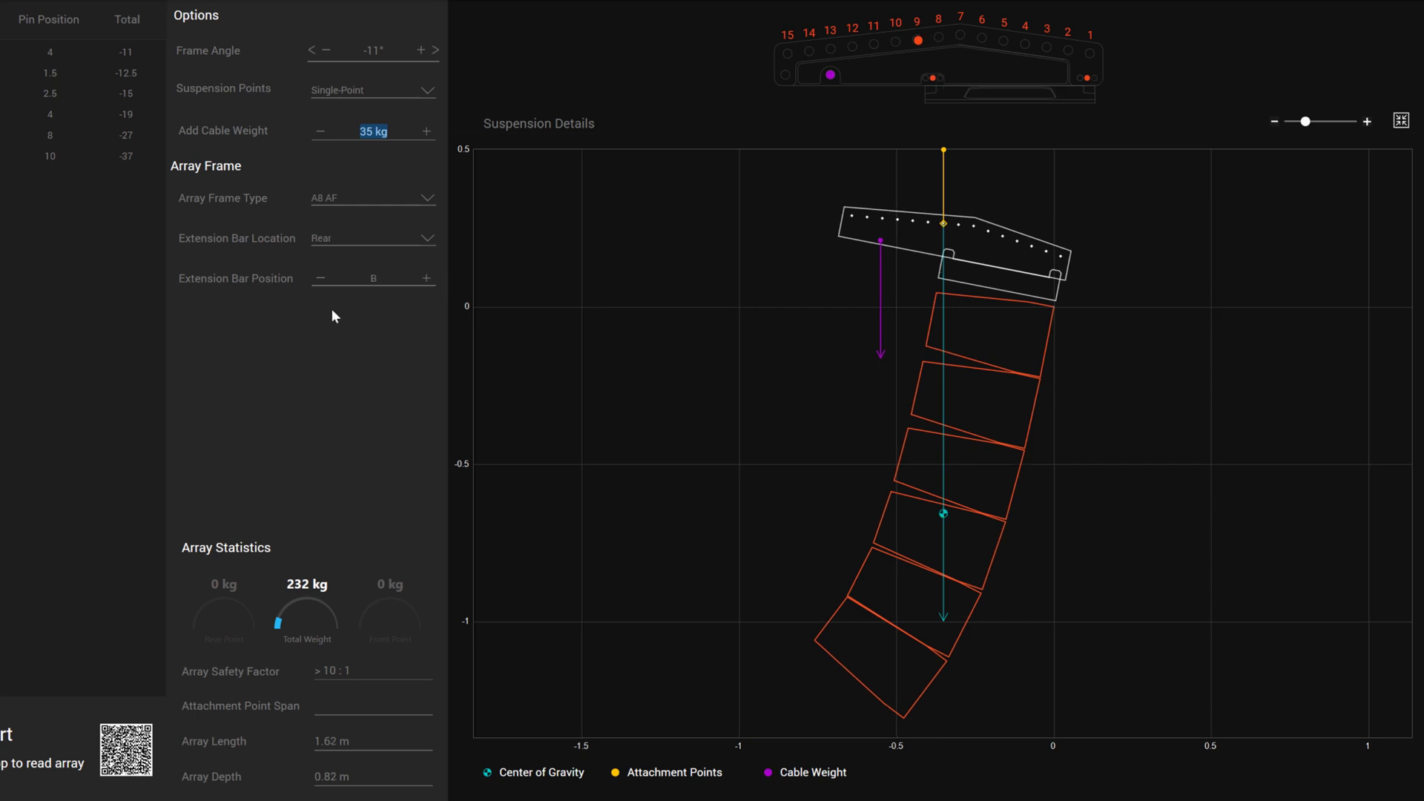
{"action": "mouse_move", "coordinate": [796, 169]}
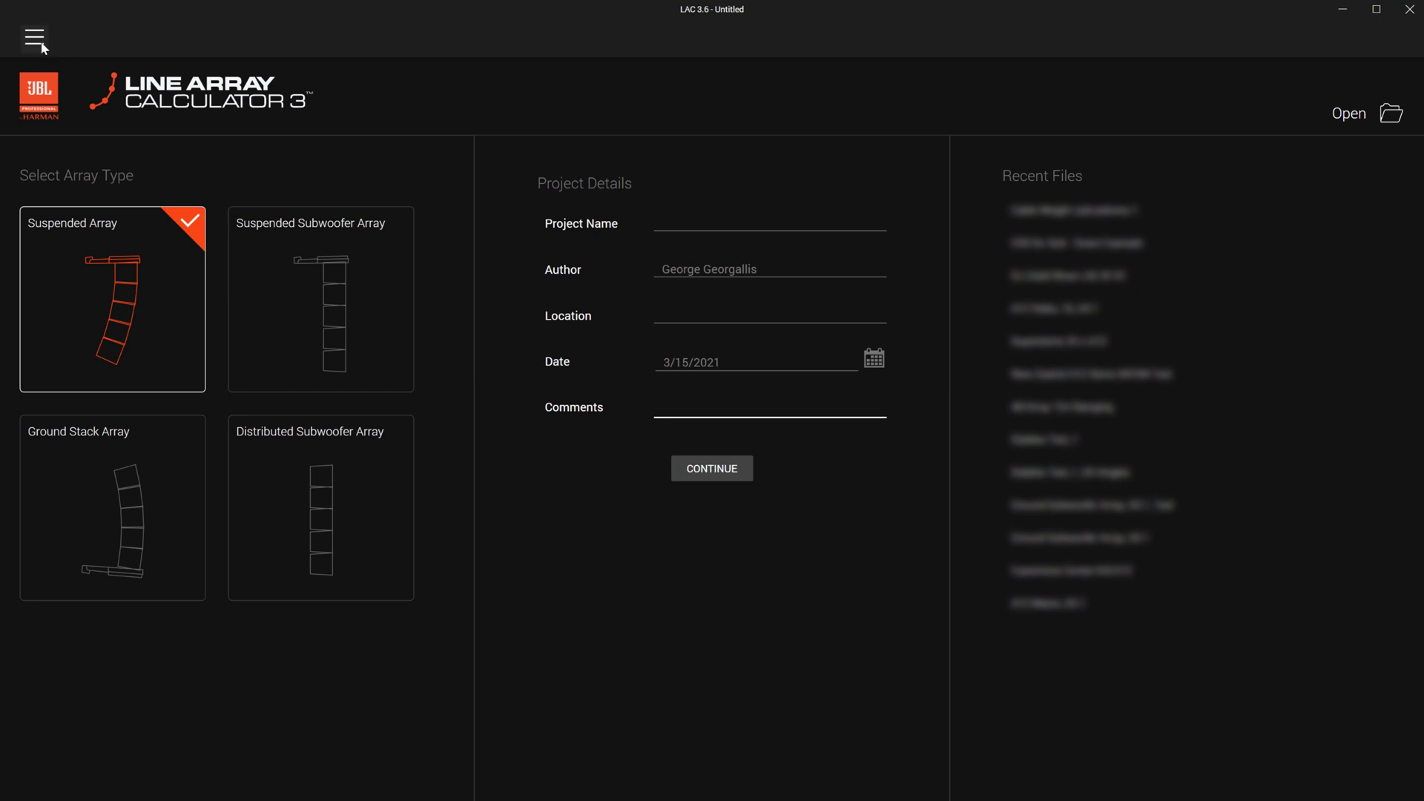
Step: In Application Options, enable project name from file name and automatic project date
{"action": "left_click", "coordinate": [34, 36]}
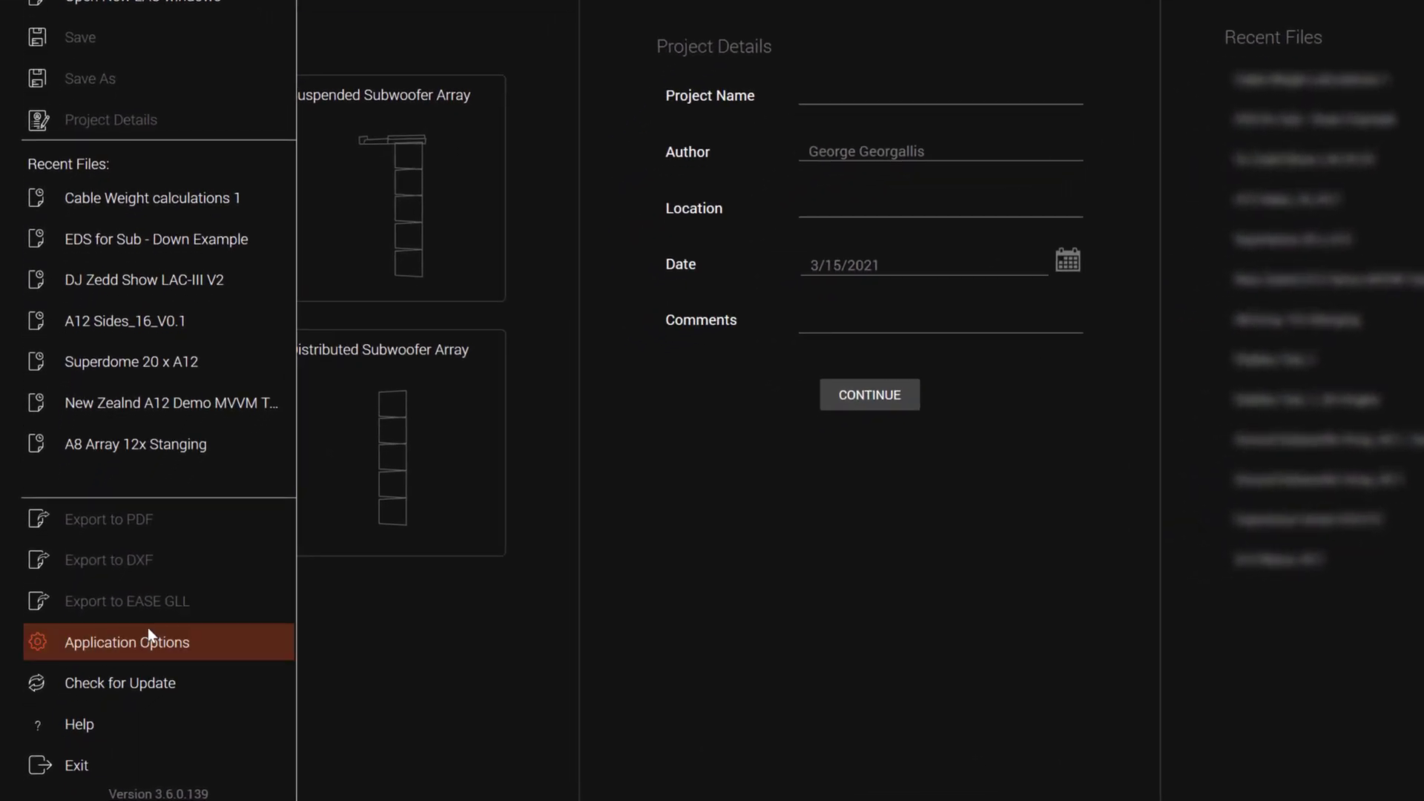
{"action": "left_click", "coordinate": [126, 642]}
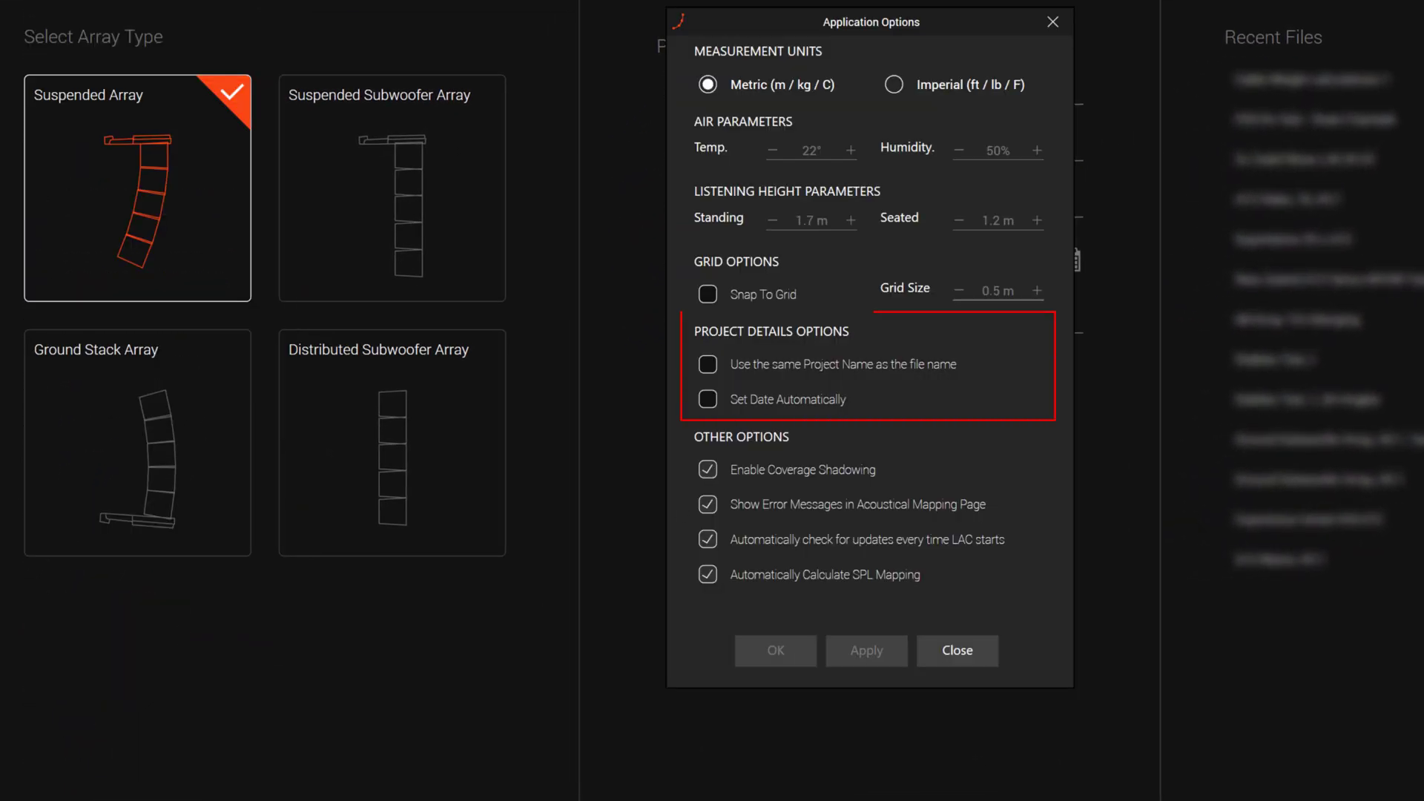
{"action": "left_click", "coordinate": [707, 399]}
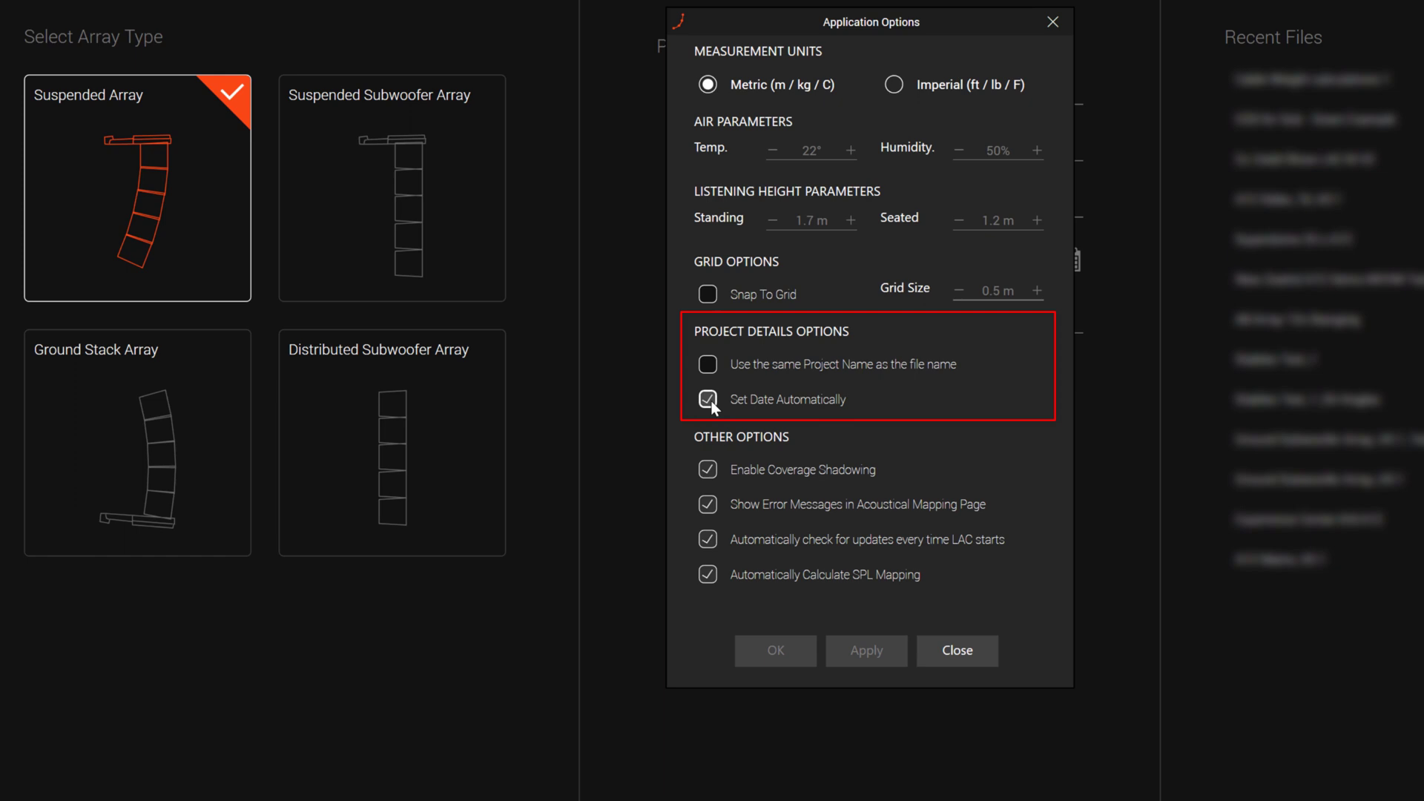
{"action": "left_click", "coordinate": [707, 365]}
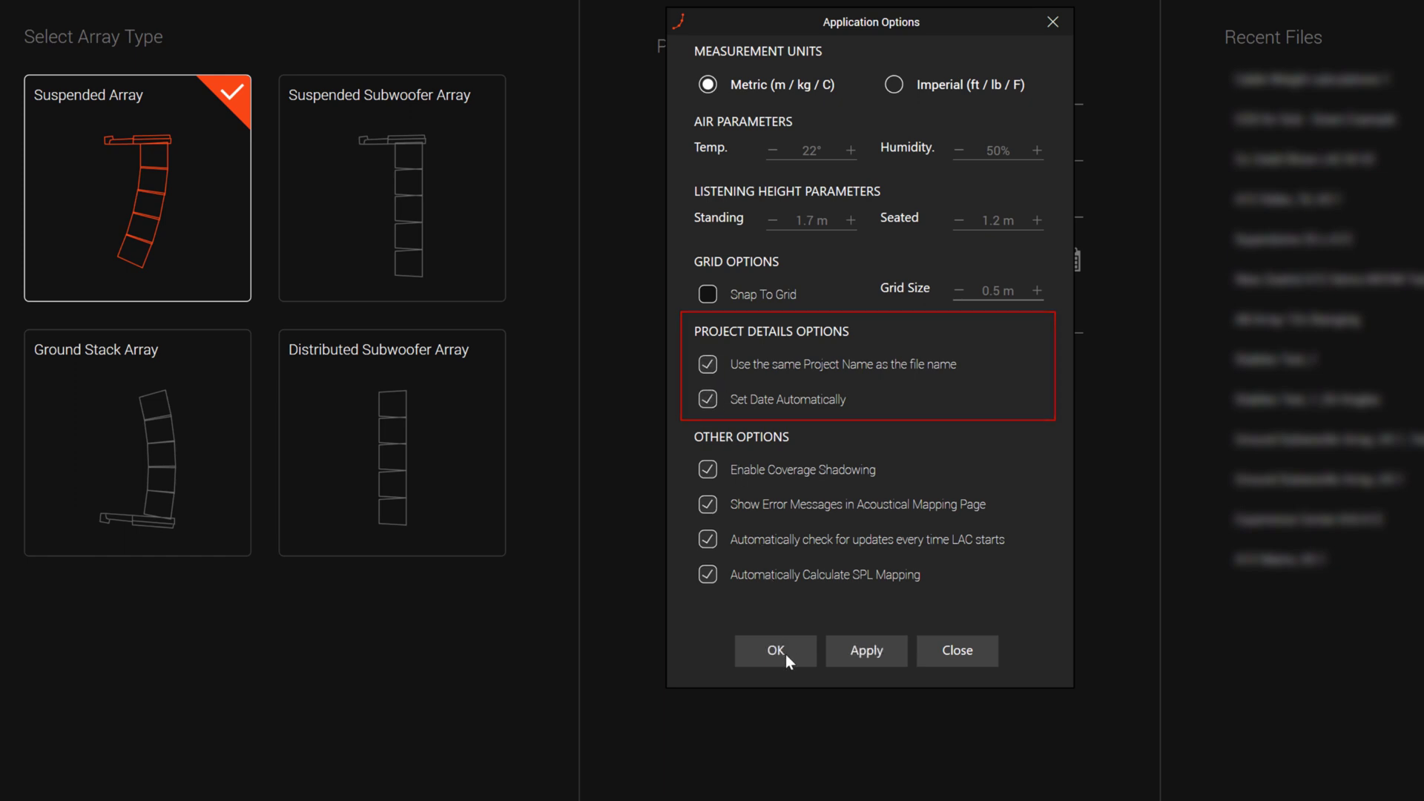
{"action": "left_click", "coordinate": [773, 649]}
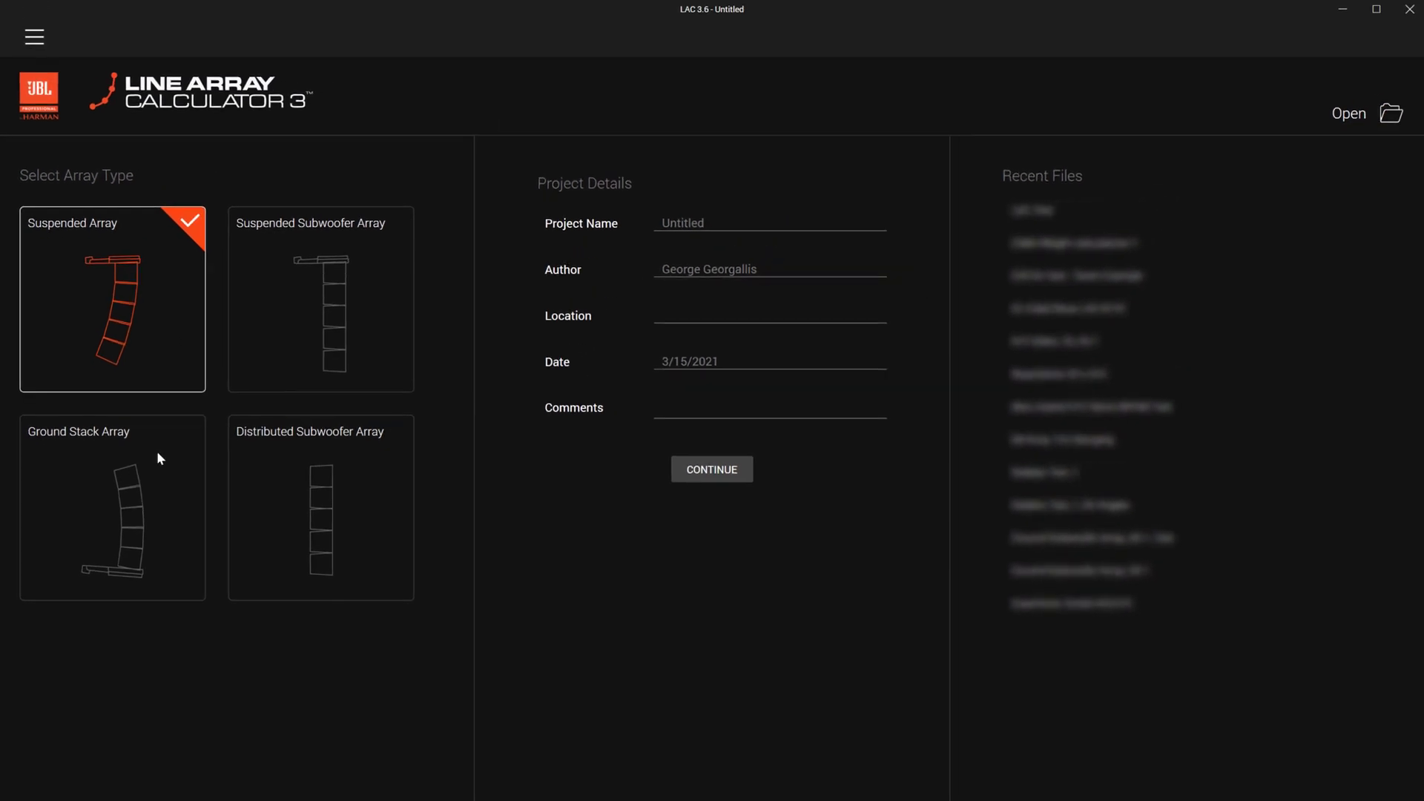
Step: Start a Ground Stack Array project with six A8 cabinets on a B18 sub and view its configuration
{"action": "left_click", "coordinate": [112, 507]}
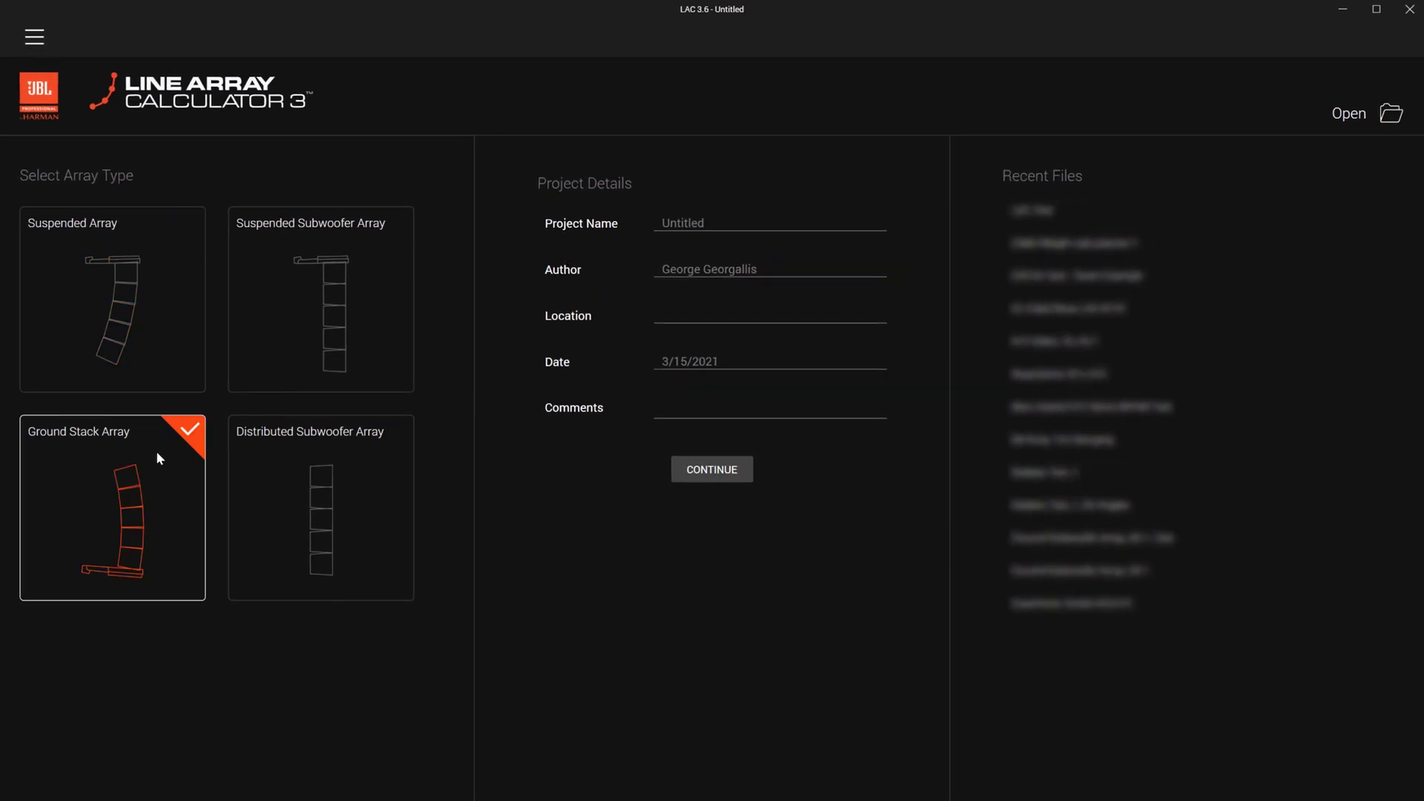
{"action": "left_click", "coordinate": [710, 470]}
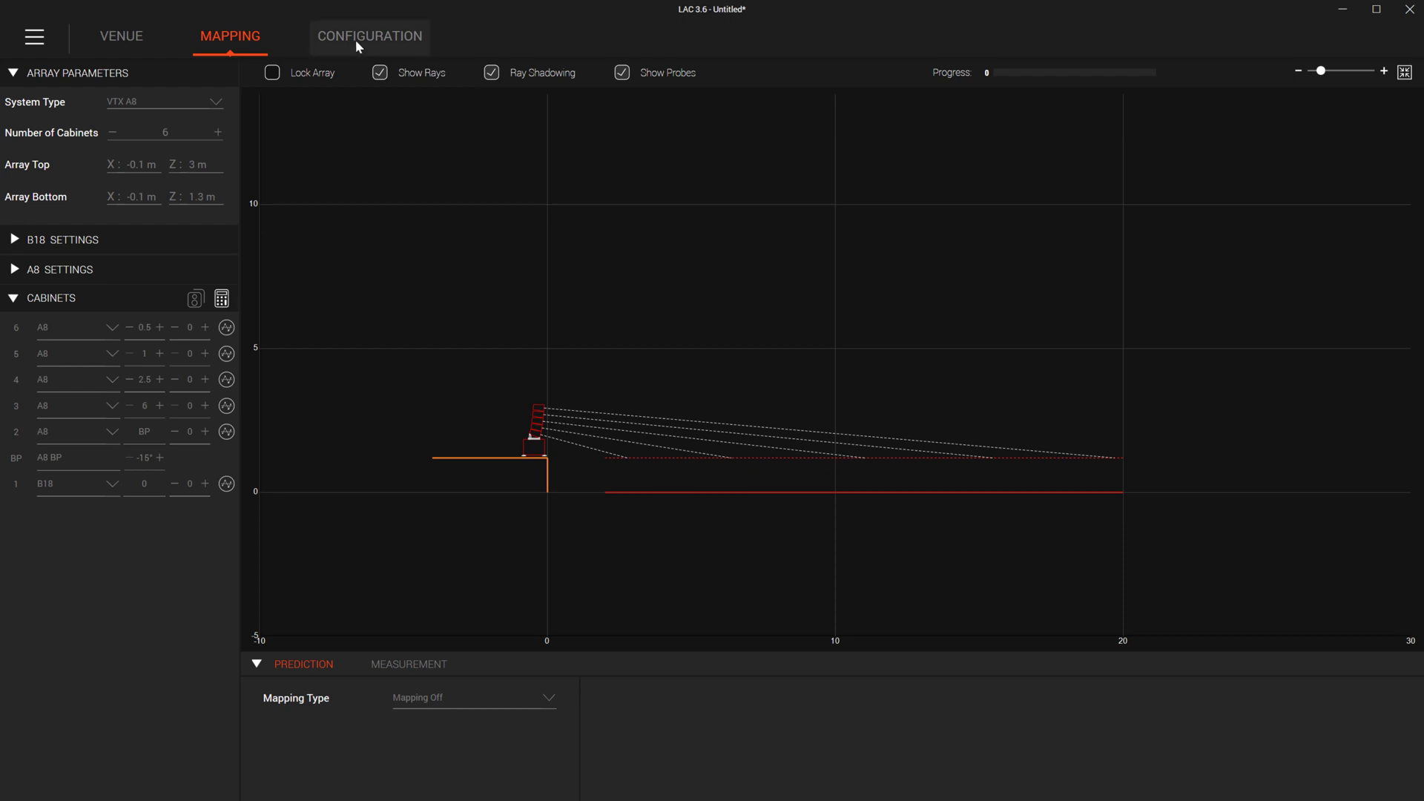
{"action": "left_click", "coordinate": [369, 36]}
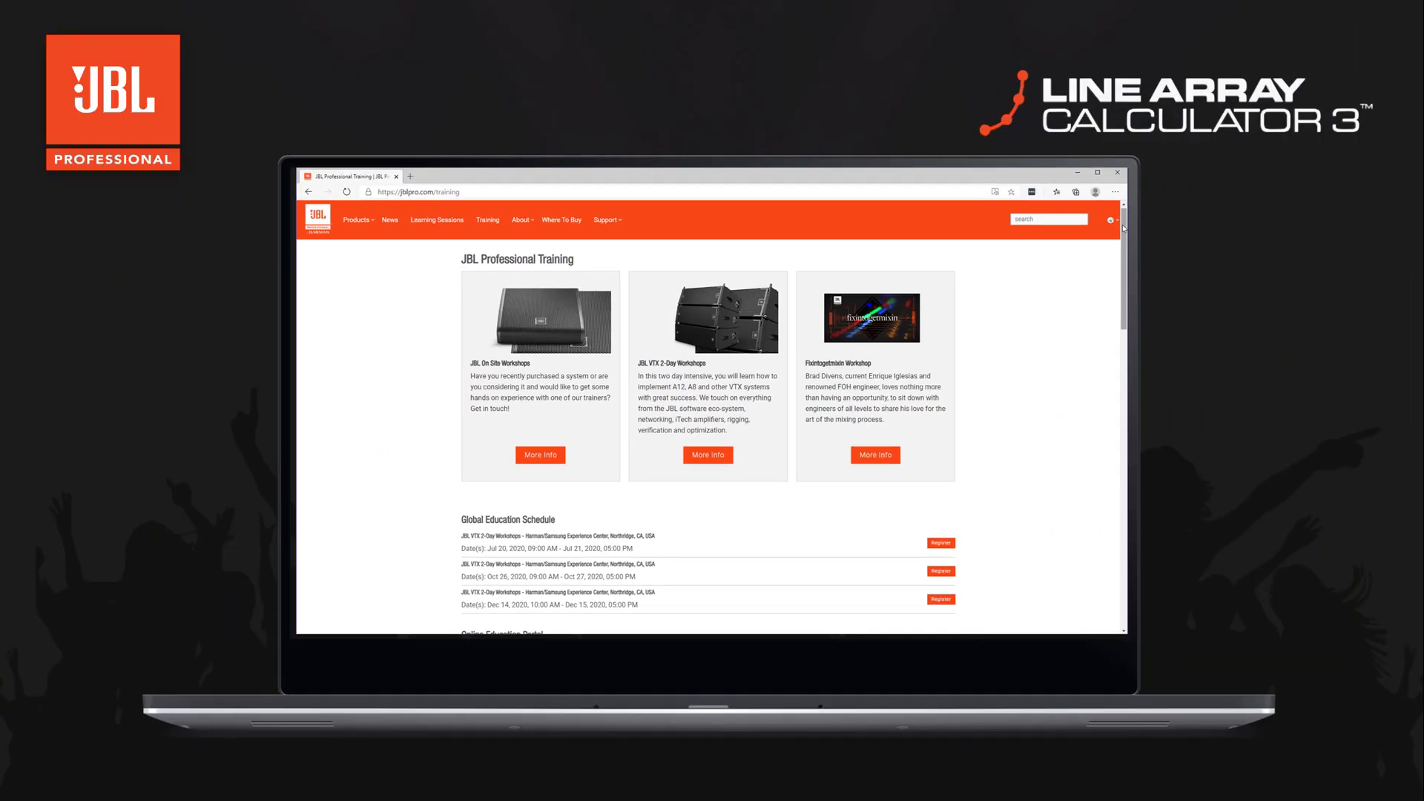
{"action": "scroll", "scroll_direction": "down", "scroll_amount": 3}
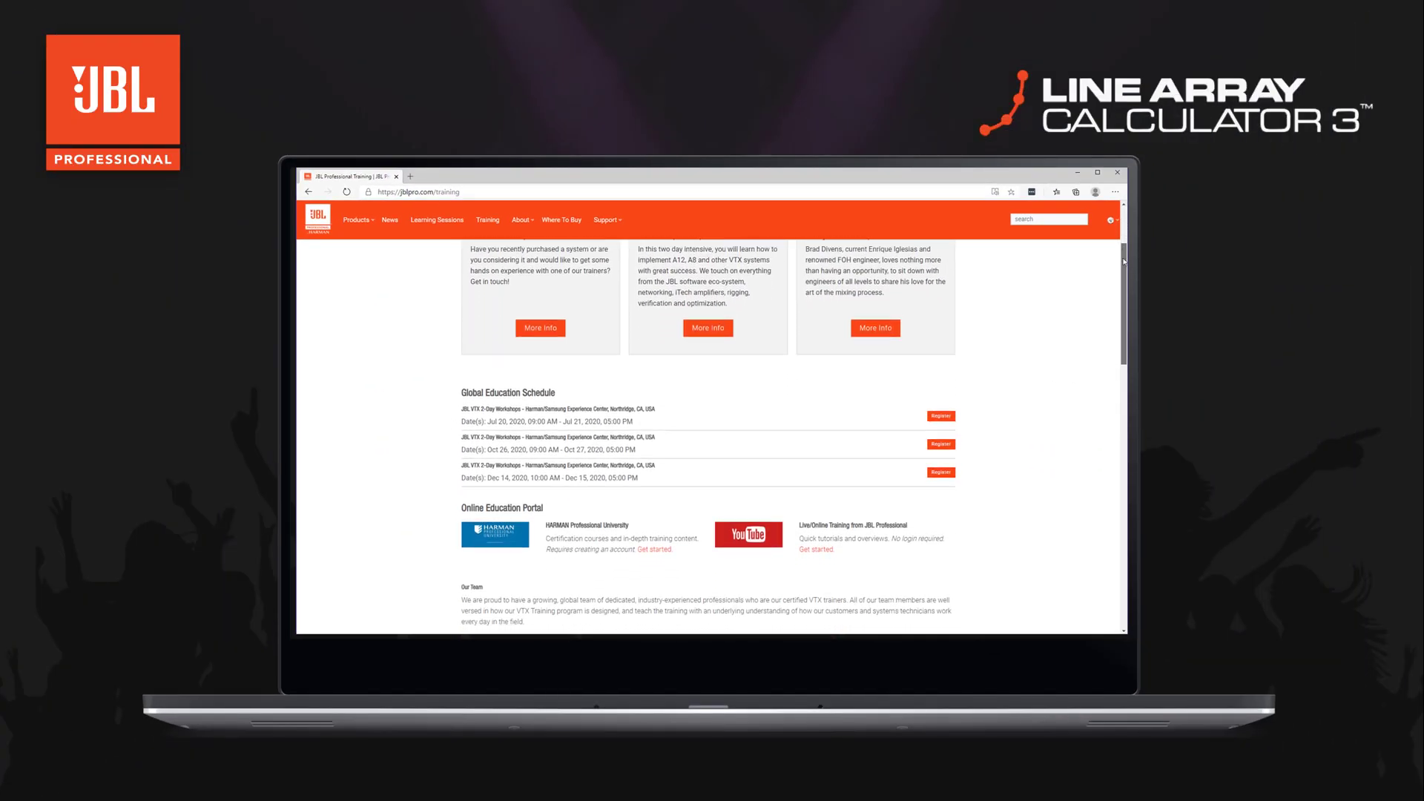
{"action": "scroll", "scroll_direction": "down", "scroll_amount": 3}
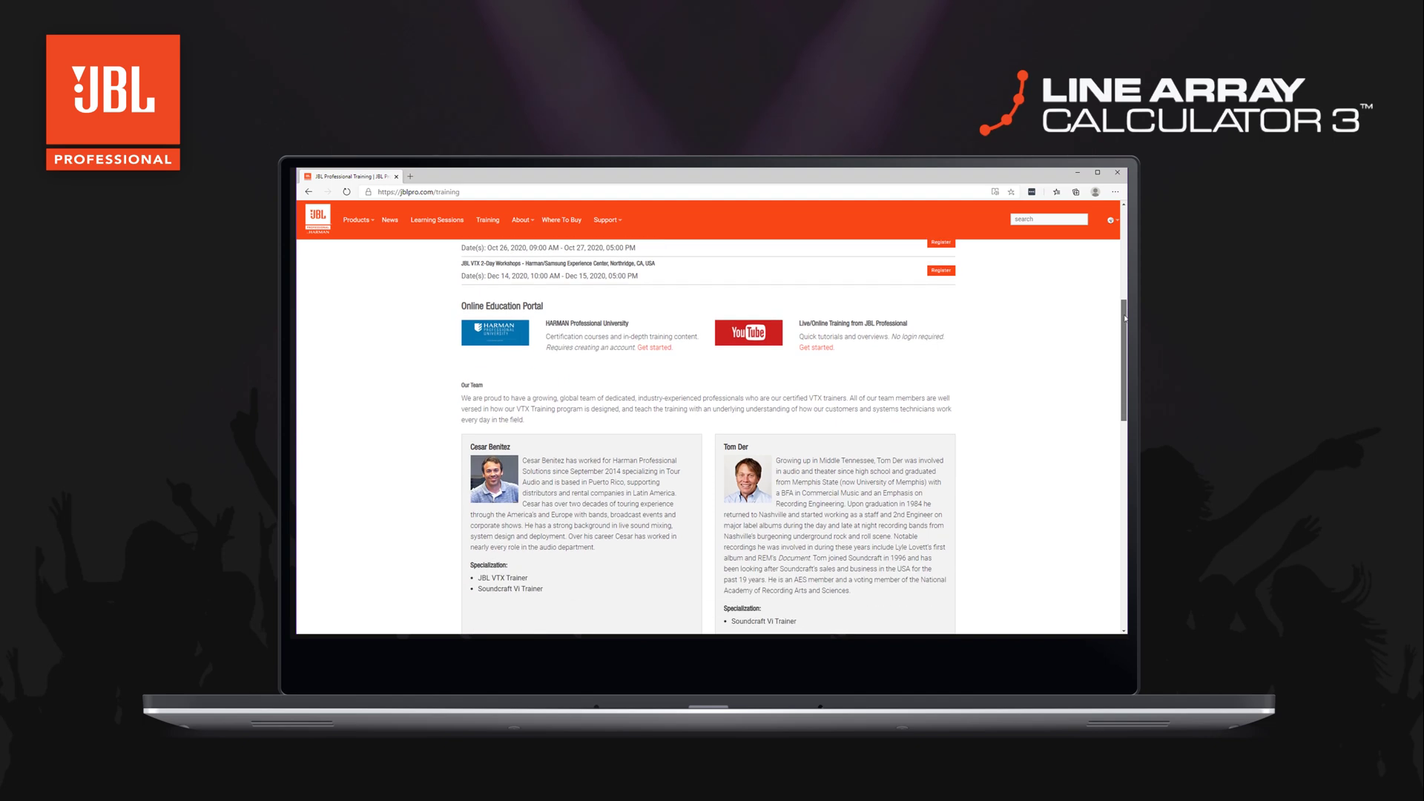
{"action": "scroll", "scroll_direction": "down", "scroll_amount": 3}
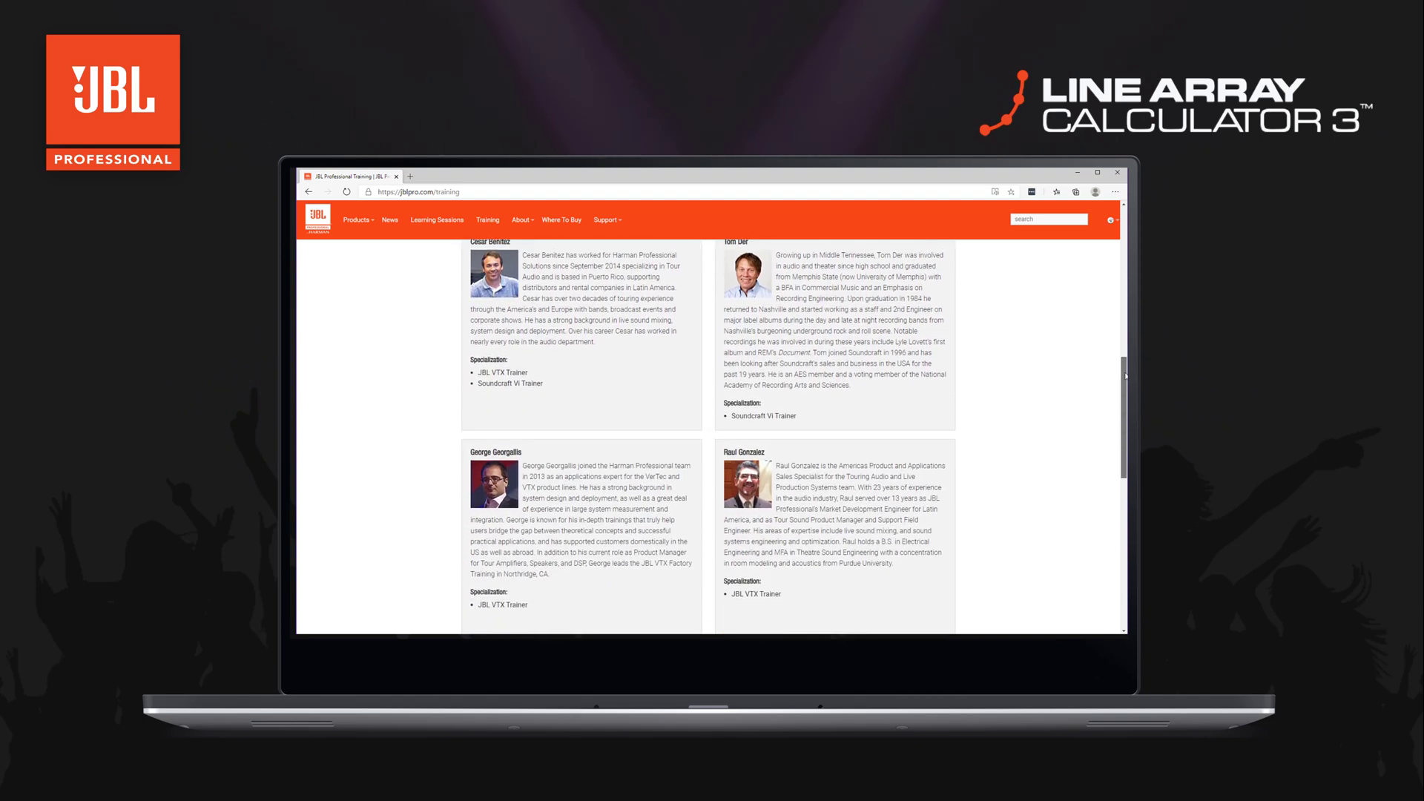
{"action": "scroll", "scroll_direction": "down", "scroll_amount": 3}
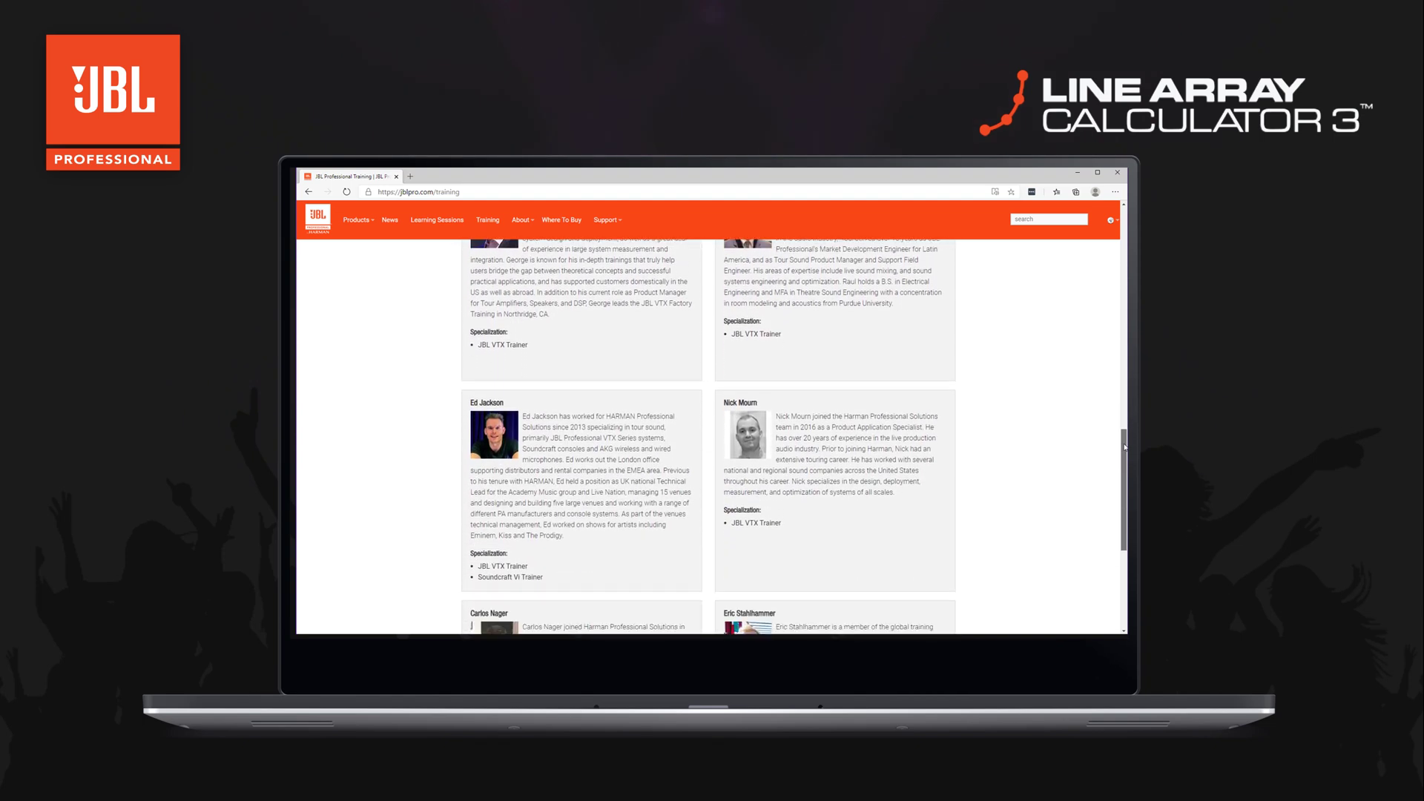
{"action": "scroll", "scroll_direction": "down", "scroll_amount": 3}
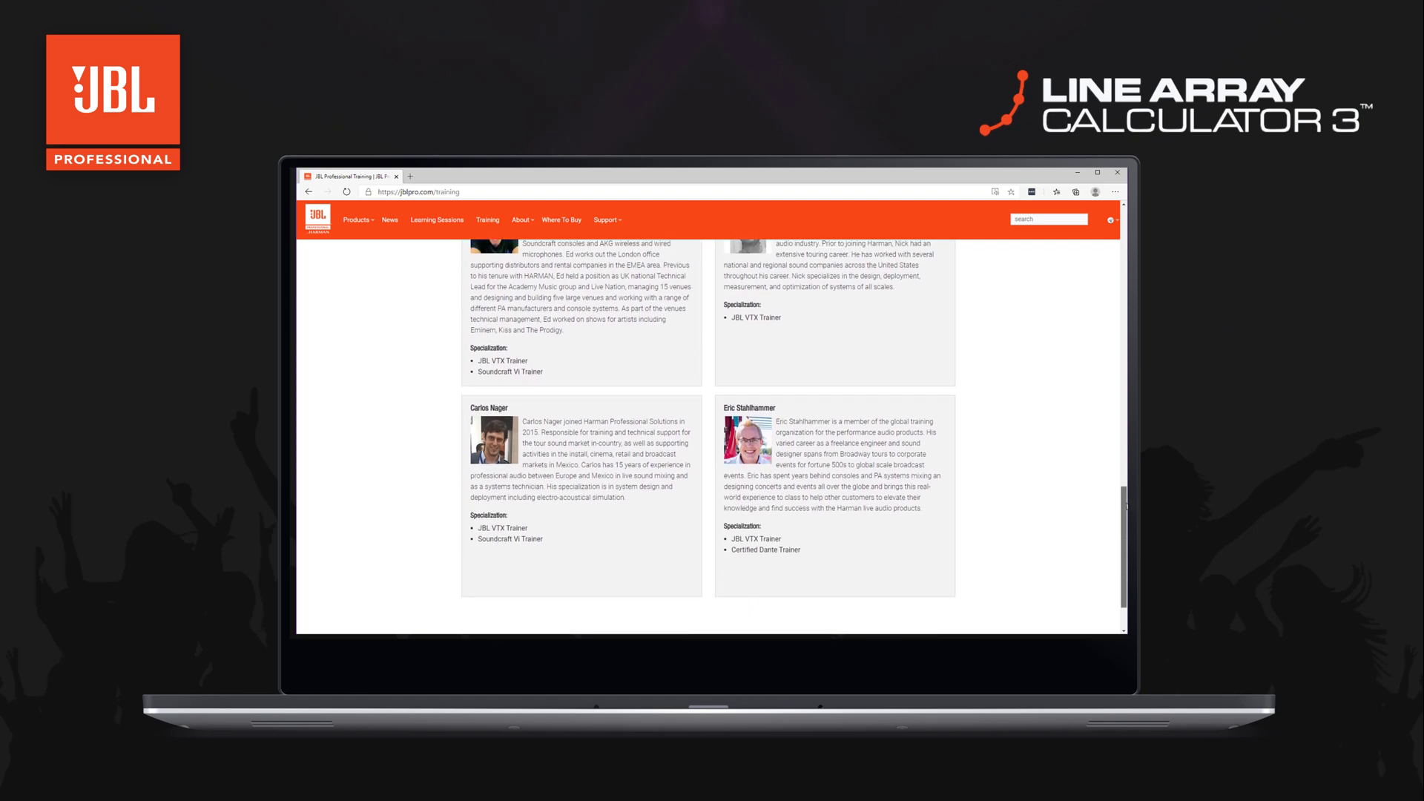
{"action": "scroll", "scroll_direction": "down", "scroll_amount": 3}
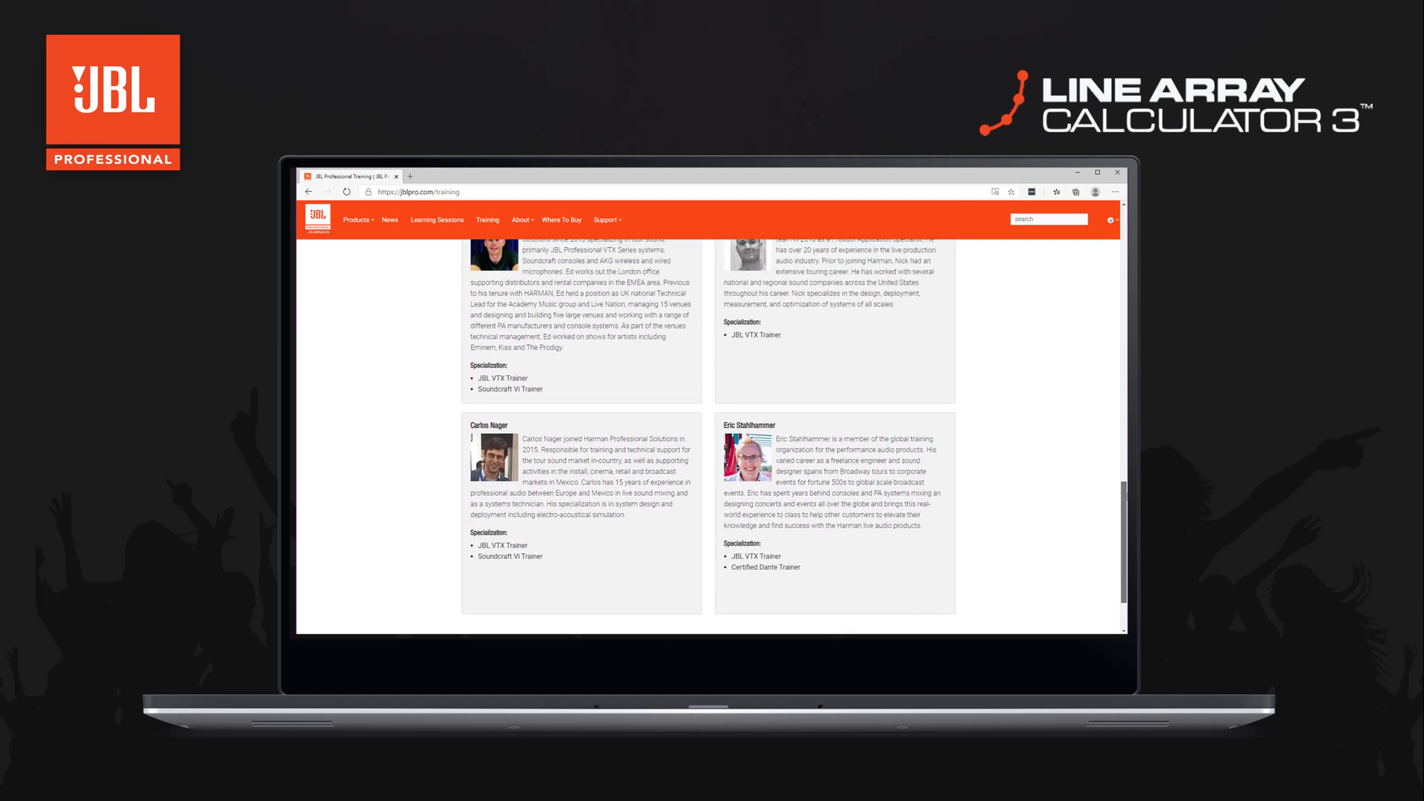
{"action": "scroll", "scroll_direction": "up", "scroll_amount": 3}
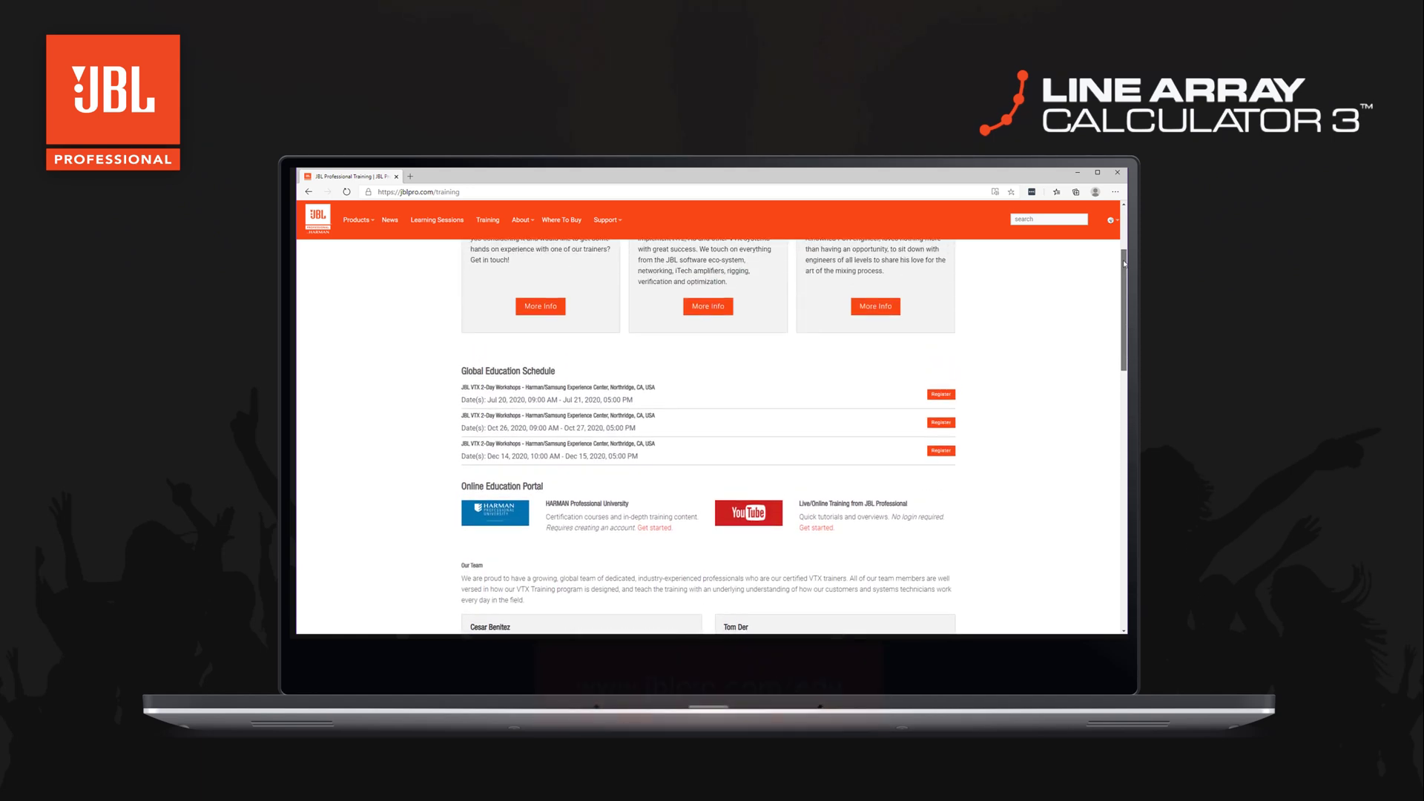
{"action": "scroll", "scroll_direction": "up", "scroll_amount": 3}
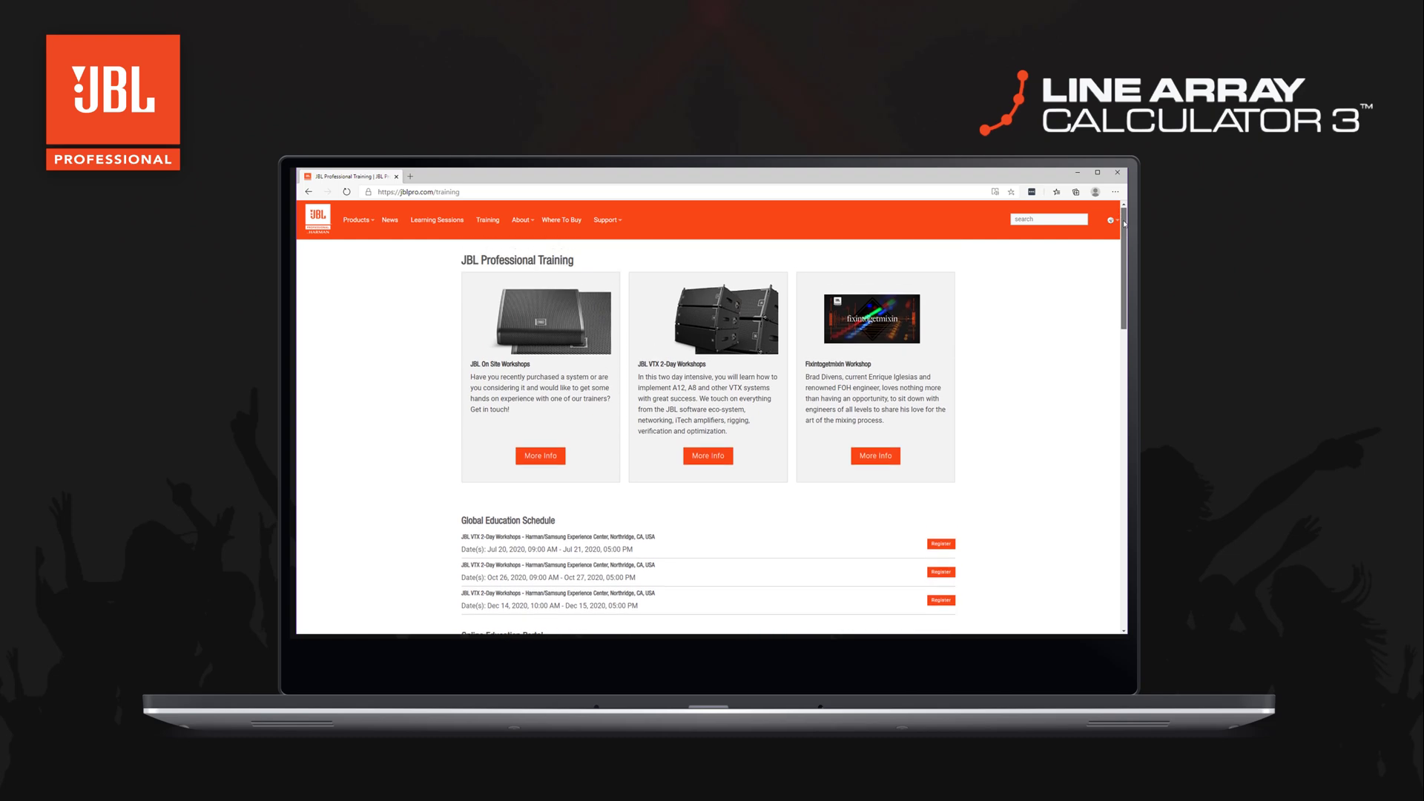